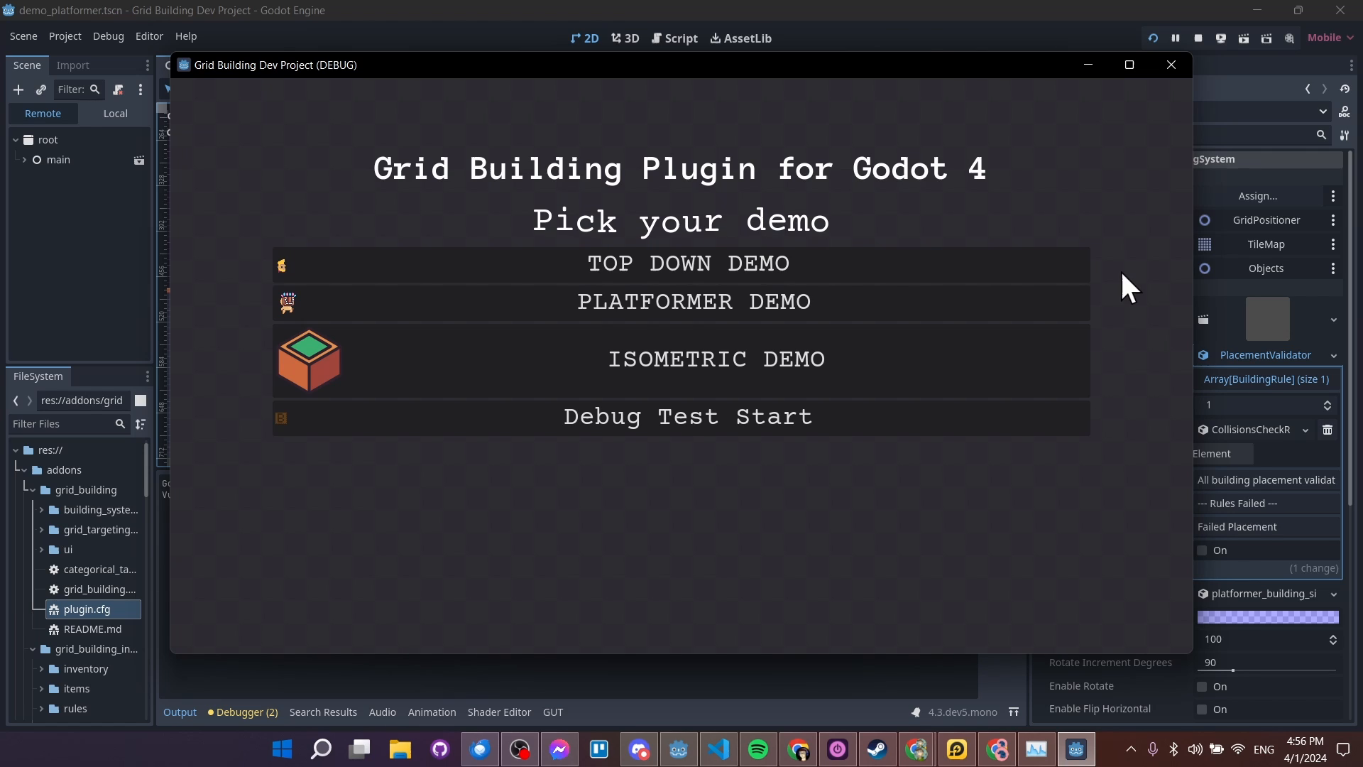
{"action": "mouse_move", "coordinate": [935, 310]}
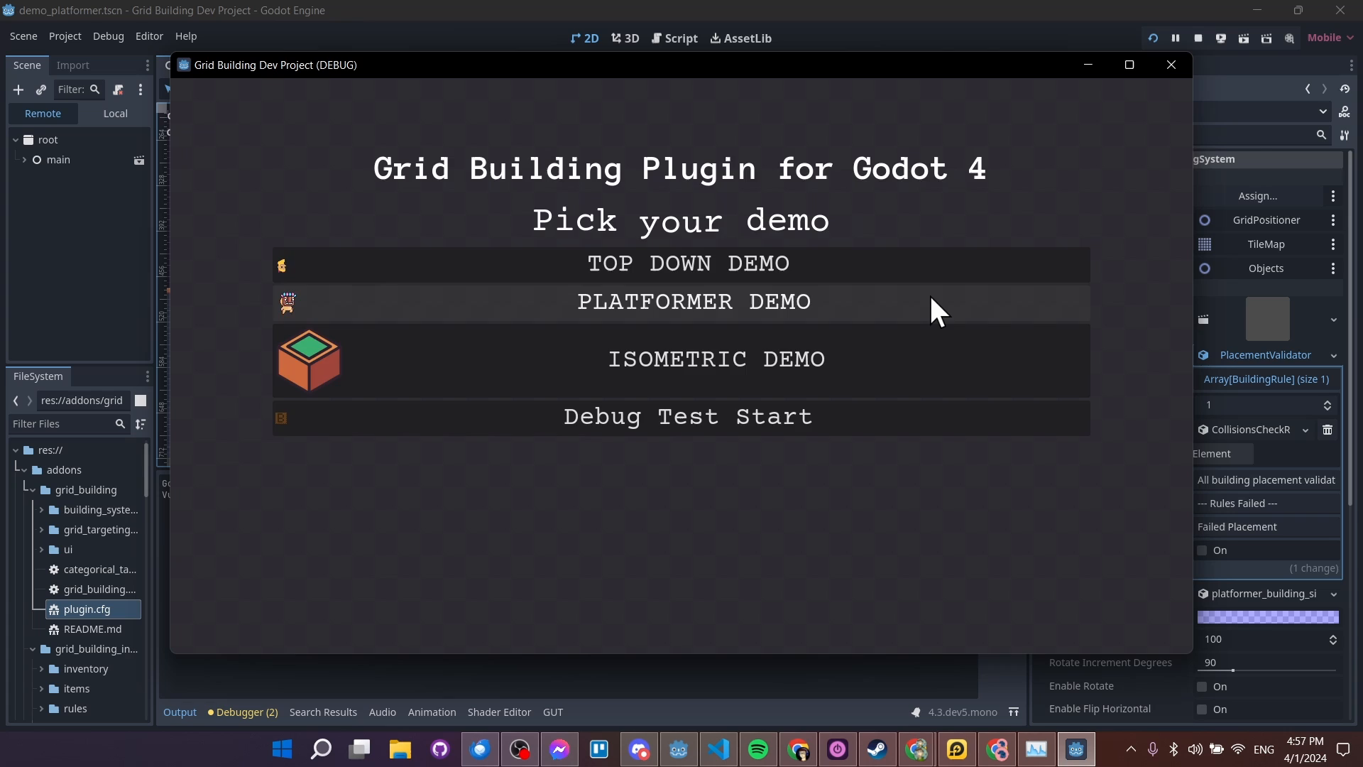
Launch the platformer demo and pick Rino from the Animal build category
{"action": "left_click", "coordinate": [692, 302]}
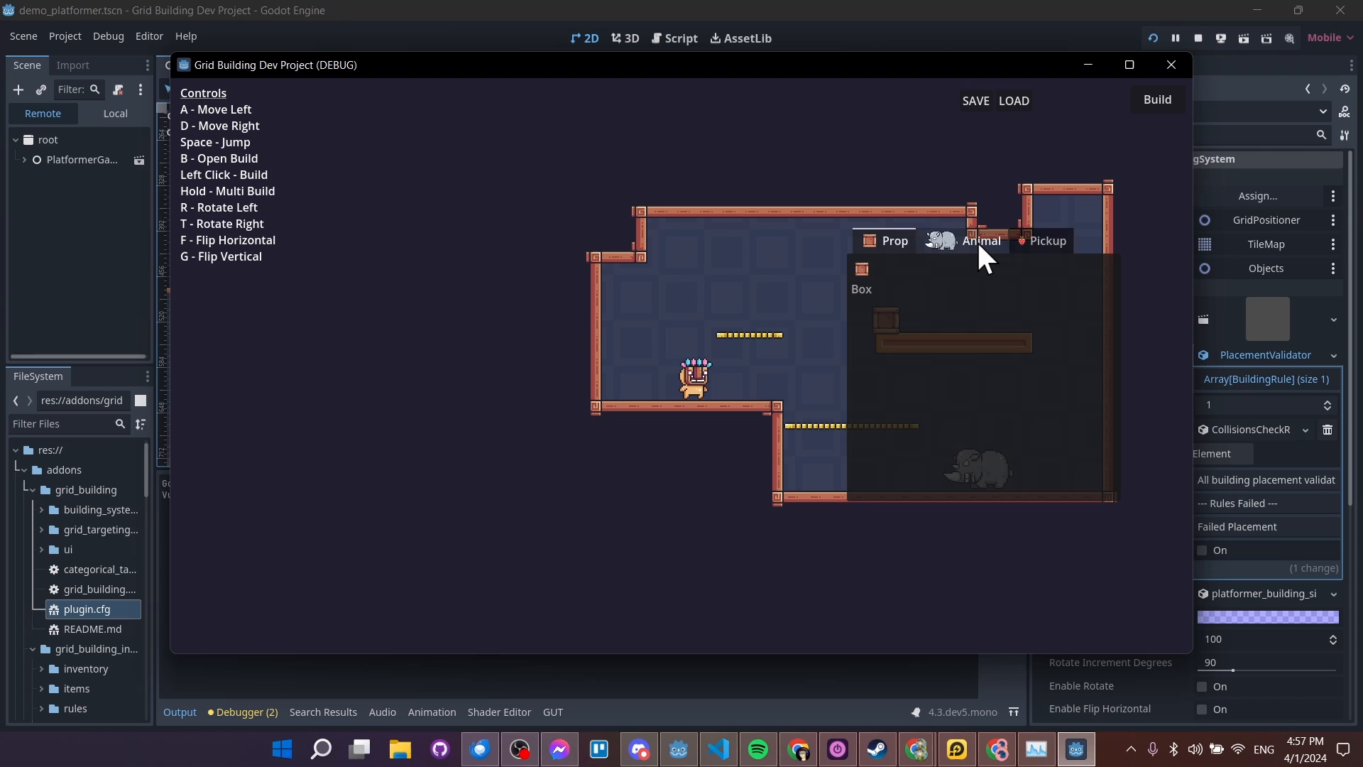
{"action": "left_click", "coordinate": [981, 241]}
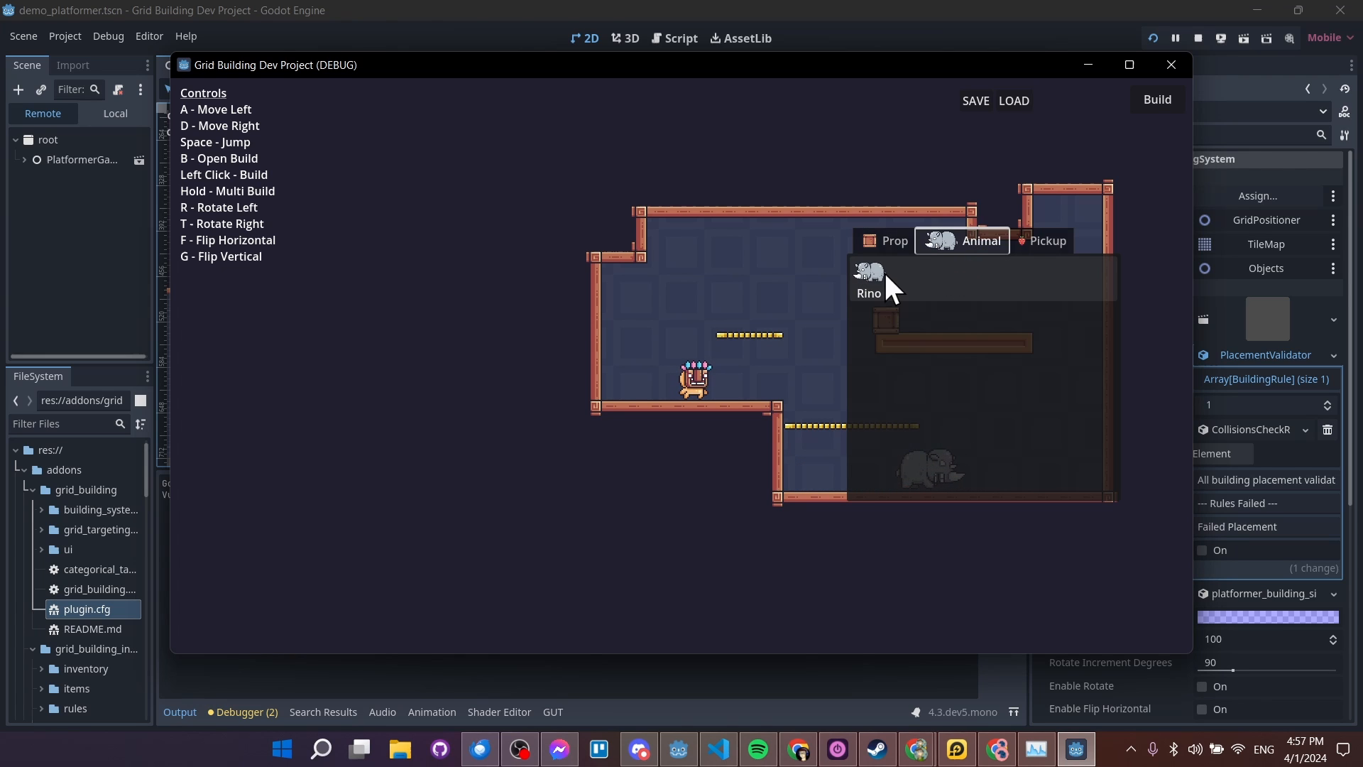
{"action": "left_click", "coordinate": [869, 278]}
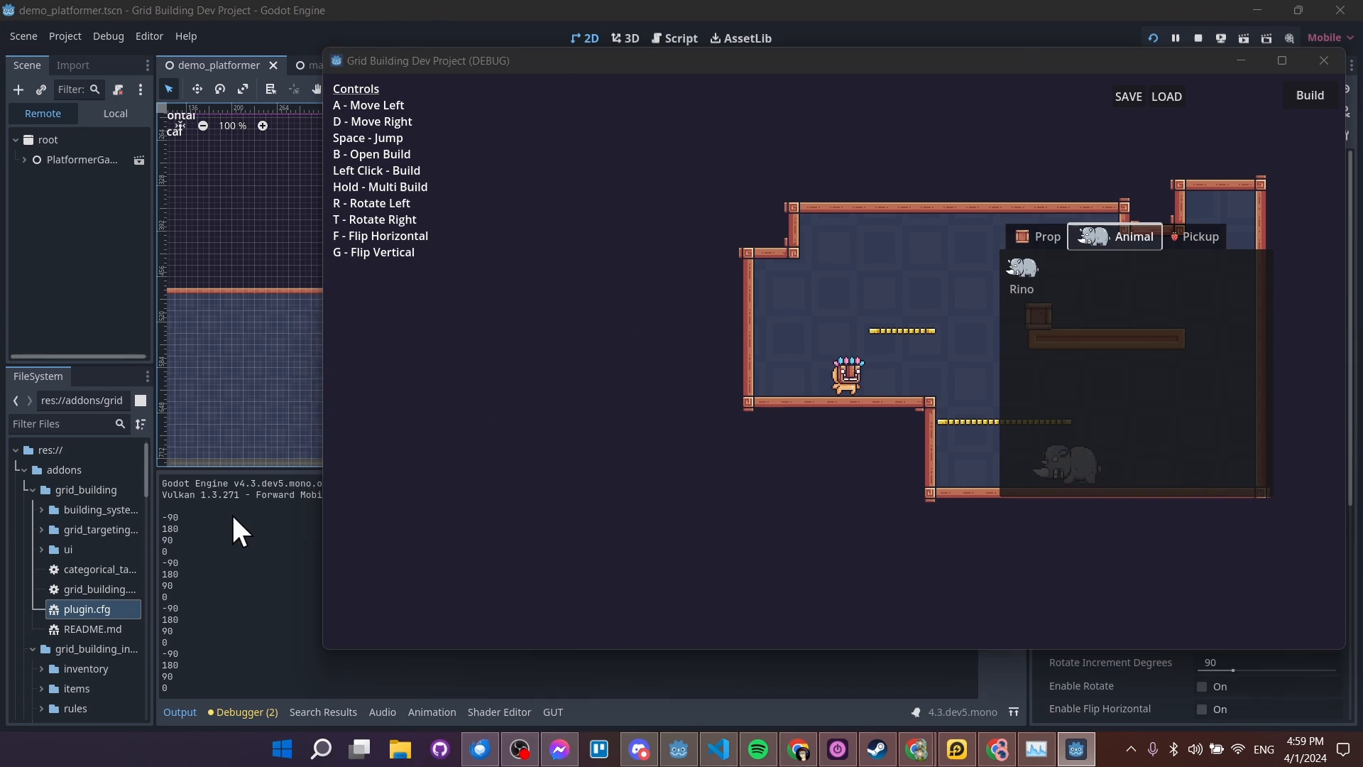
Find the _rotate_preview(rotate_increment_degrees) call in building_system.gd's _unhandled_input ROTATION block
{"action": "left_click", "coordinate": [681, 39]}
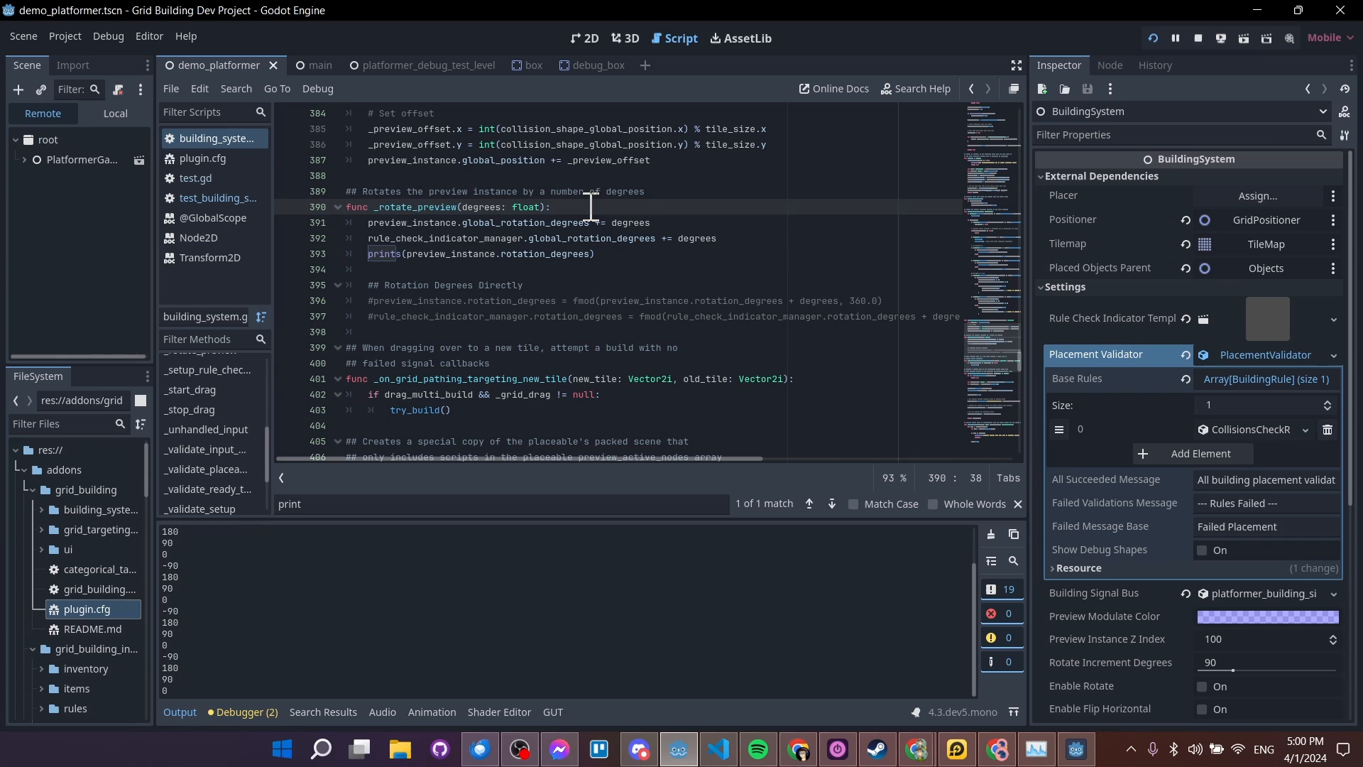
{"action": "mouse_move", "coordinate": [617, 216]}
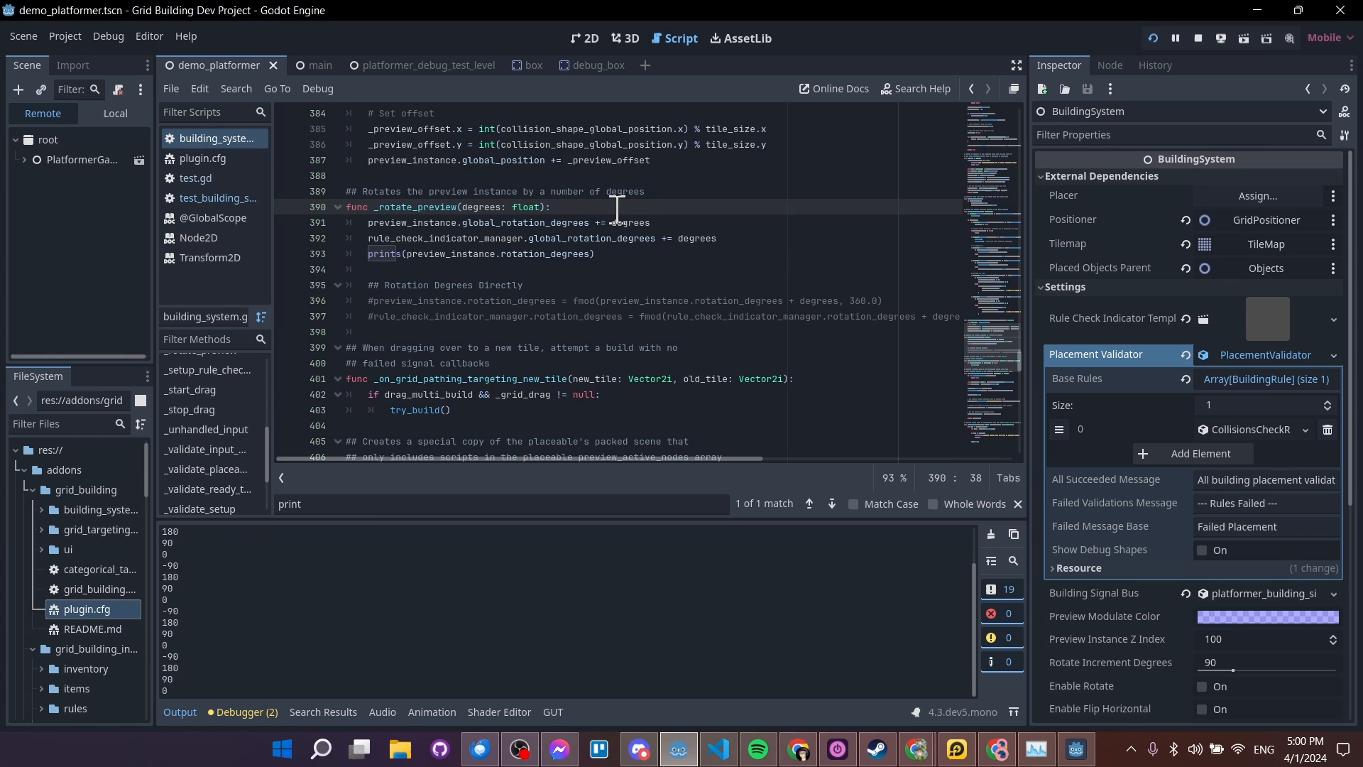
{"action": "mouse_move", "coordinate": [206, 429]}
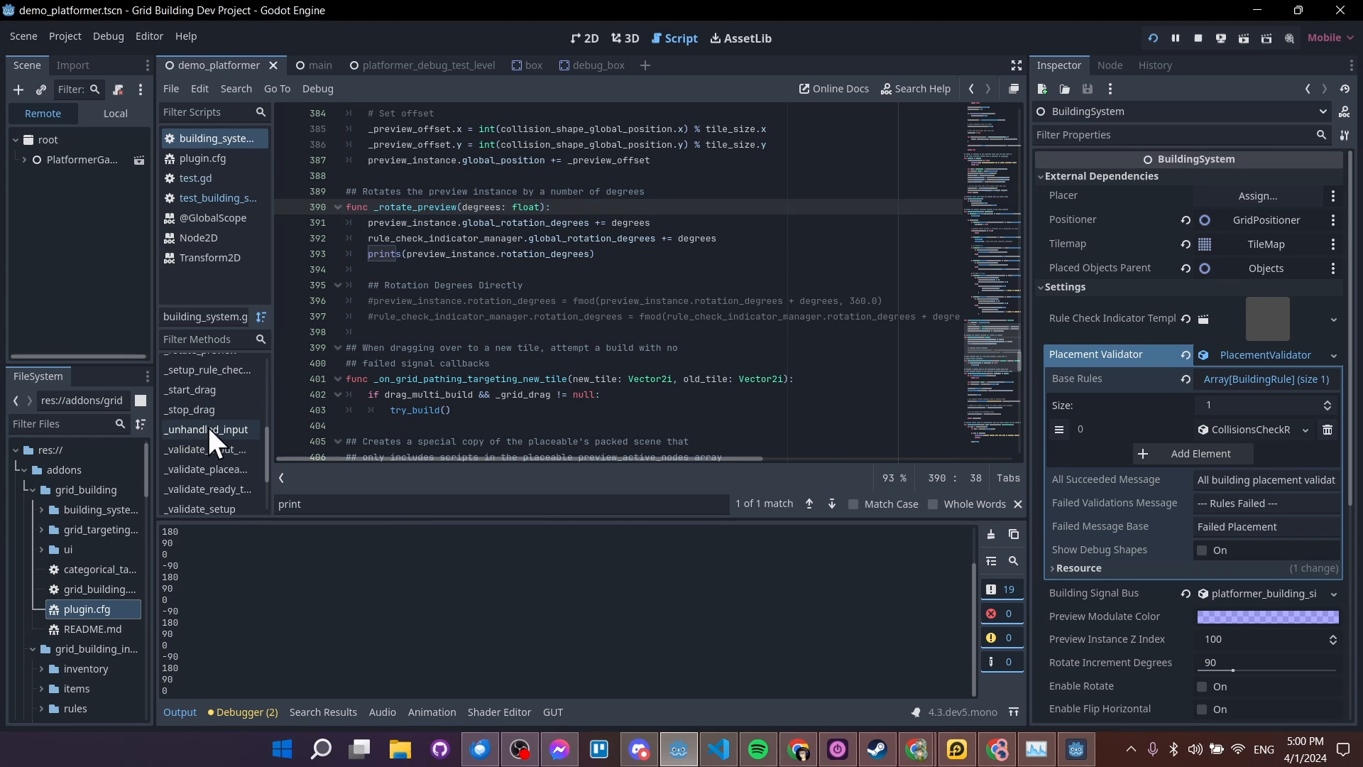
{"action": "left_click", "coordinate": [207, 429]}
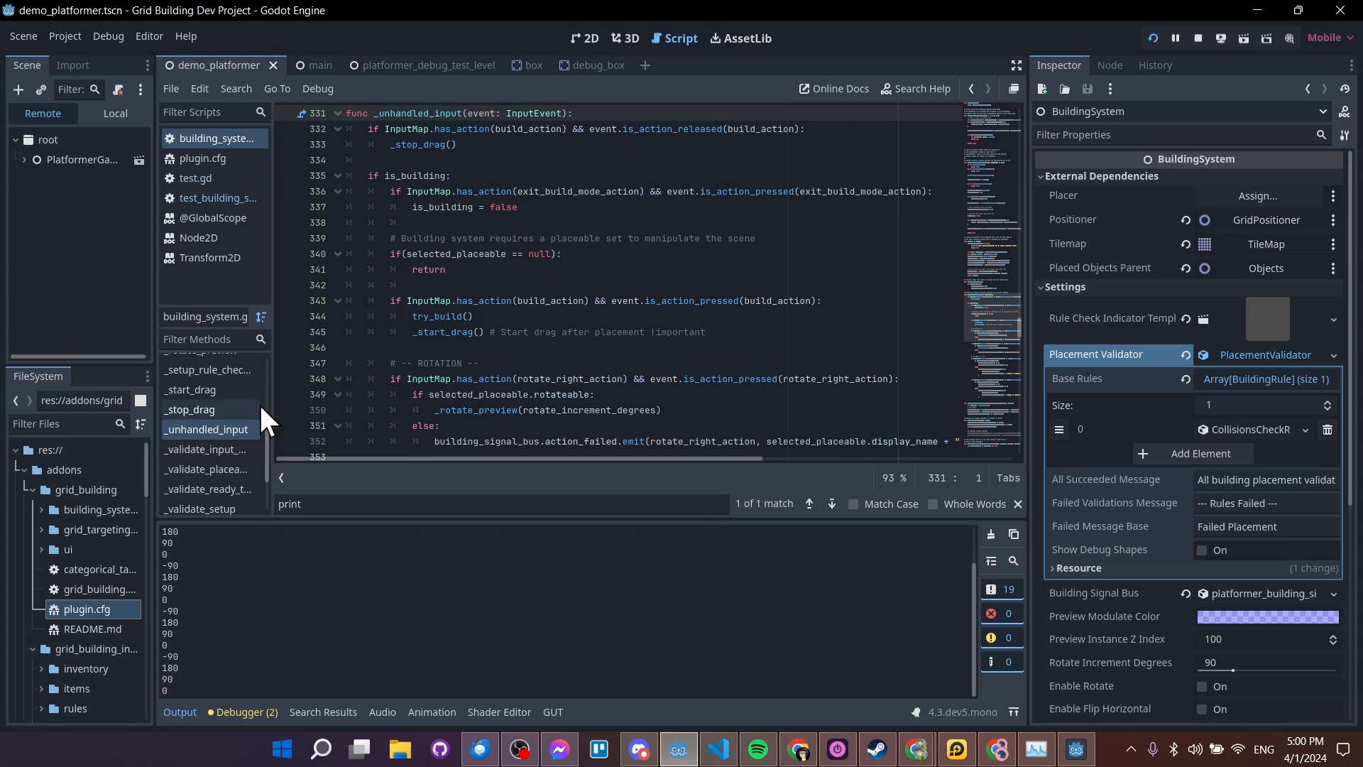
{"action": "scroll", "scroll_direction": "down", "scroll_amount": 3}
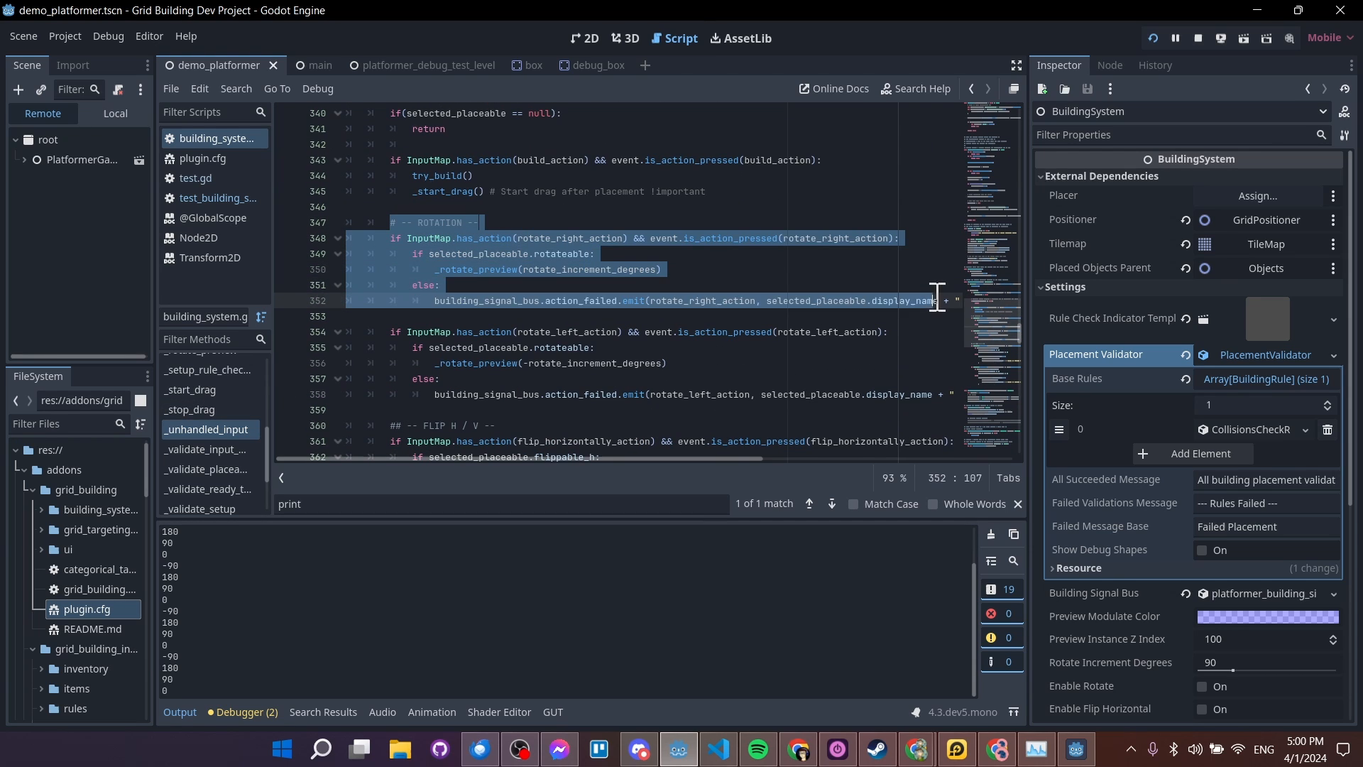
{"action": "left_click", "coordinate": [857, 300]}
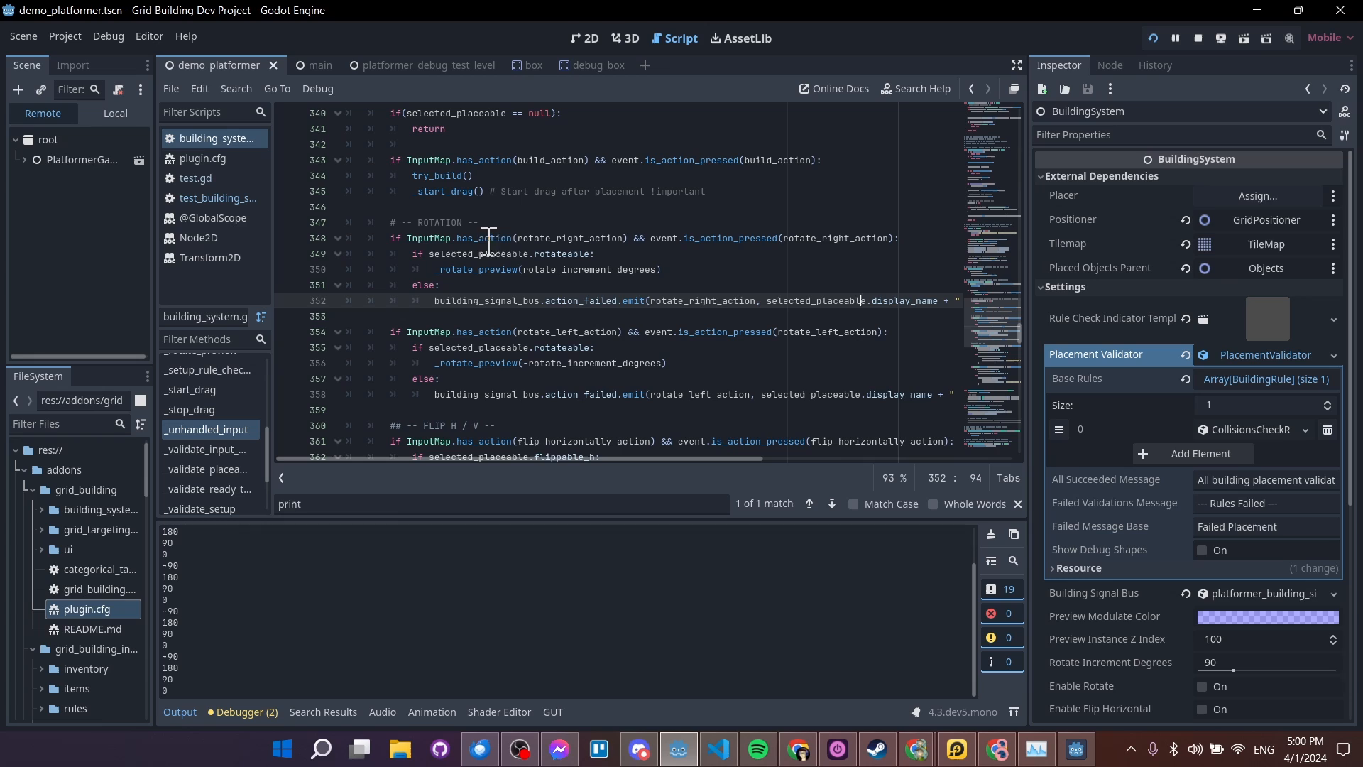
{"action": "mouse_move", "coordinate": [577, 243]}
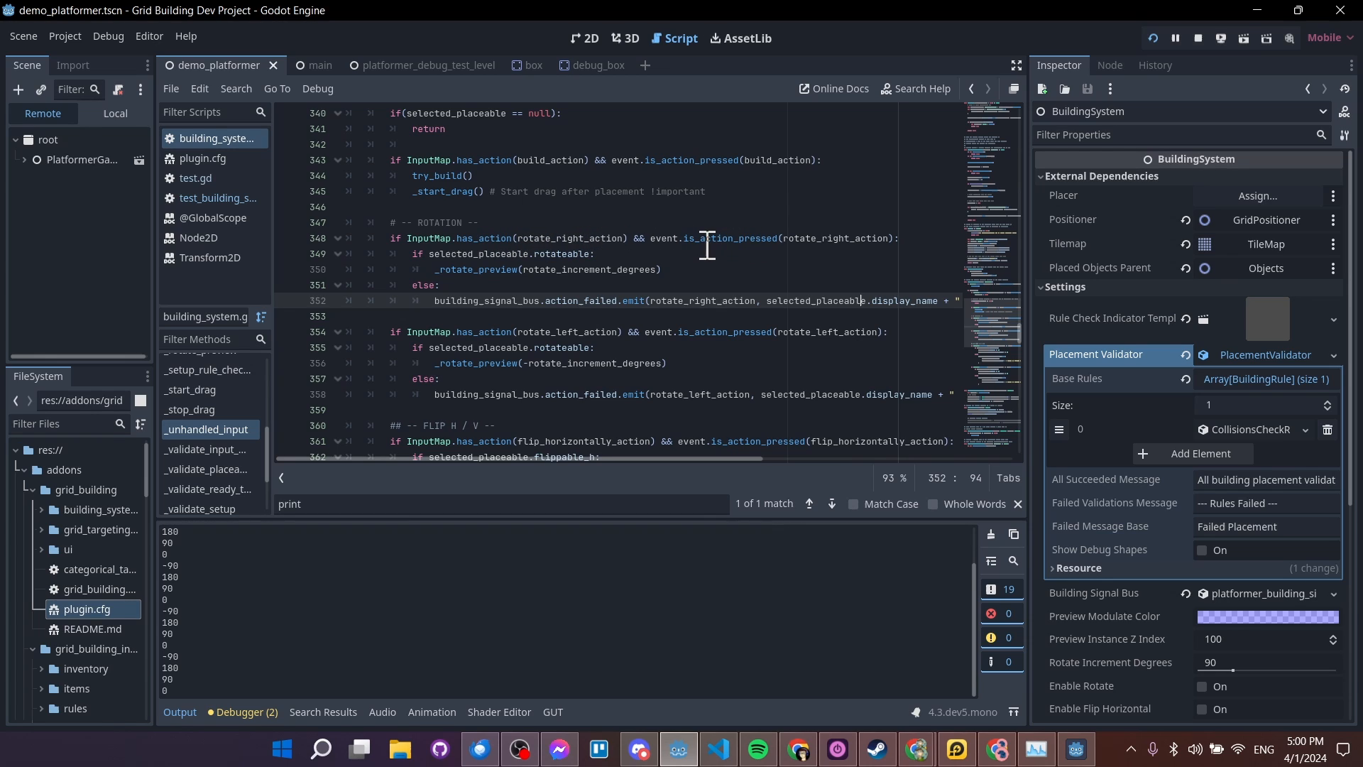
{"action": "mouse_move", "coordinate": [586, 269]}
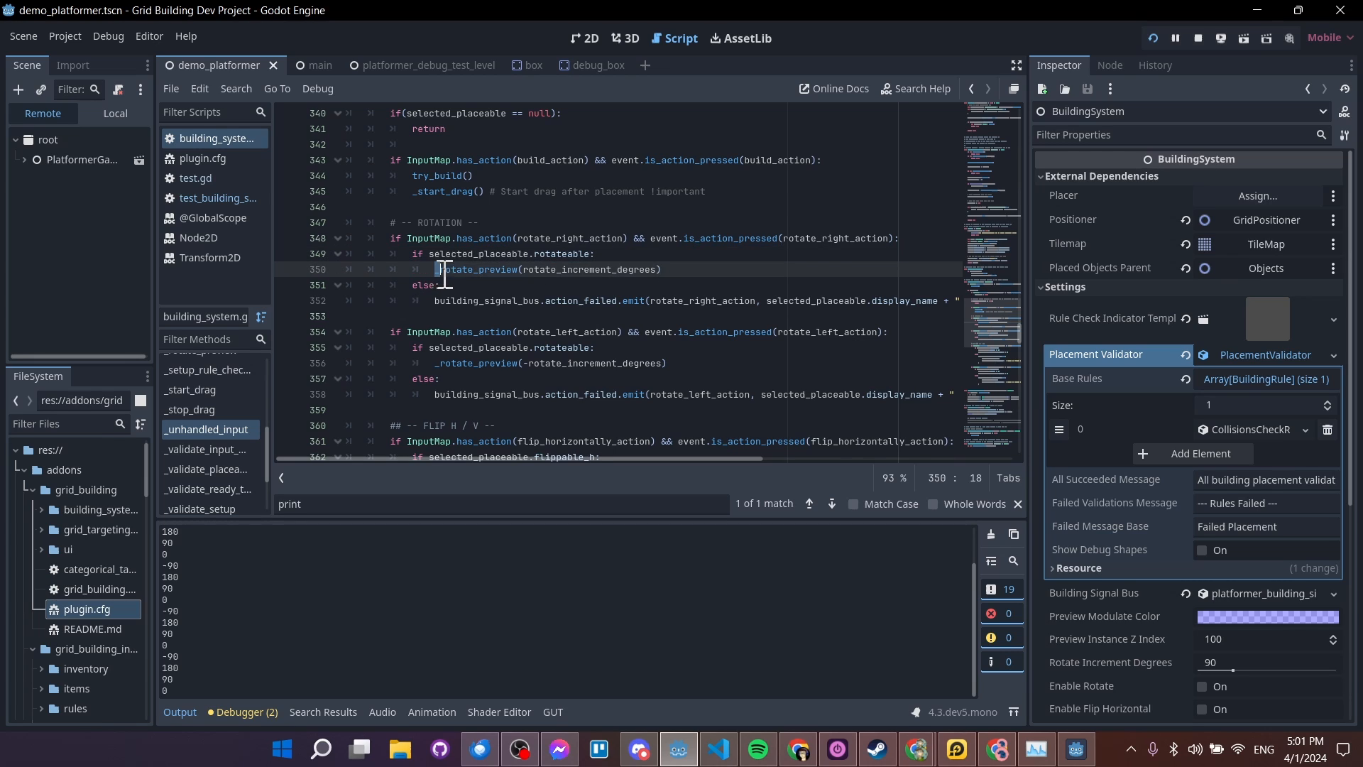
{"action": "left_click", "coordinate": [569, 269]}
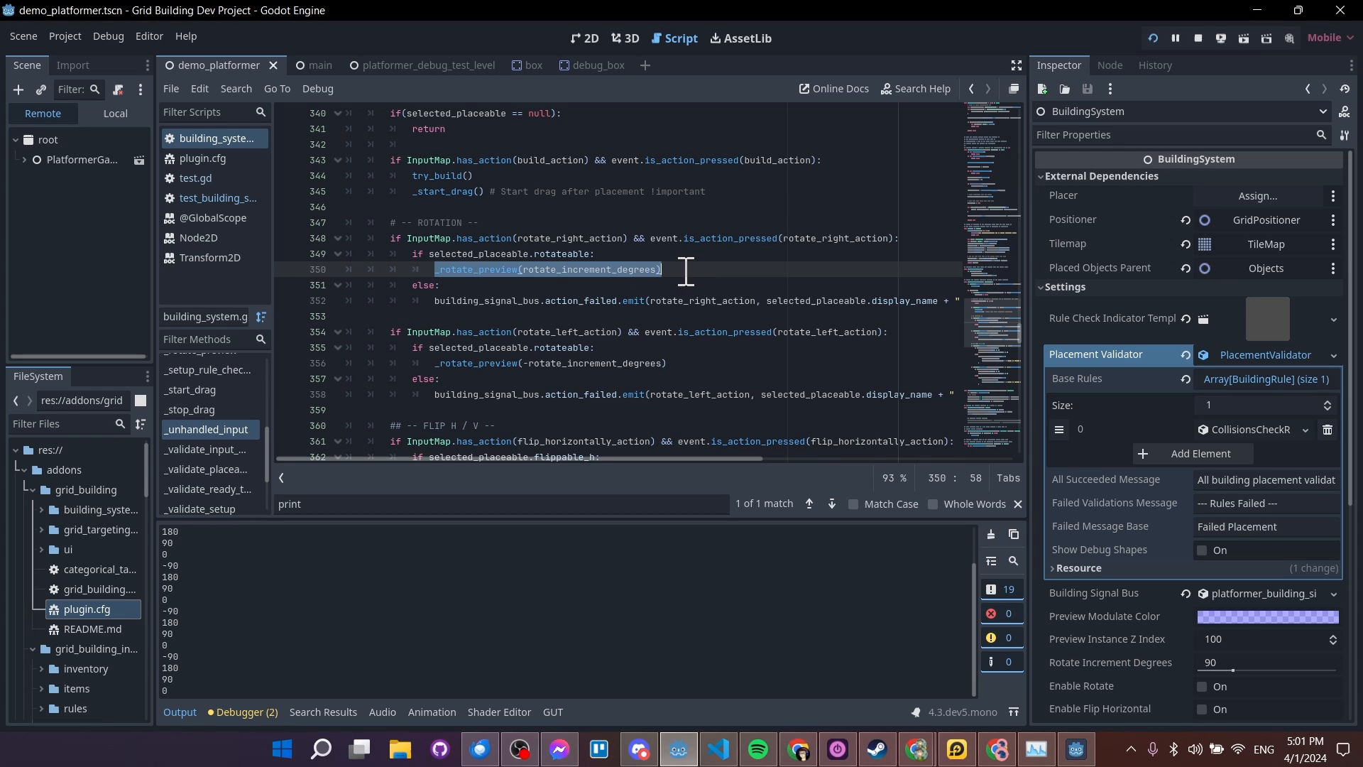
{"action": "left_click", "coordinate": [569, 269]}
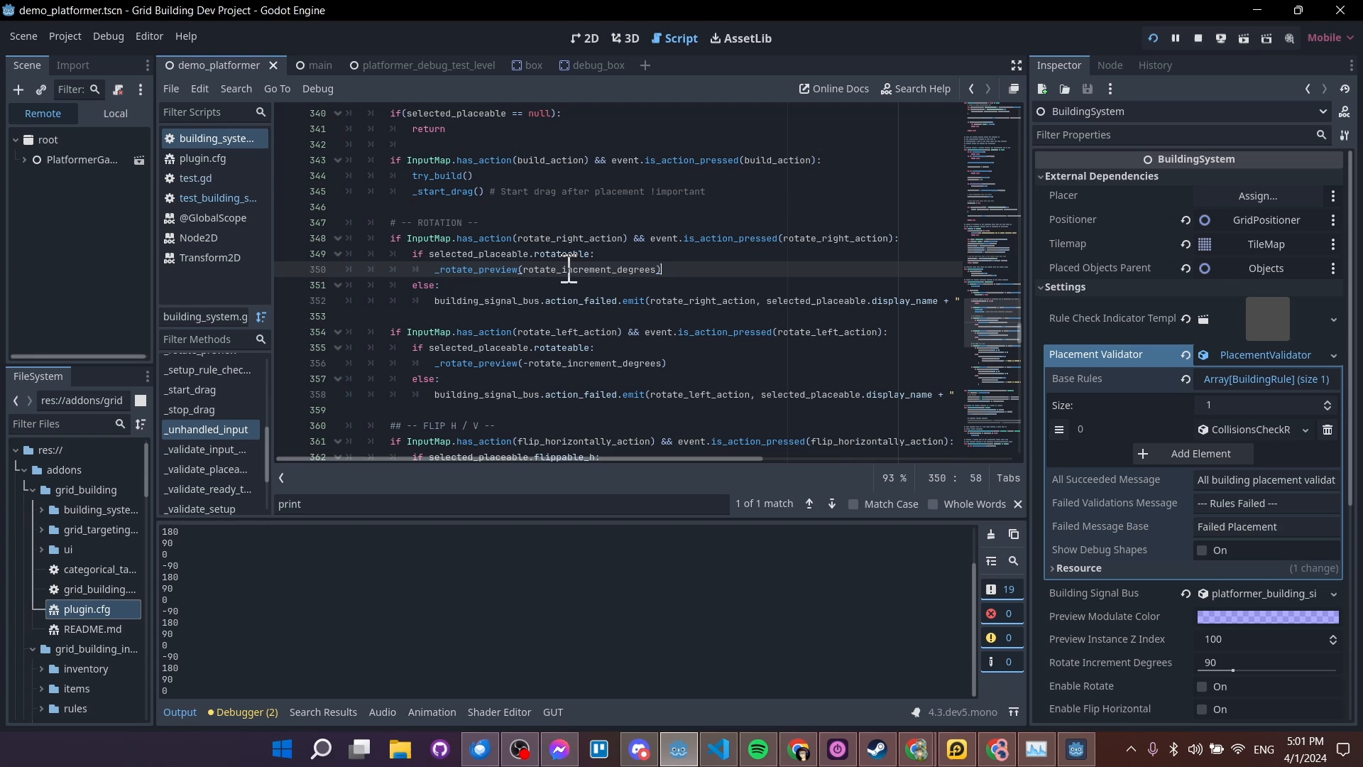
{"action": "mouse_move", "coordinate": [1024, 283]}
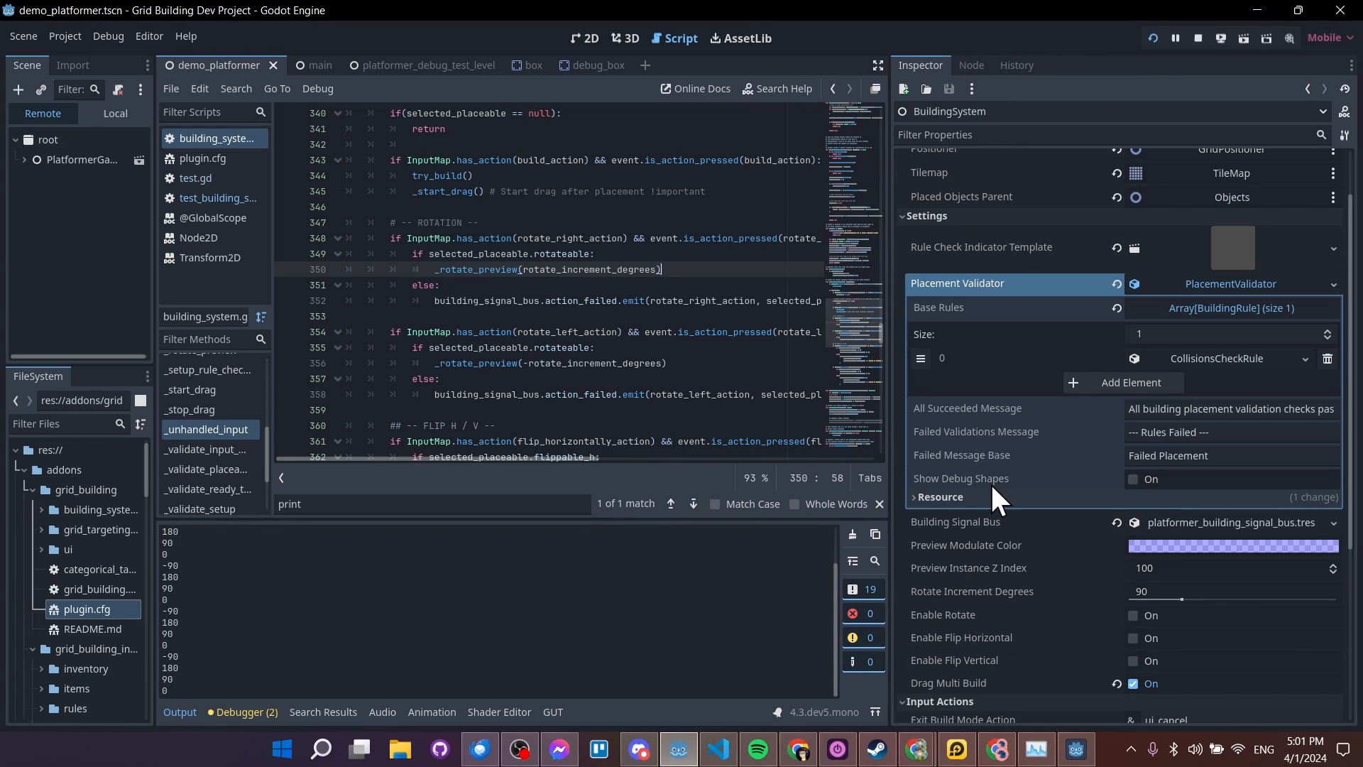
{"action": "scroll", "scroll_direction": "down", "scroll_amount": 3}
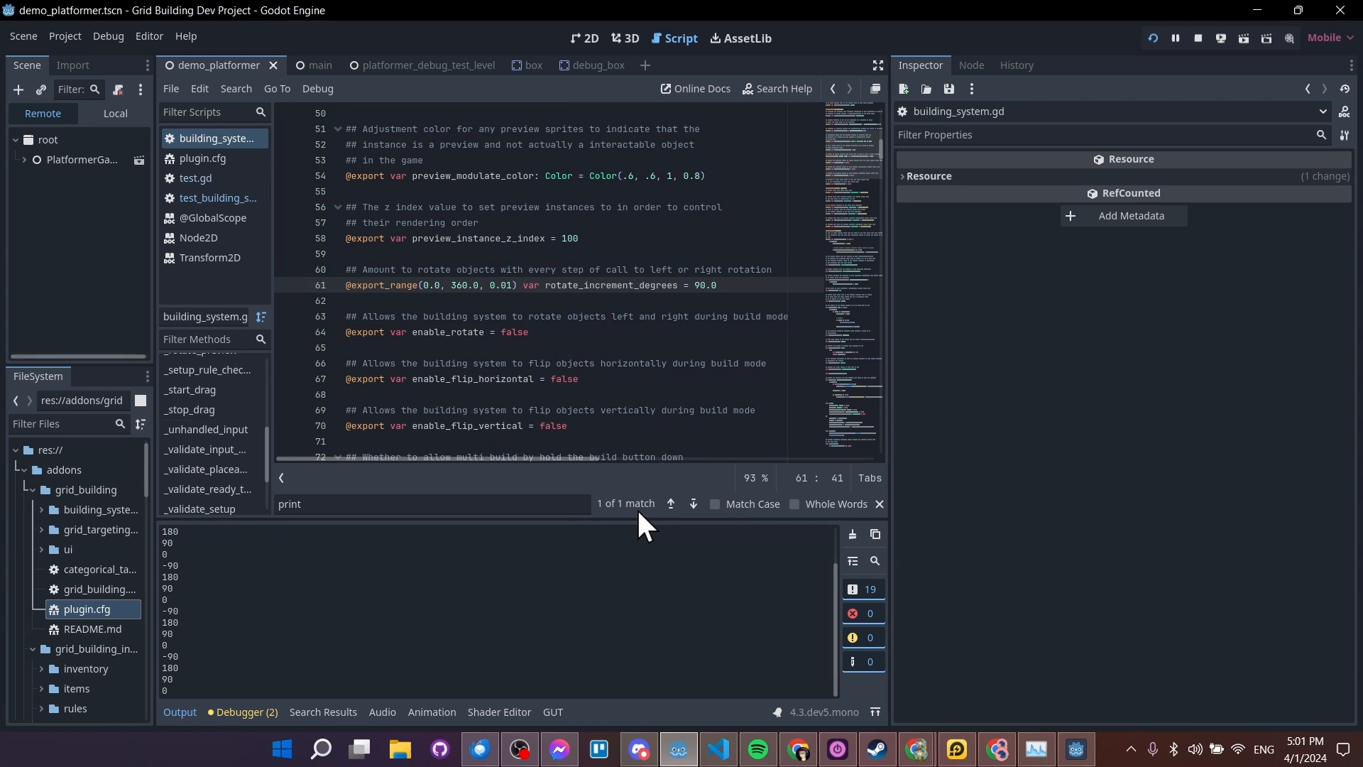
{"action": "left_click", "coordinate": [450, 284]}
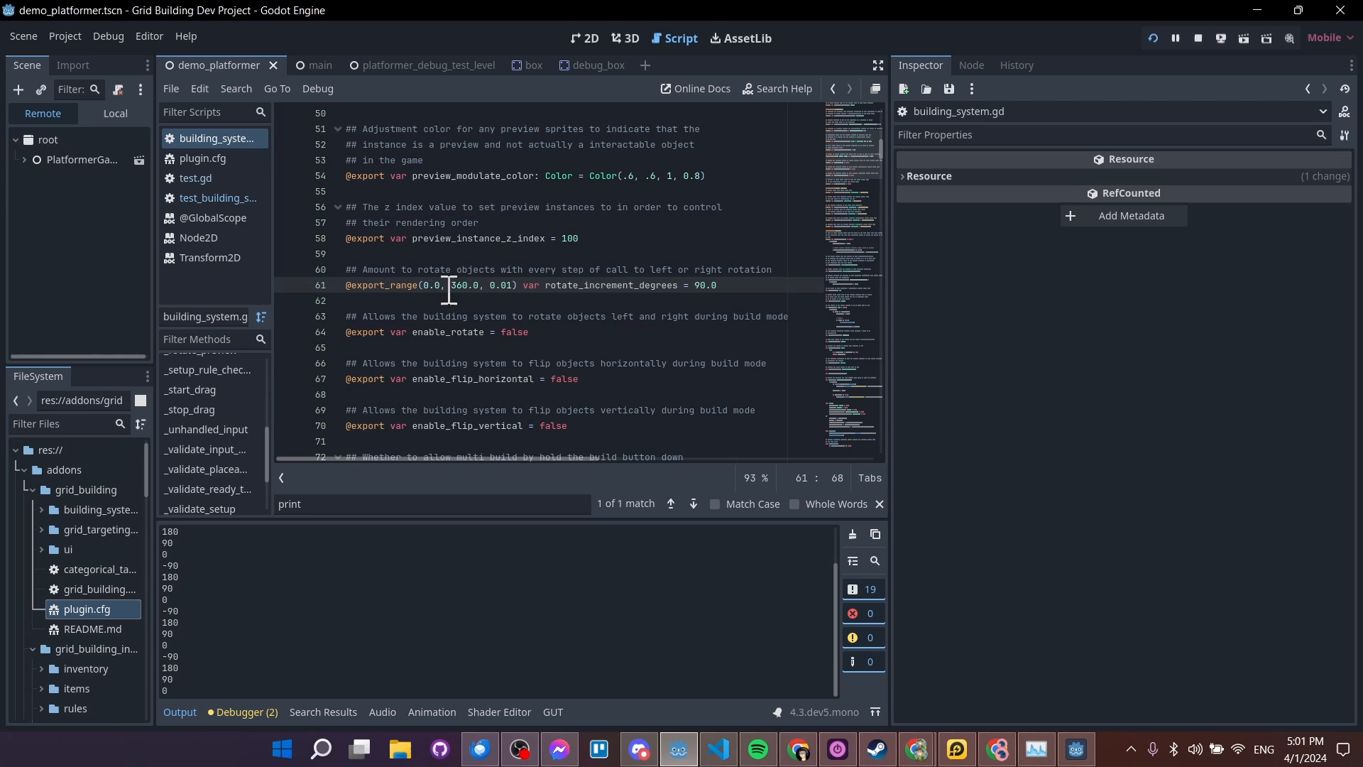
{"action": "mouse_move", "coordinate": [551, 286]}
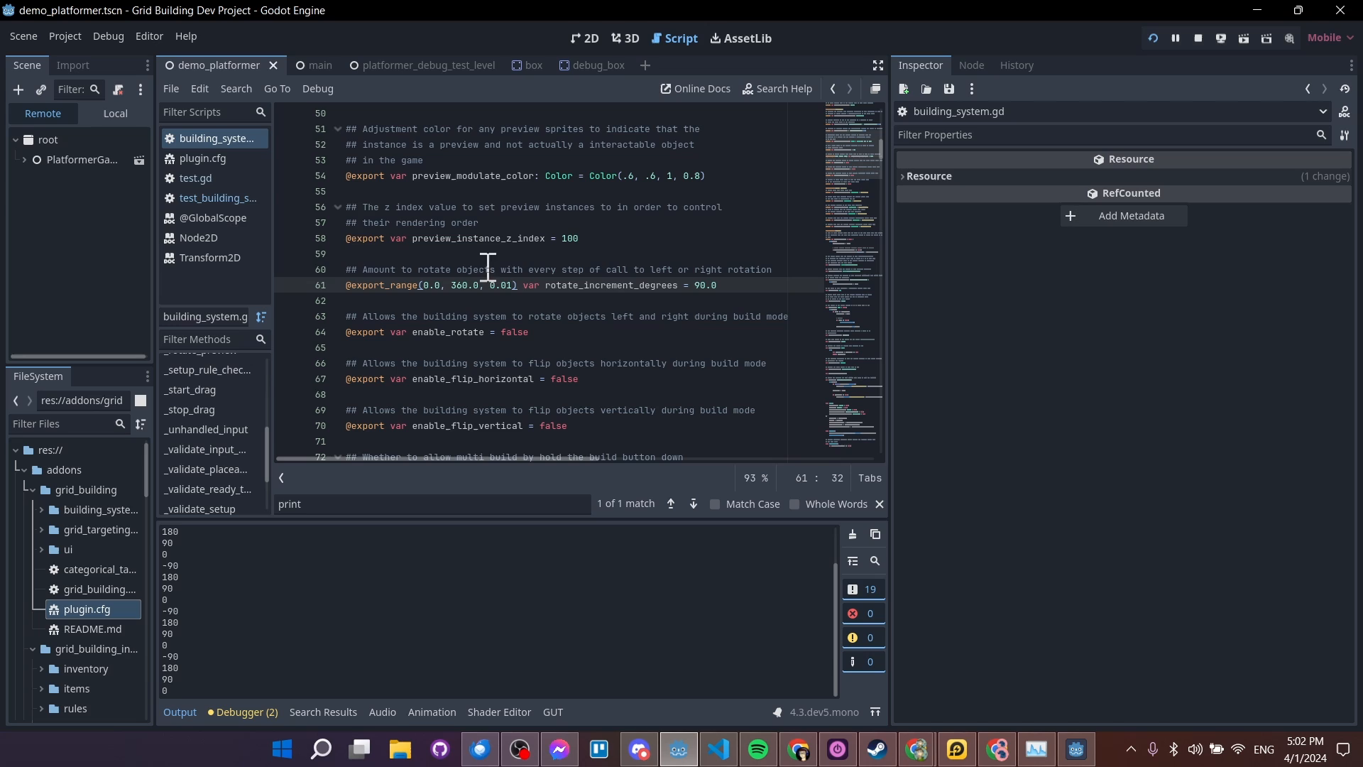
{"action": "mouse_move", "coordinate": [472, 300]}
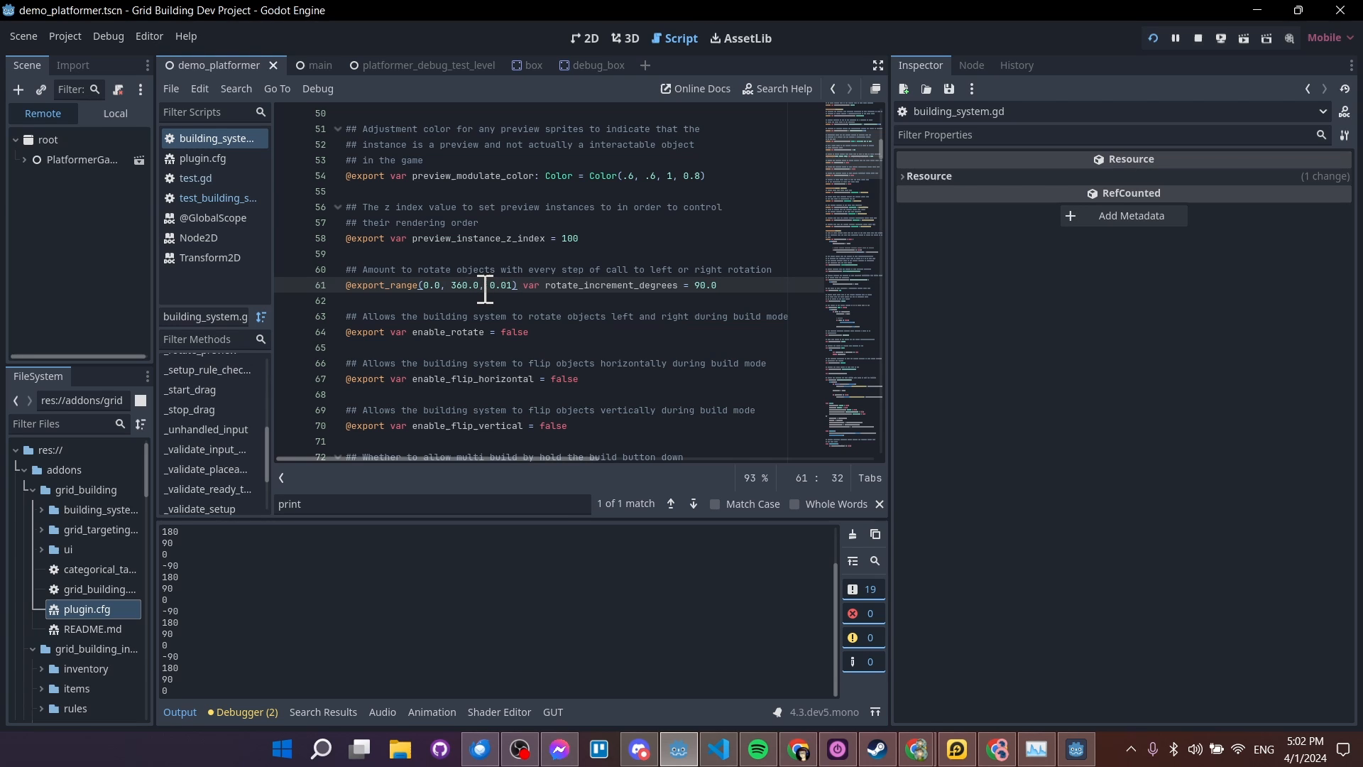
{"action": "left_click", "coordinate": [206, 428]}
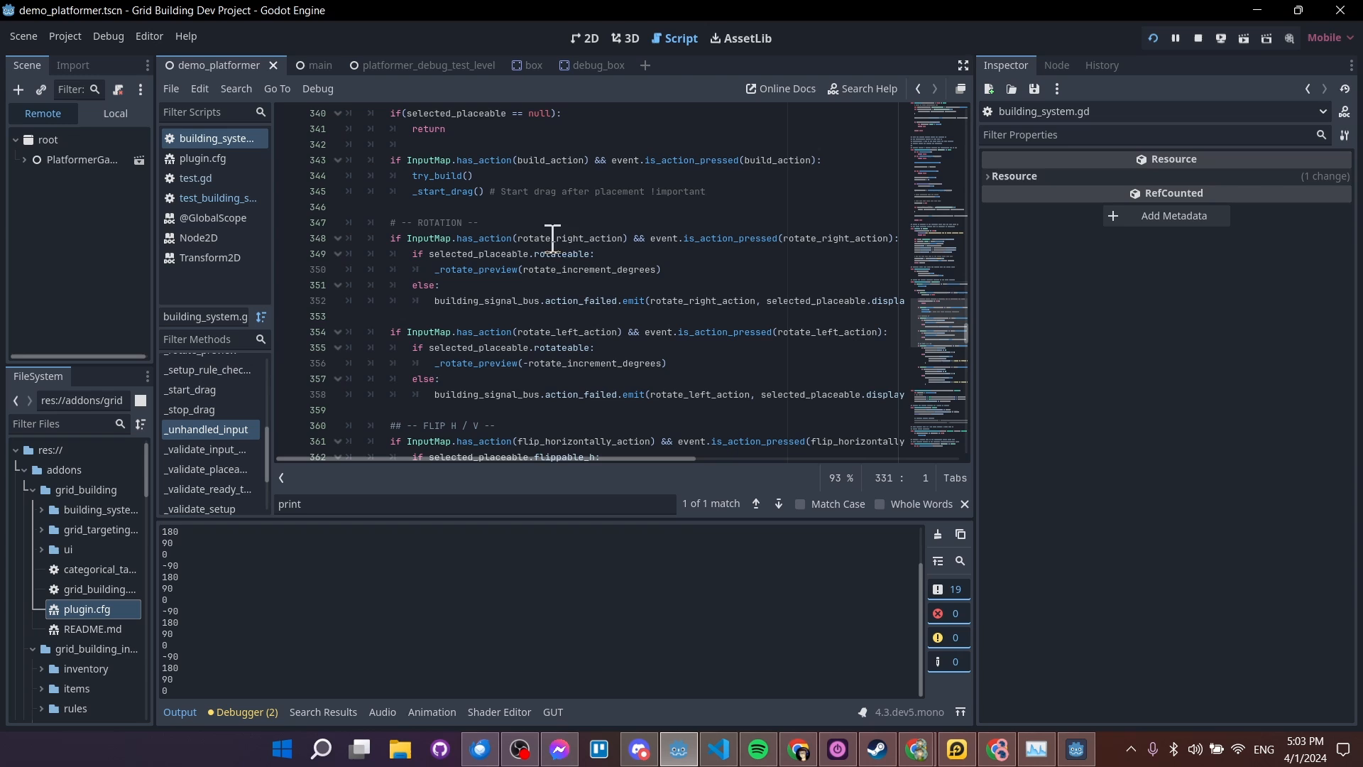
{"action": "left_click", "coordinate": [64, 36]}
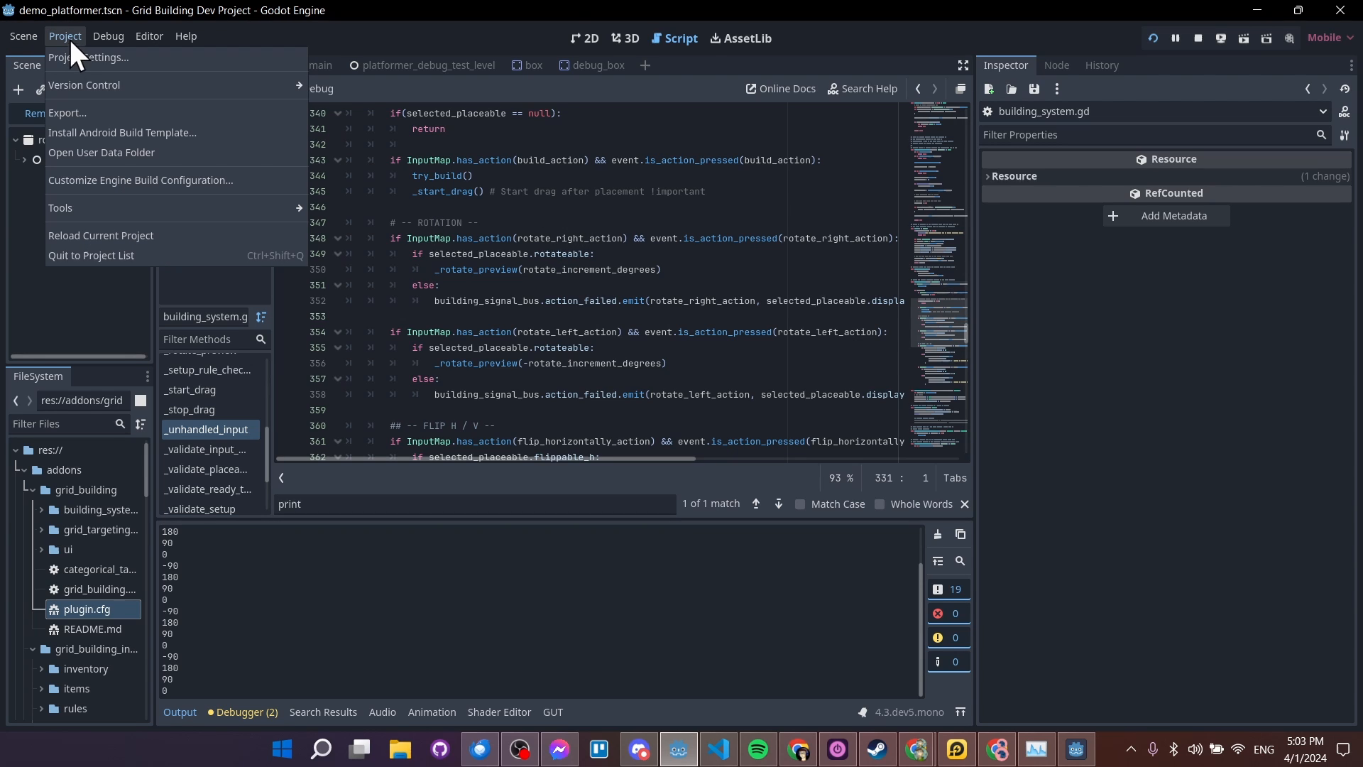
{"action": "left_click", "coordinate": [100, 58]}
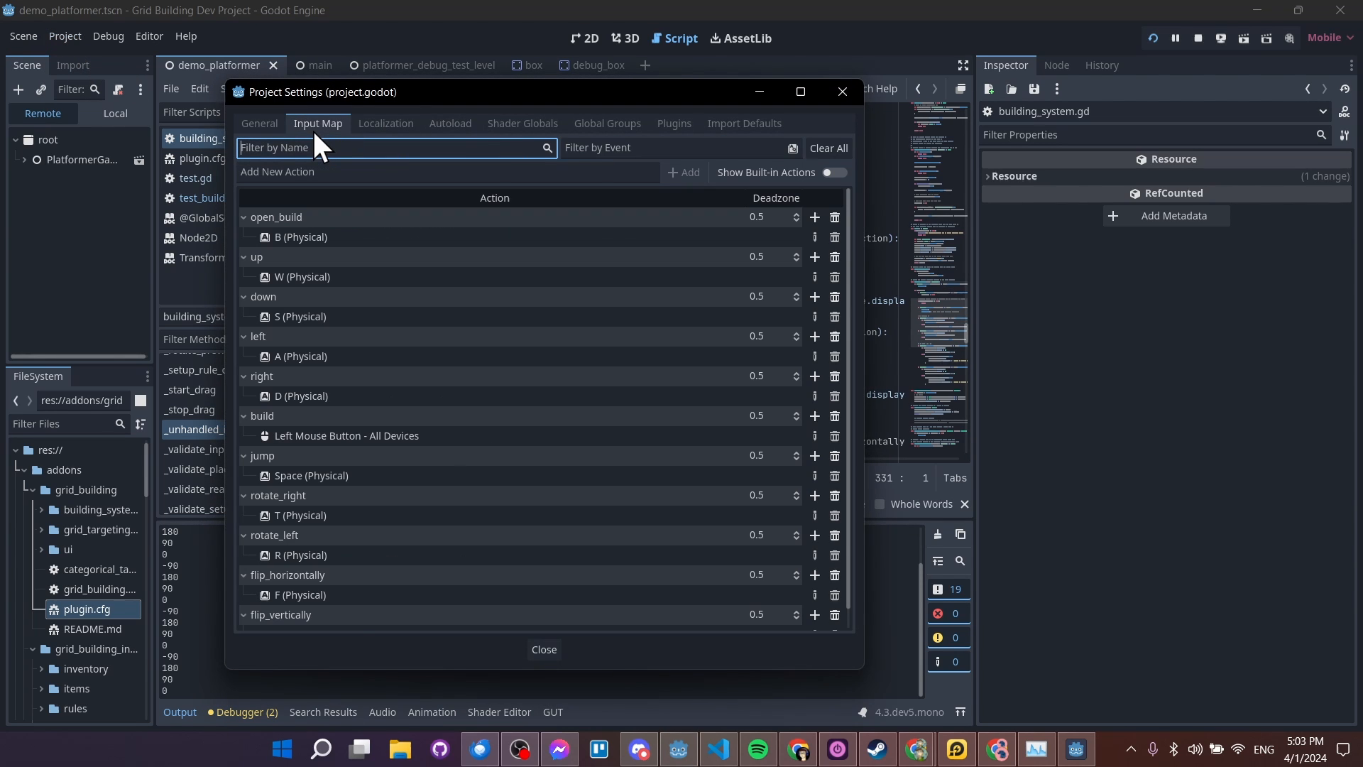
{"action": "scroll", "scroll_direction": "down", "scroll_amount": 3}
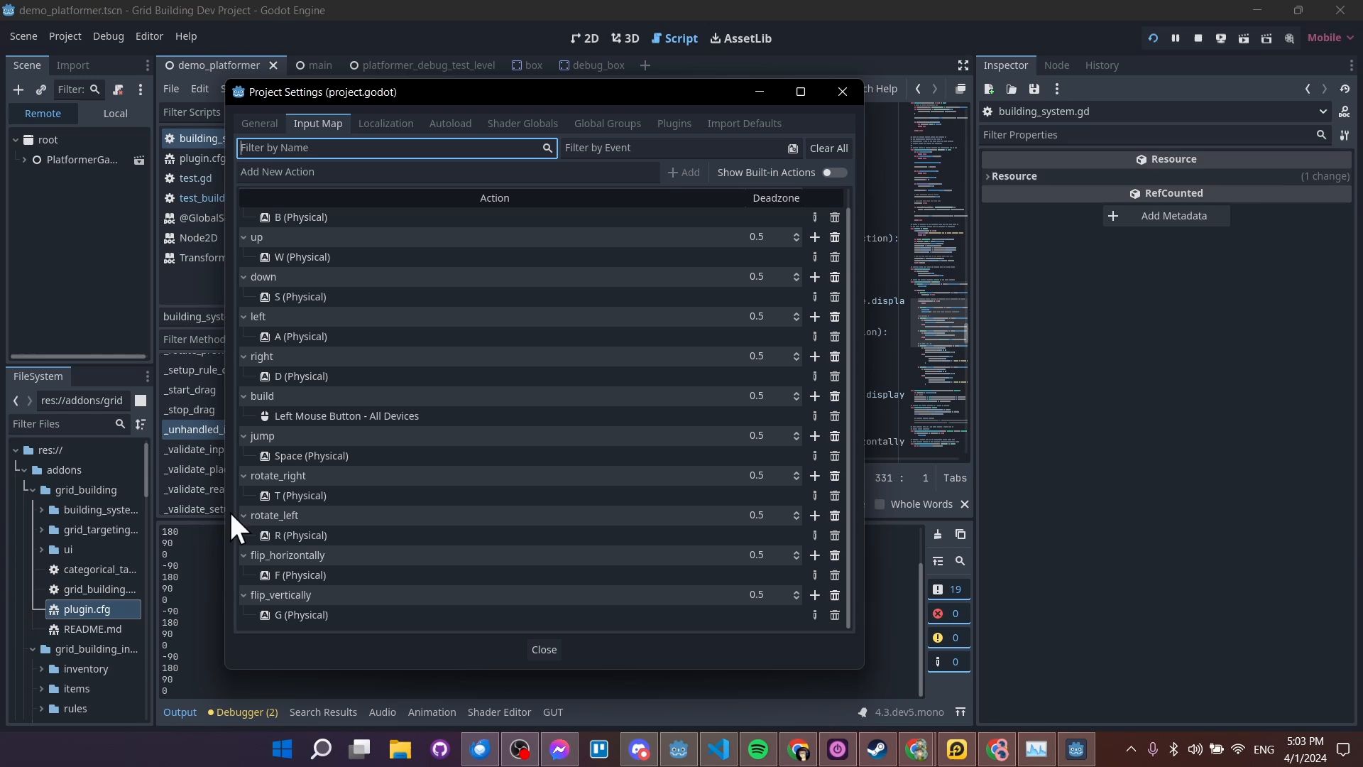
{"action": "mouse_move", "coordinate": [323, 525]}
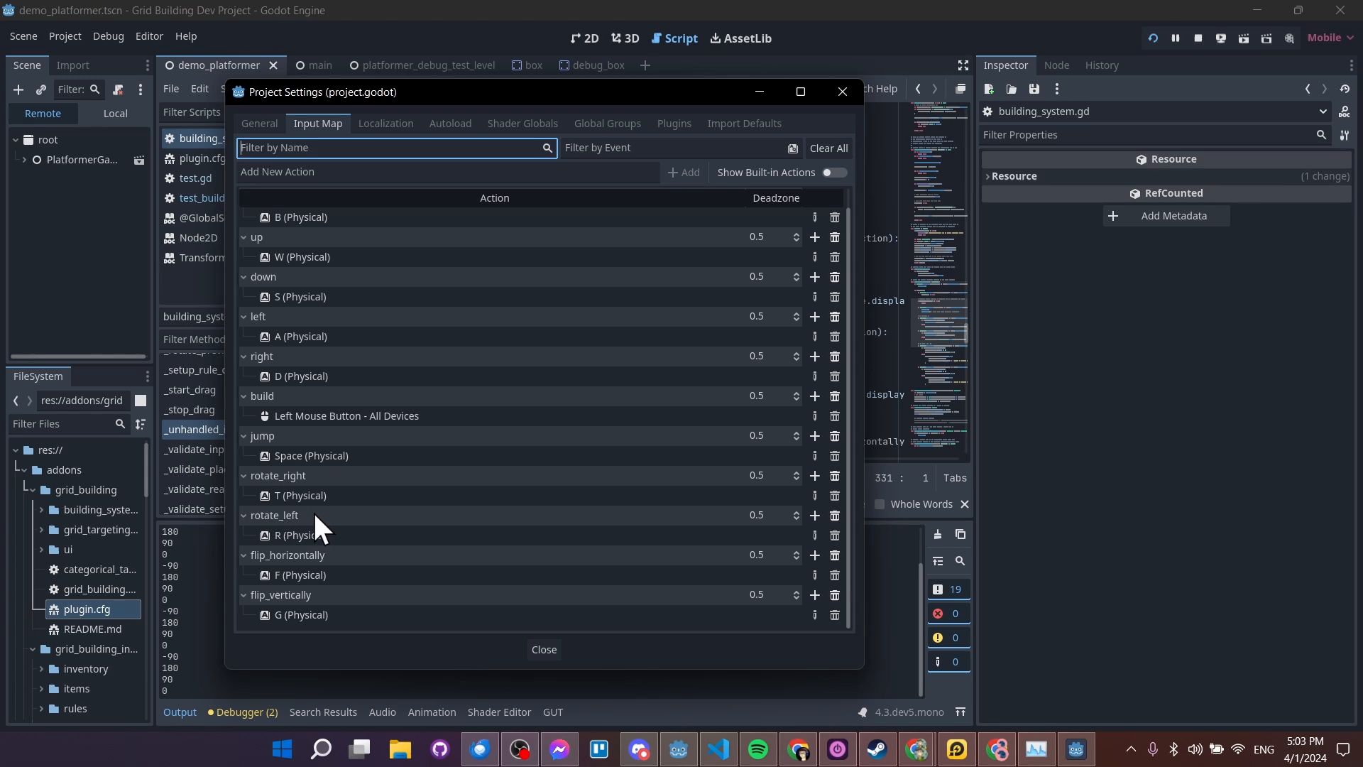
{"action": "mouse_move", "coordinate": [263, 496]}
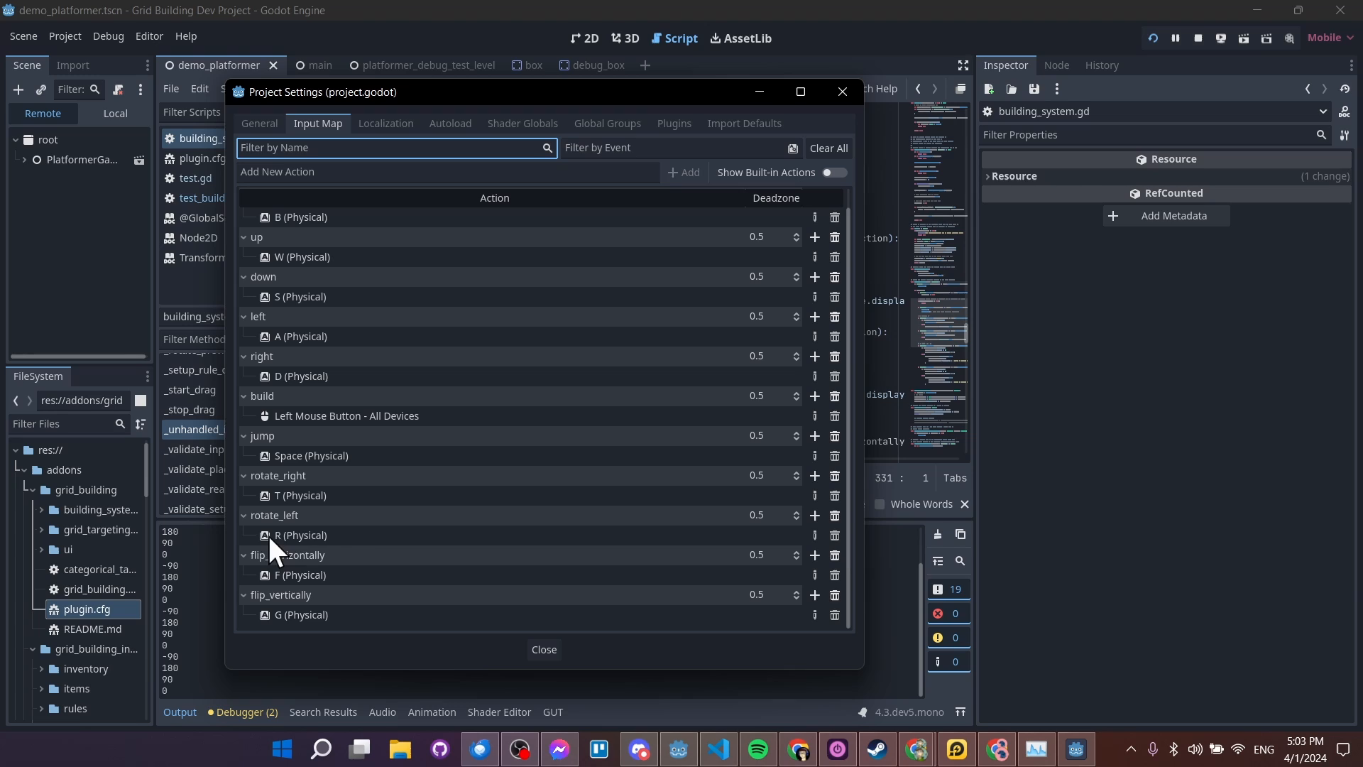
{"action": "mouse_move", "coordinate": [328, 557]}
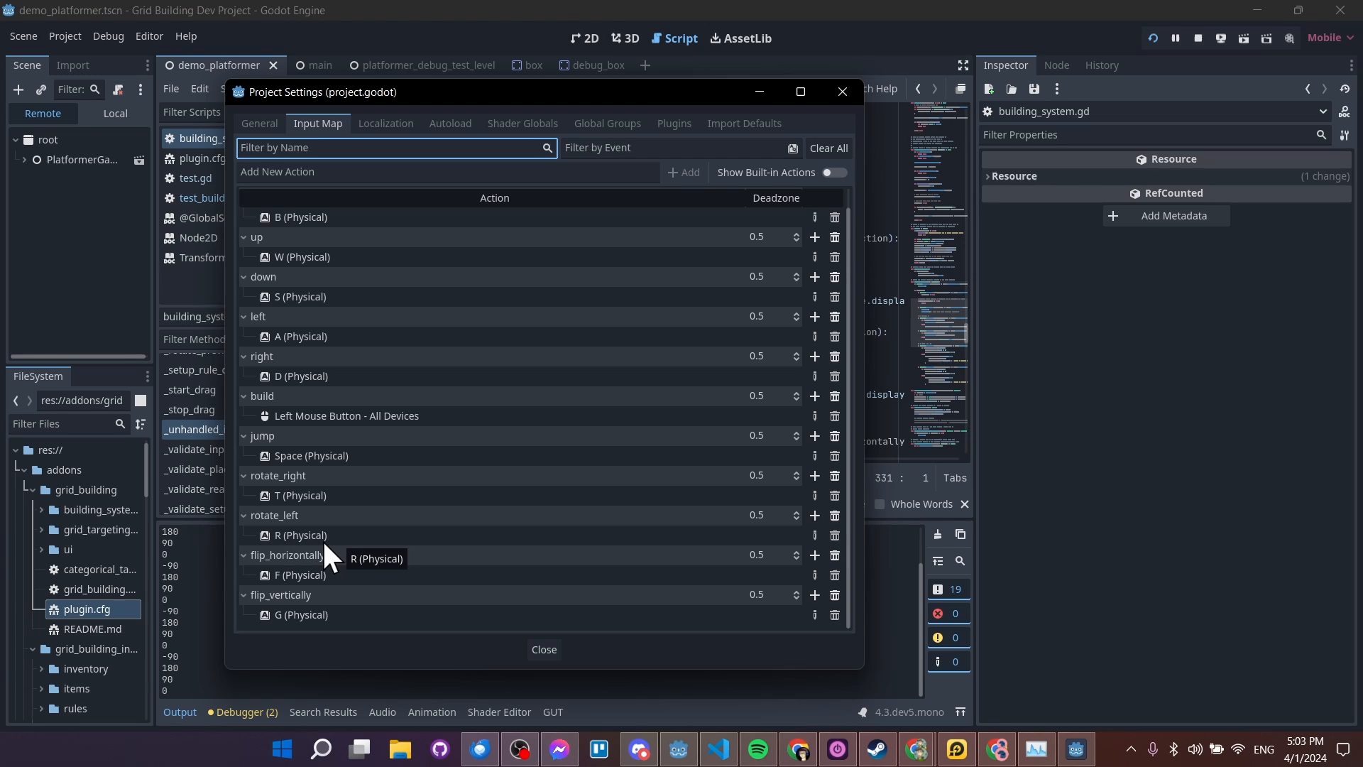
{"action": "mouse_move", "coordinate": [374, 553]}
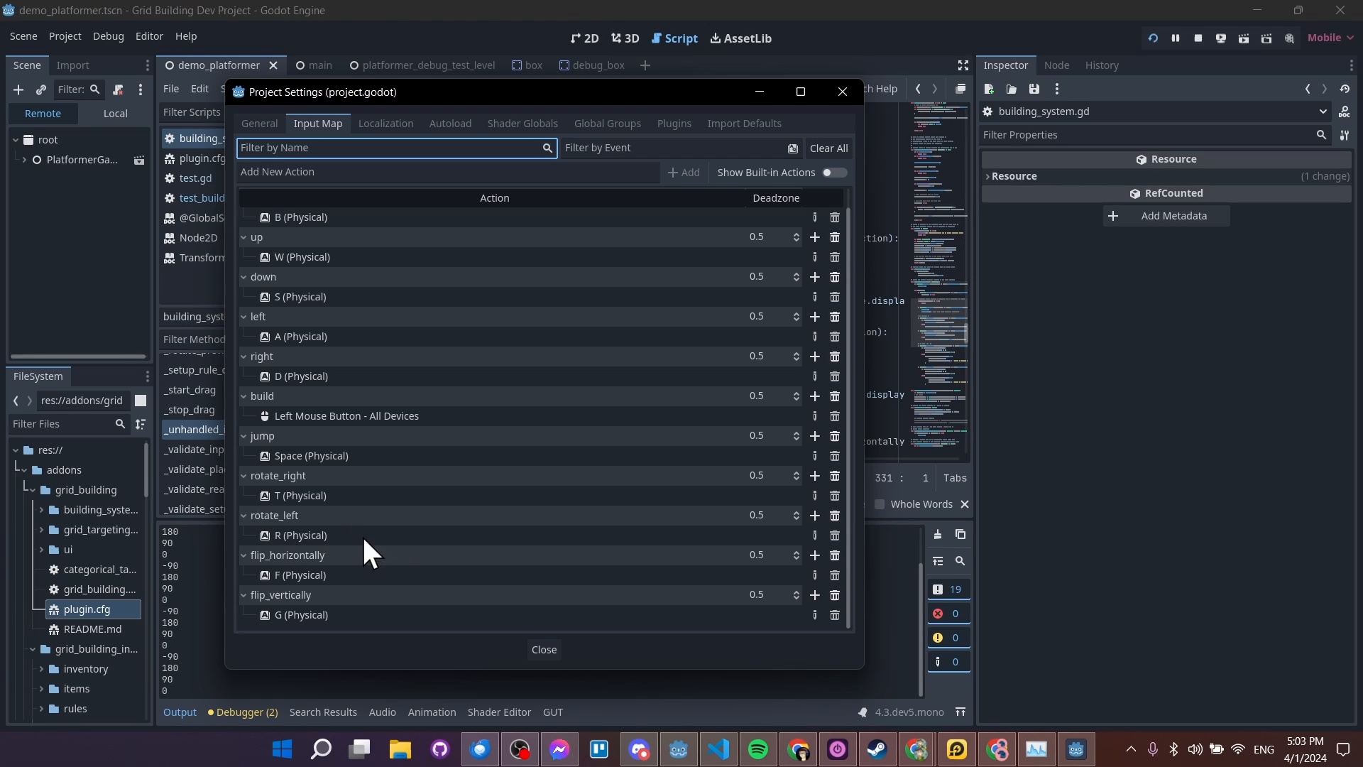
{"action": "mouse_move", "coordinate": [535, 514]}
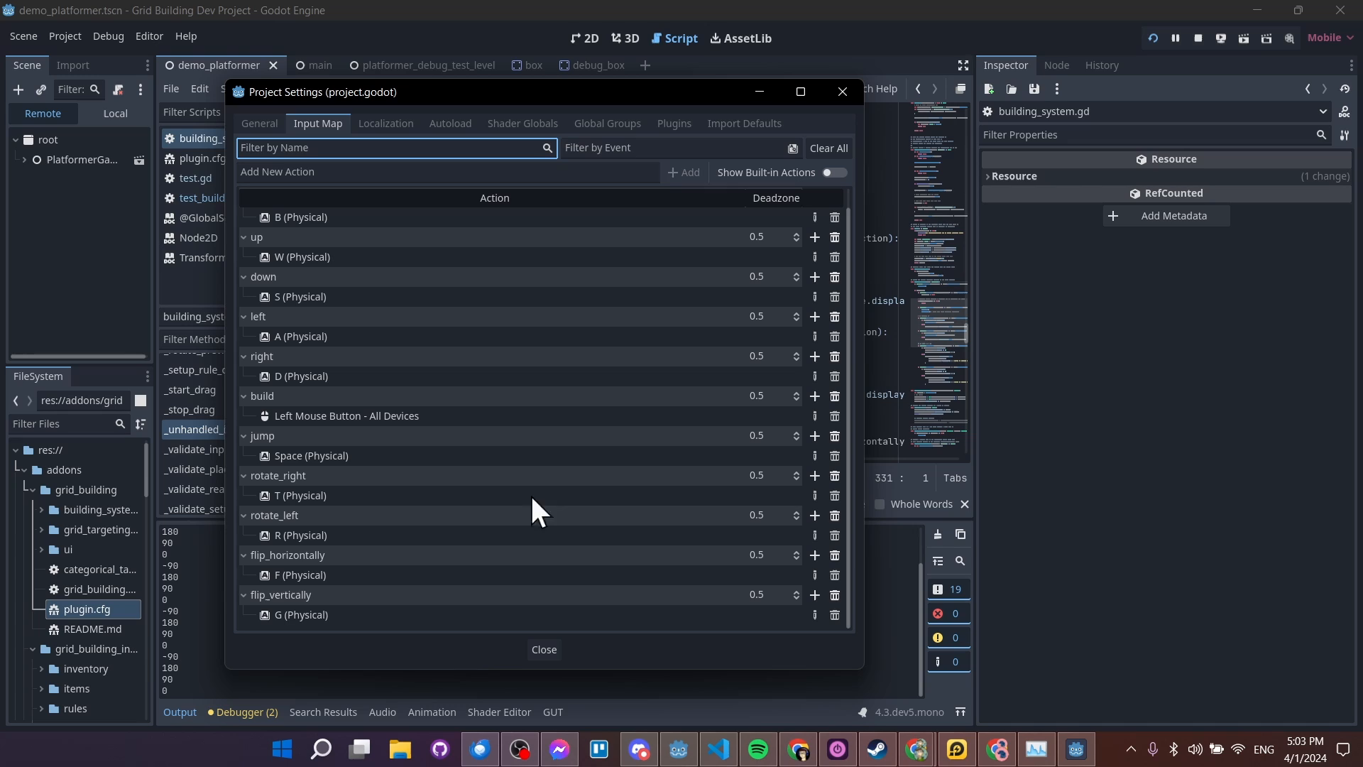
{"action": "mouse_move", "coordinate": [326, 543]}
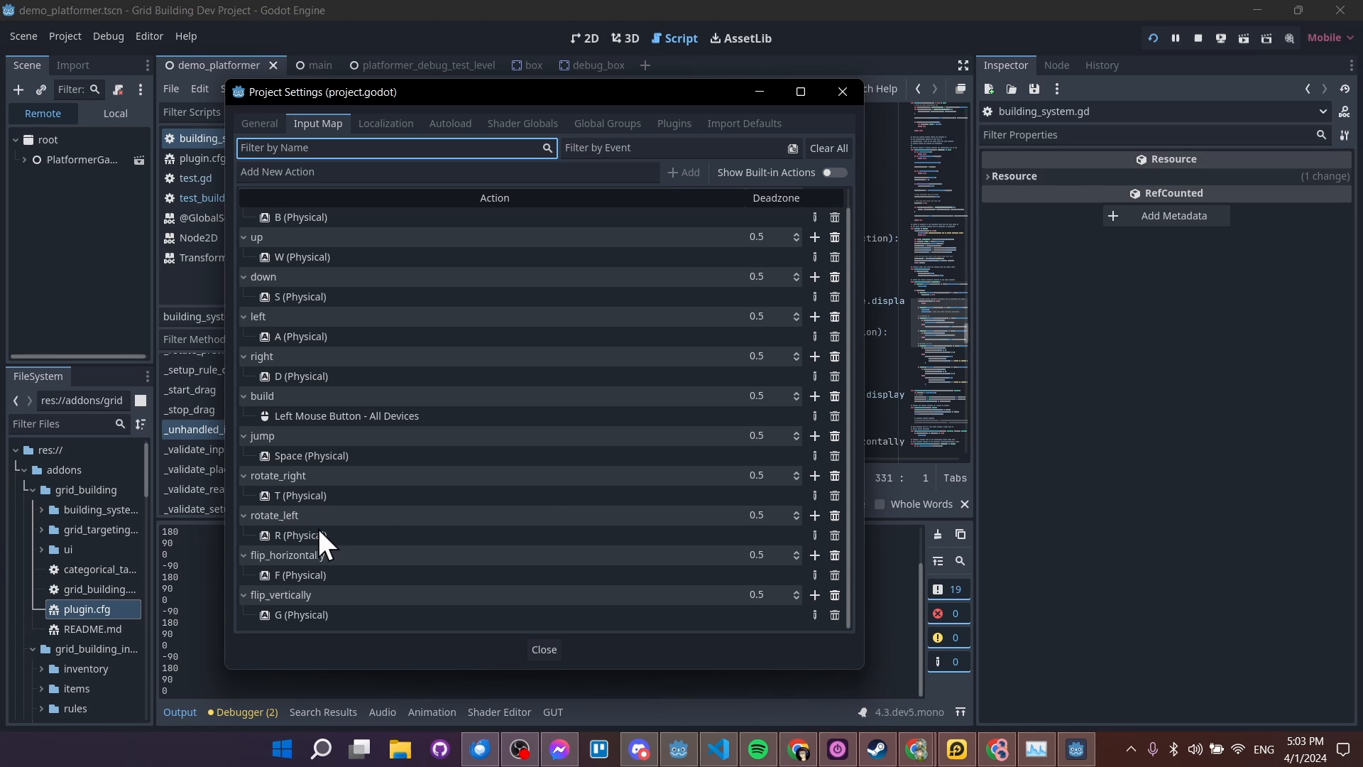
{"action": "mouse_move", "coordinate": [353, 562]}
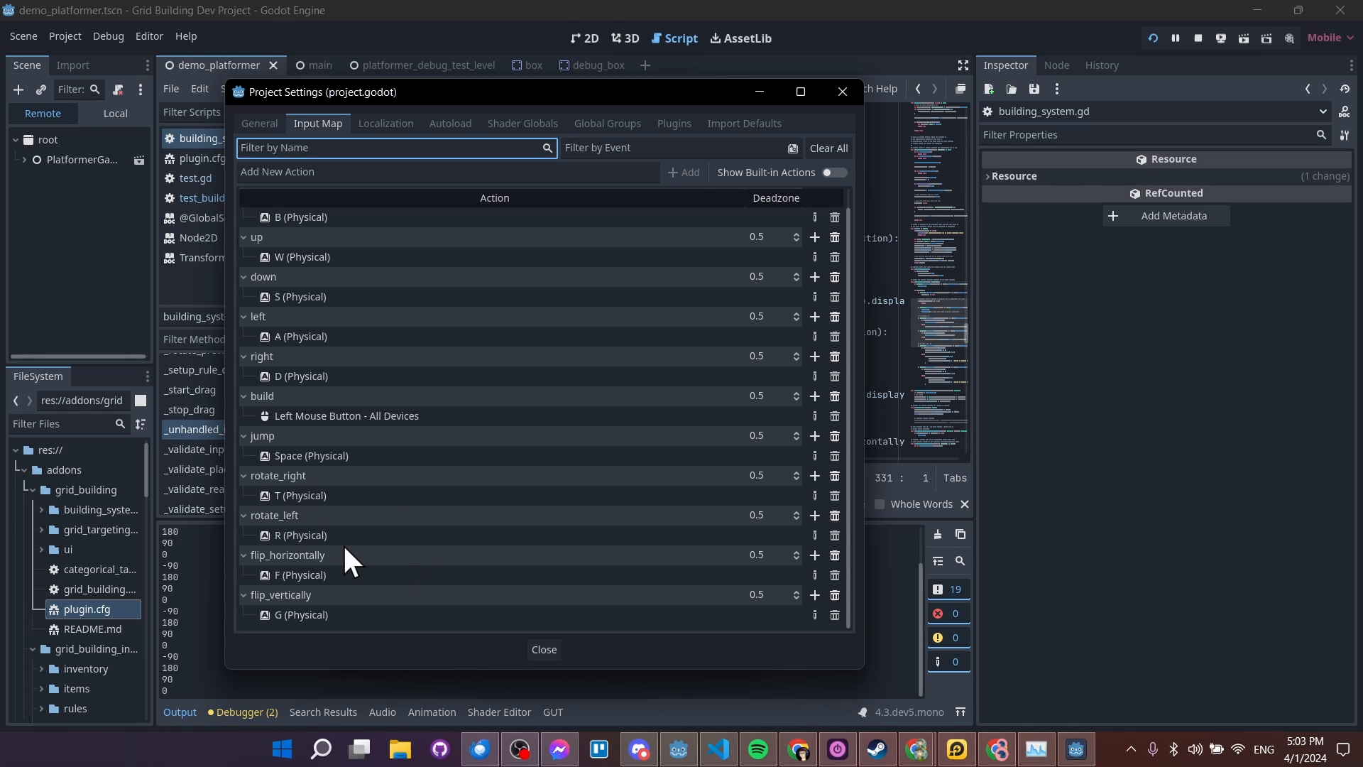
{"action": "mouse_move", "coordinate": [339, 504]}
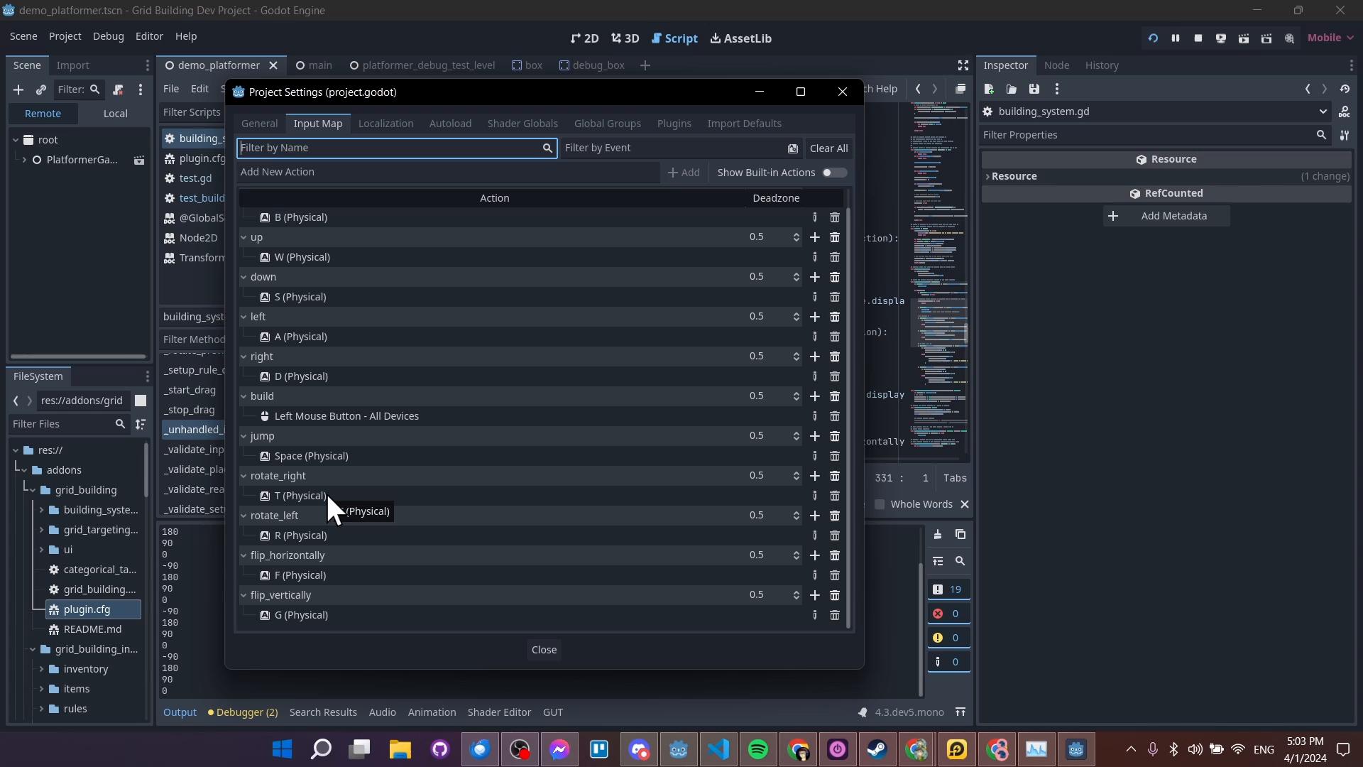
{"action": "mouse_move", "coordinate": [447, 506]}
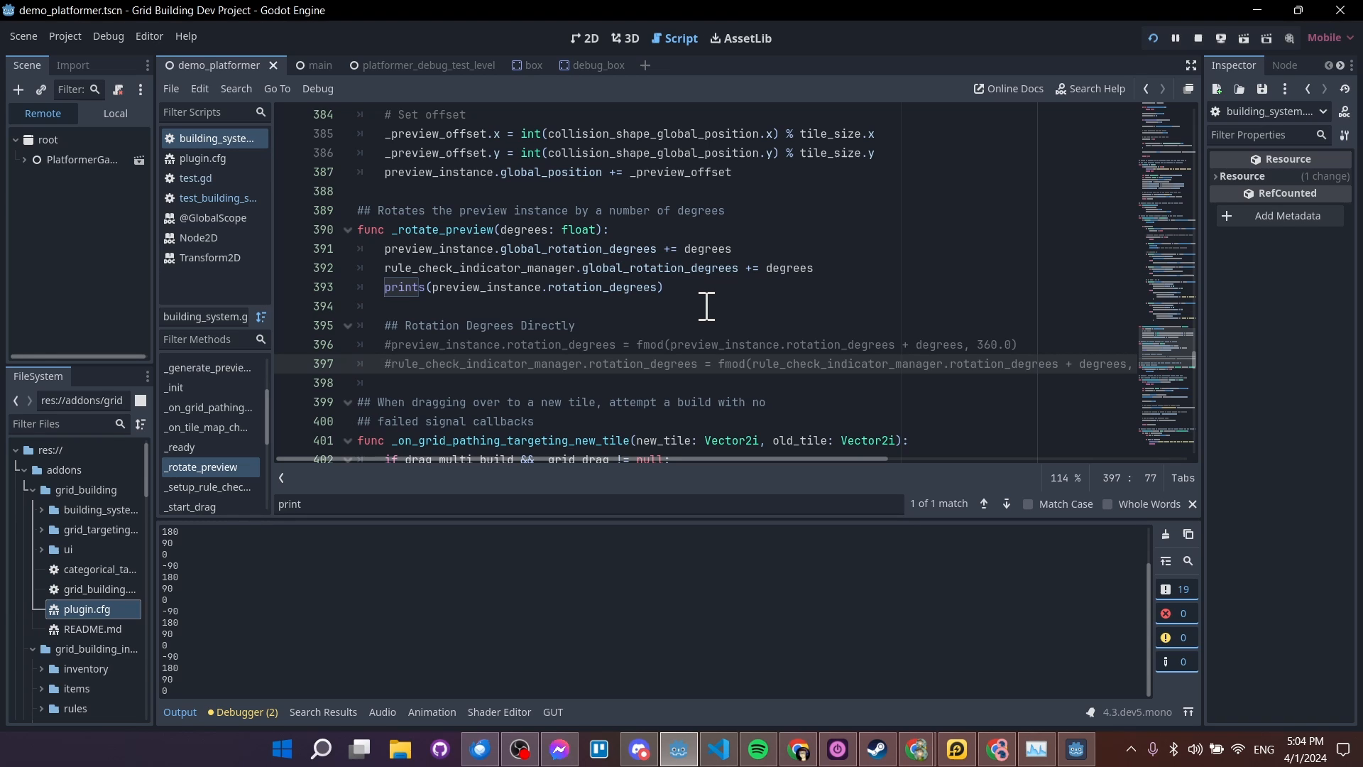
{"action": "mouse_move", "coordinate": [684, 249]}
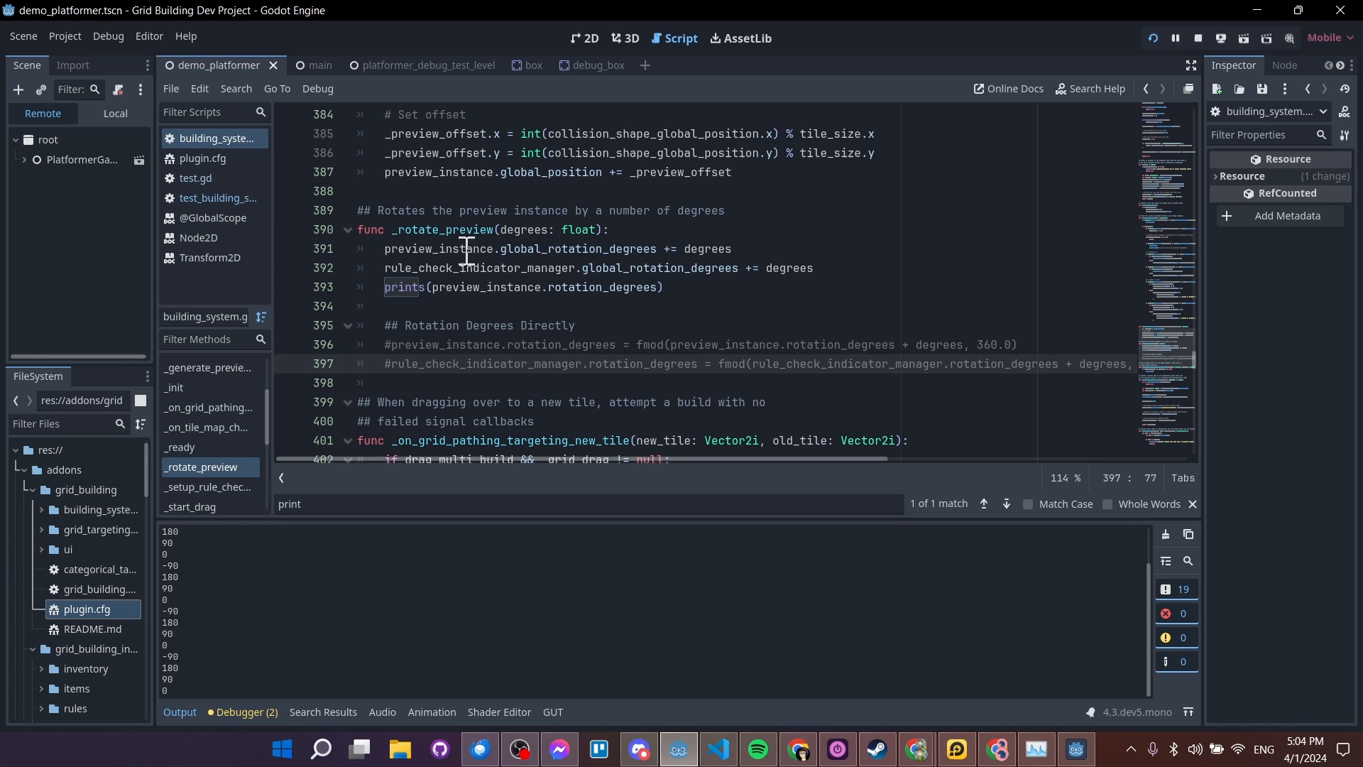
Inspect the global_rotation_degrees line and the degrees parameter uses in _rotate_preview
{"action": "left_click", "coordinate": [502, 249]}
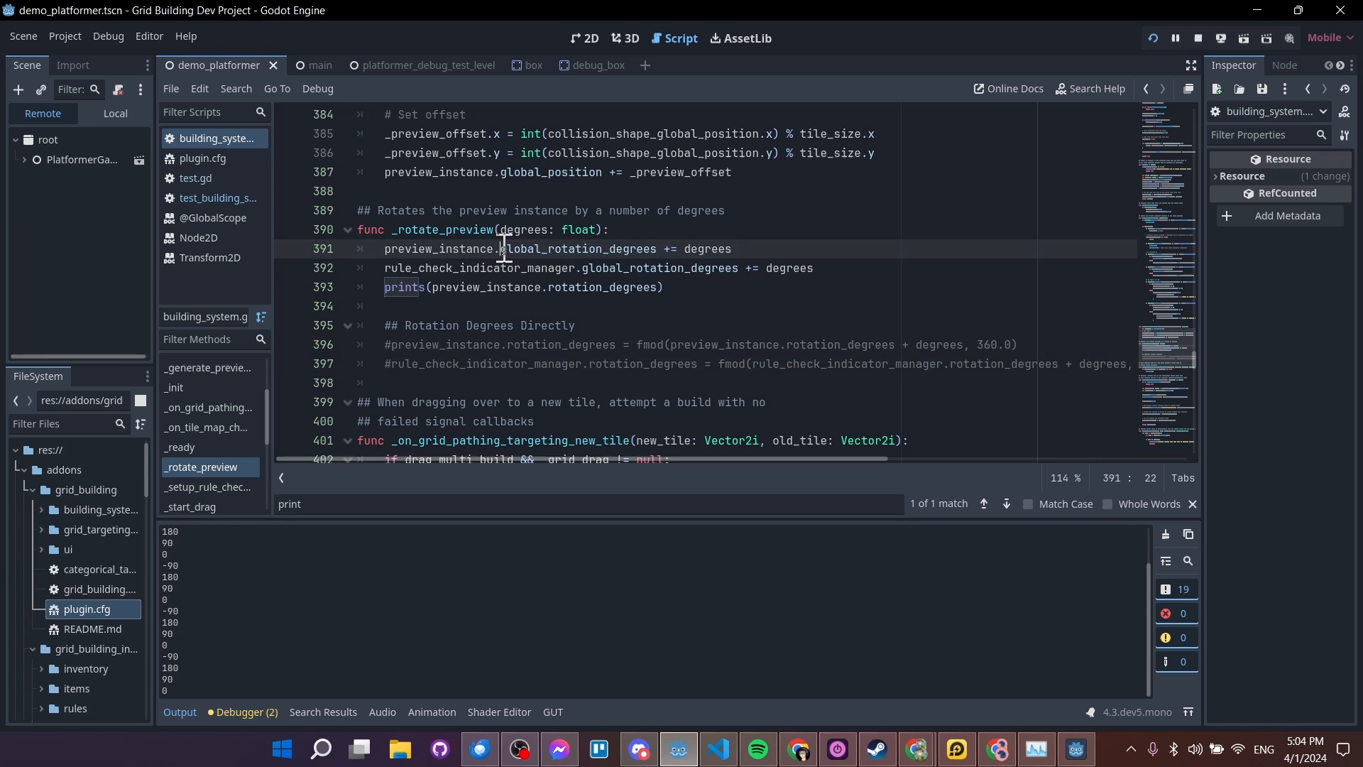
{"action": "double_click", "coordinate": [580, 248]}
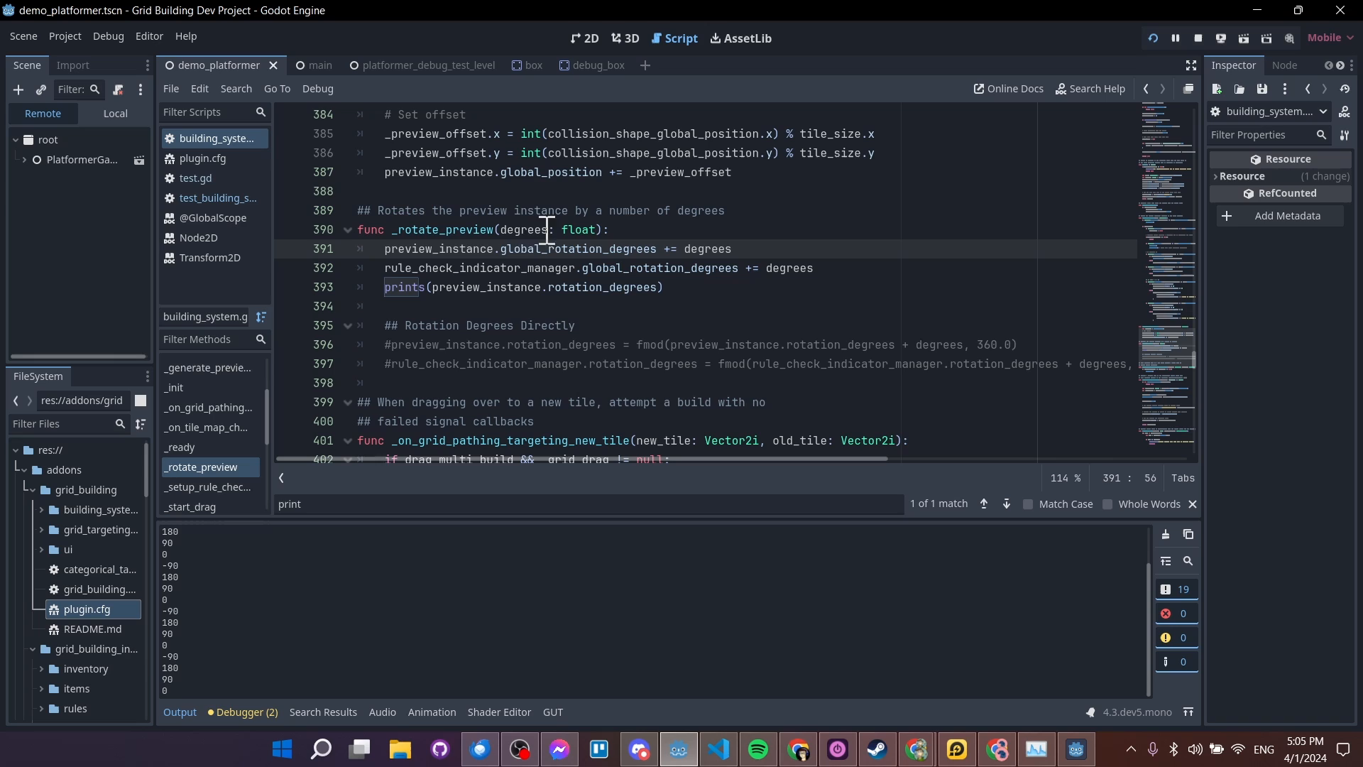
{"action": "double_click", "coordinate": [524, 229]}
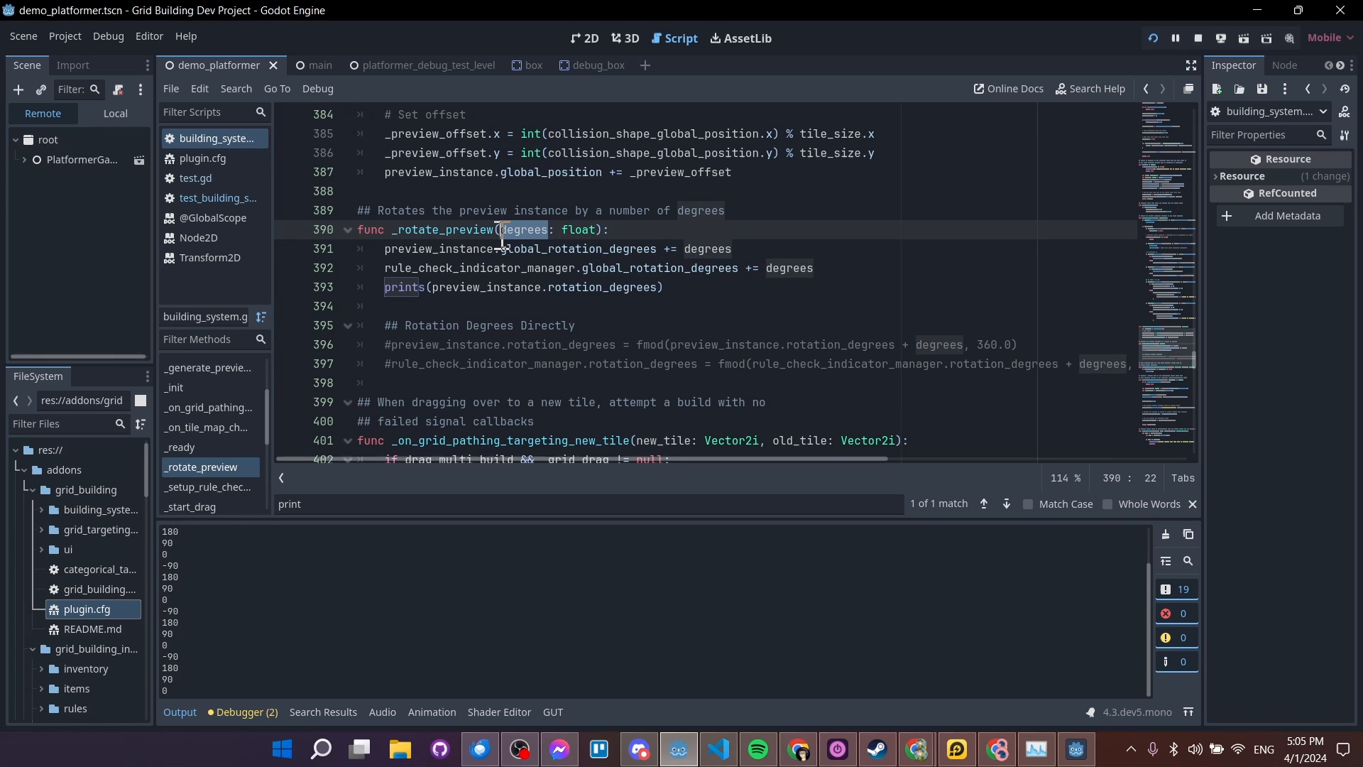
{"action": "left_click", "coordinate": [650, 249]}
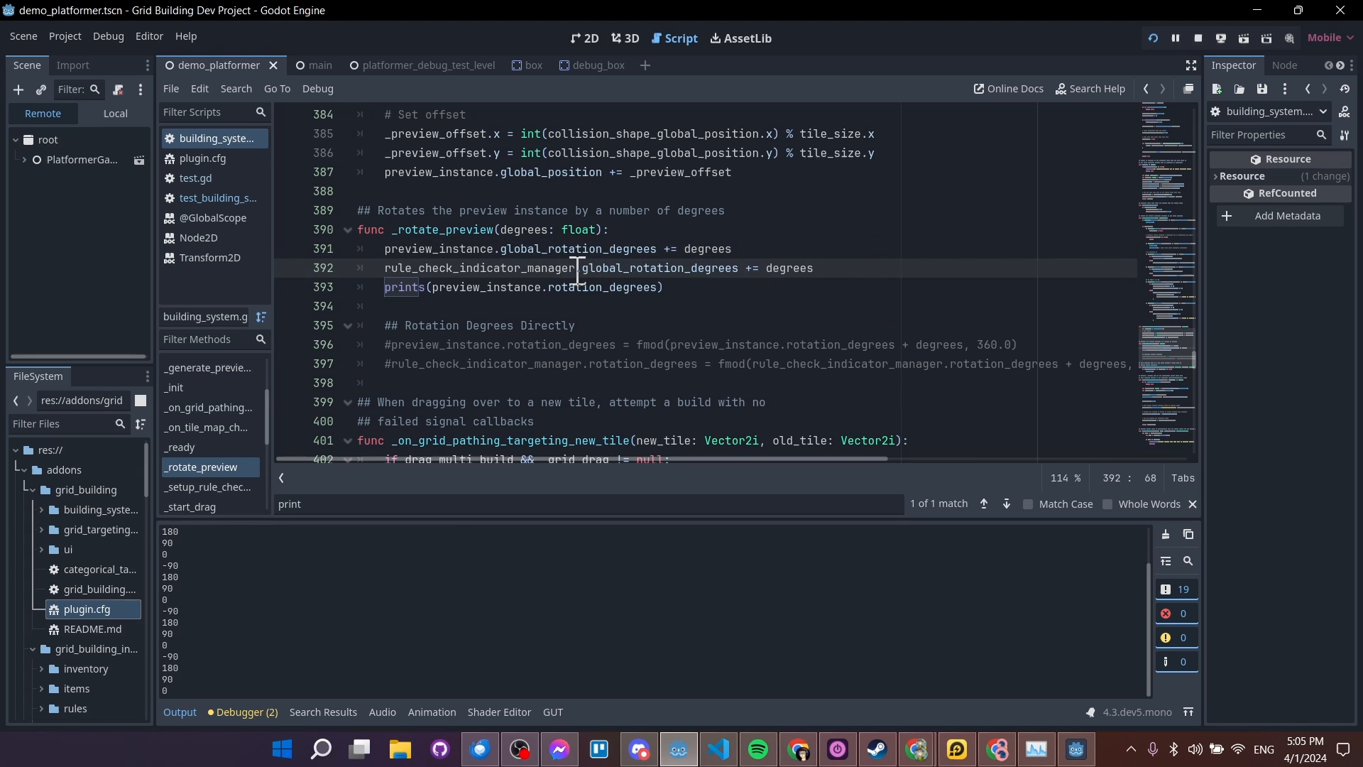
{"action": "double_click", "coordinate": [576, 250]}
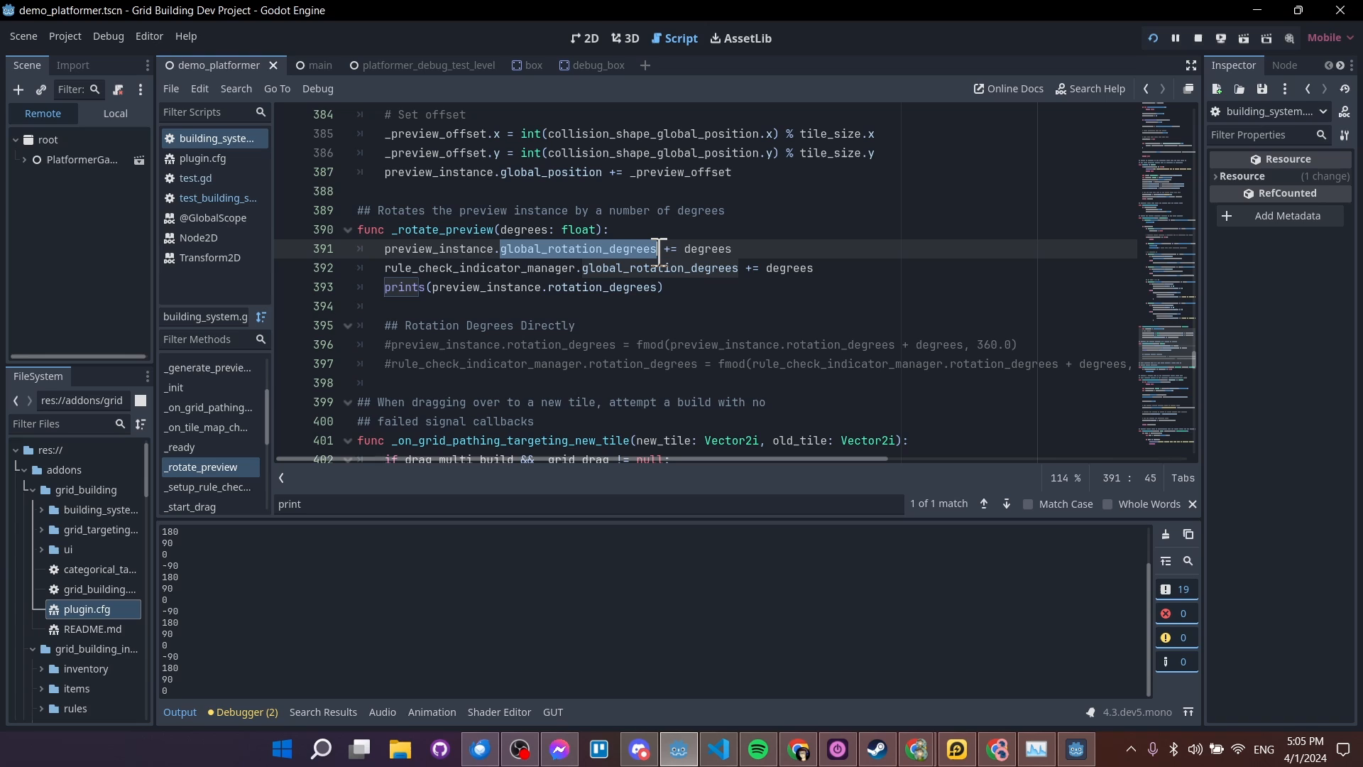
{"action": "mouse_move", "coordinate": [648, 268]}
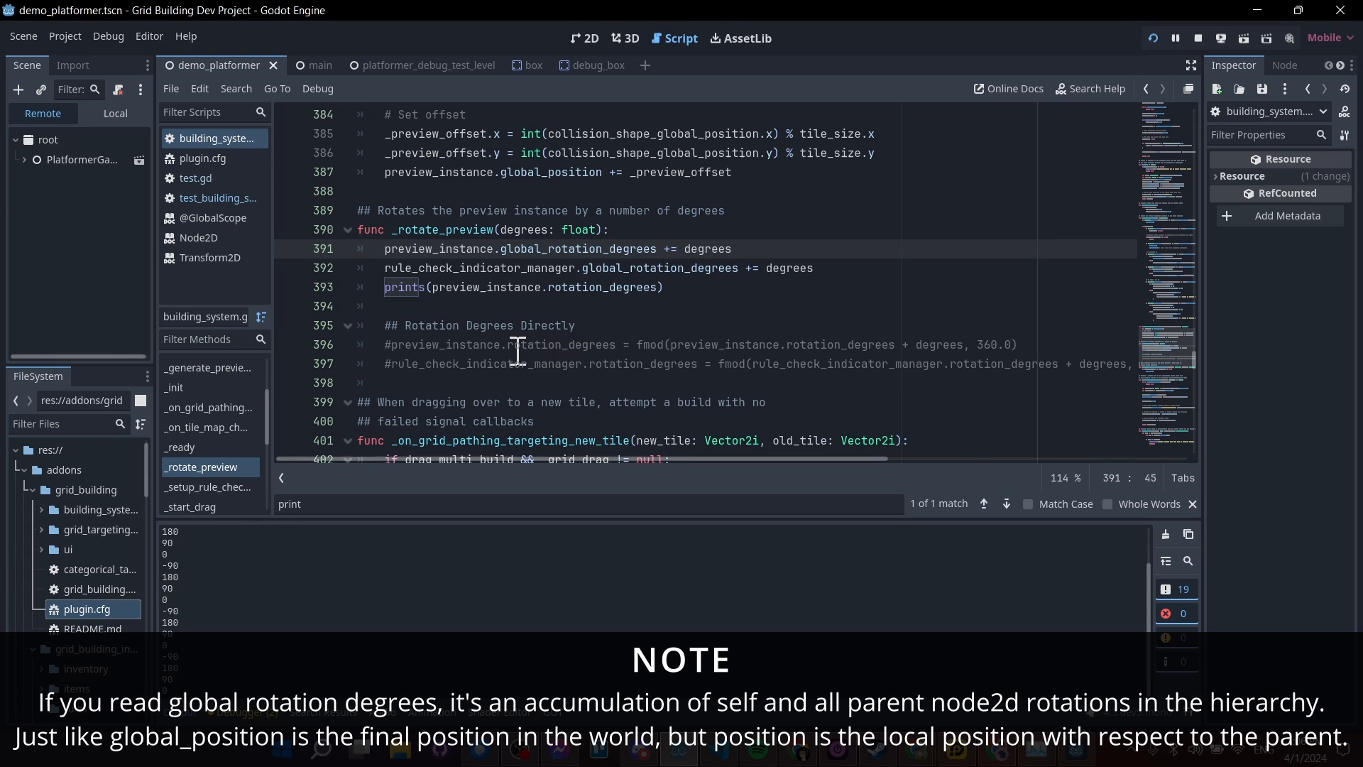
Strip fmod and its 360.0 argument from the rotation_degrees line
{"action": "left_click", "coordinate": [580, 344]}
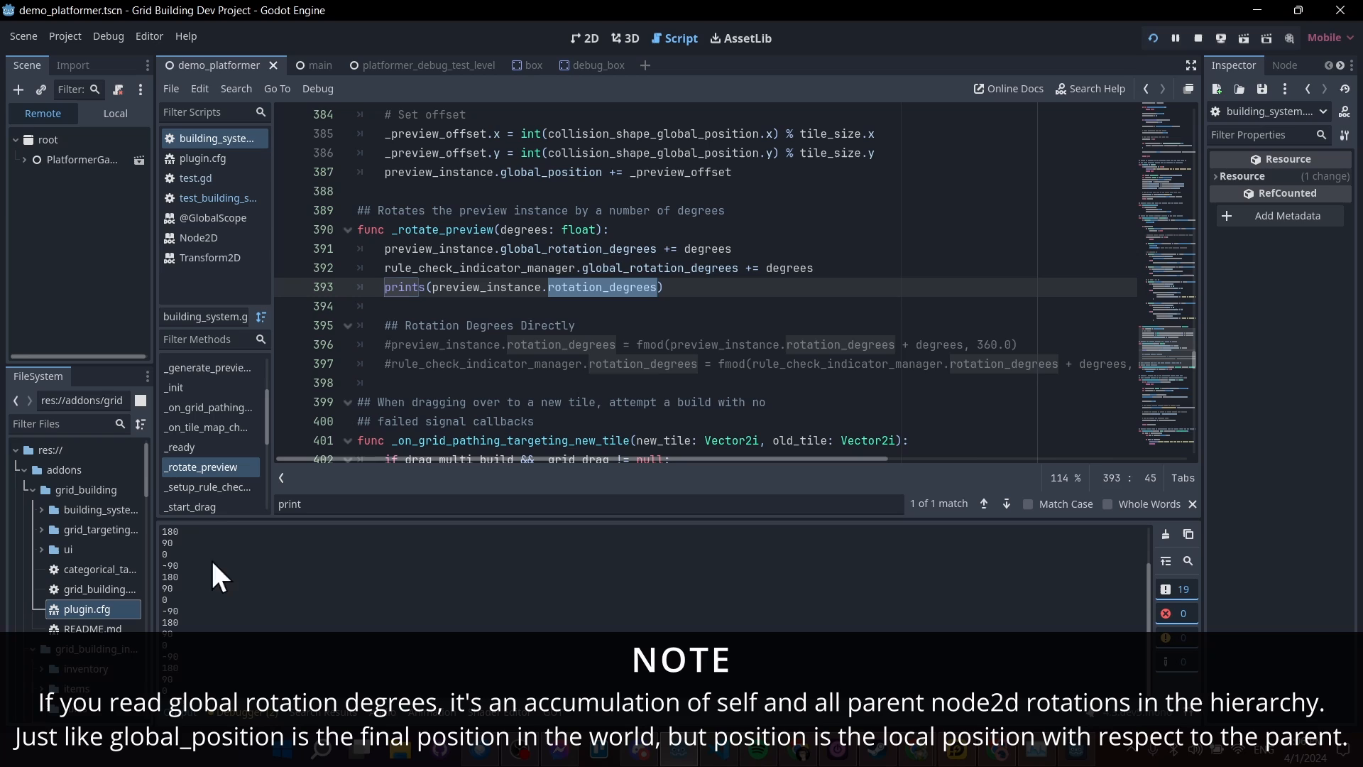
{"action": "mouse_move", "coordinate": [190, 589]}
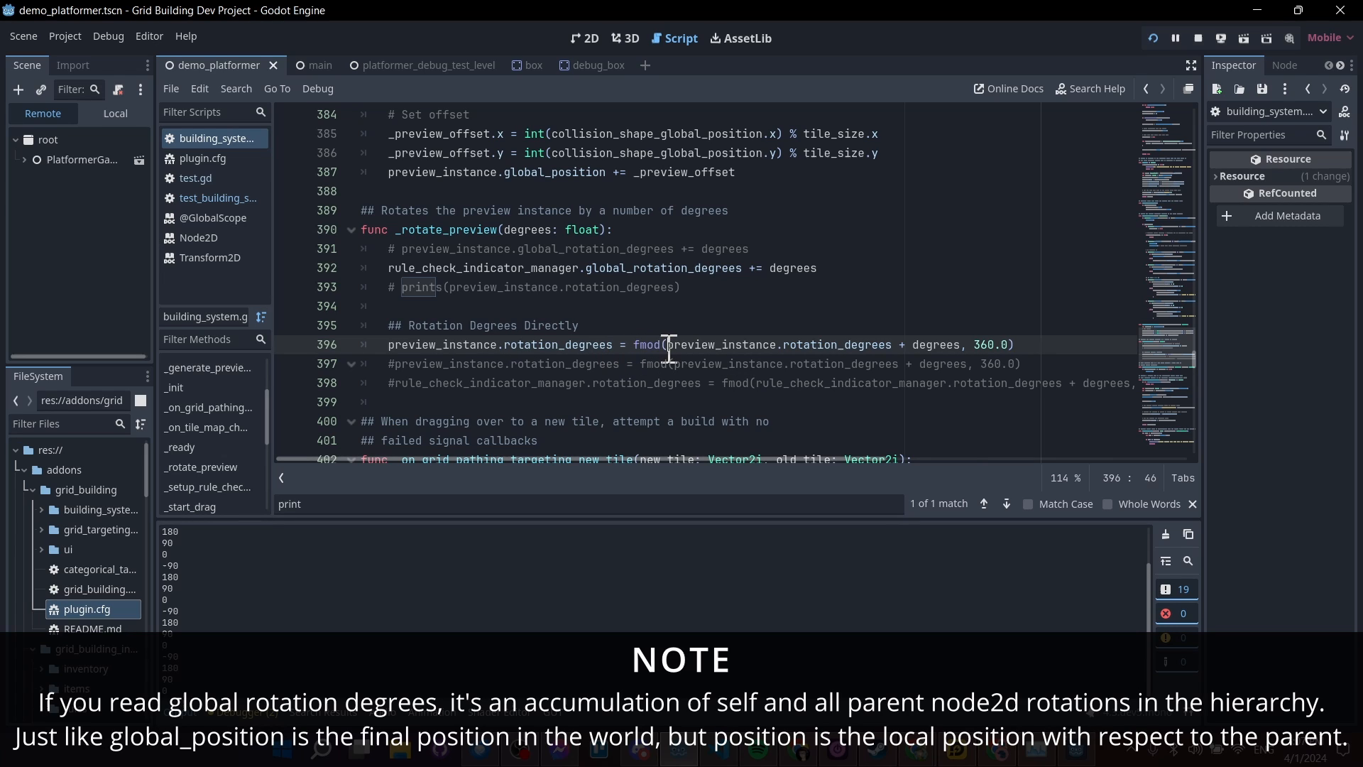
{"action": "double_click", "coordinate": [647, 344]}
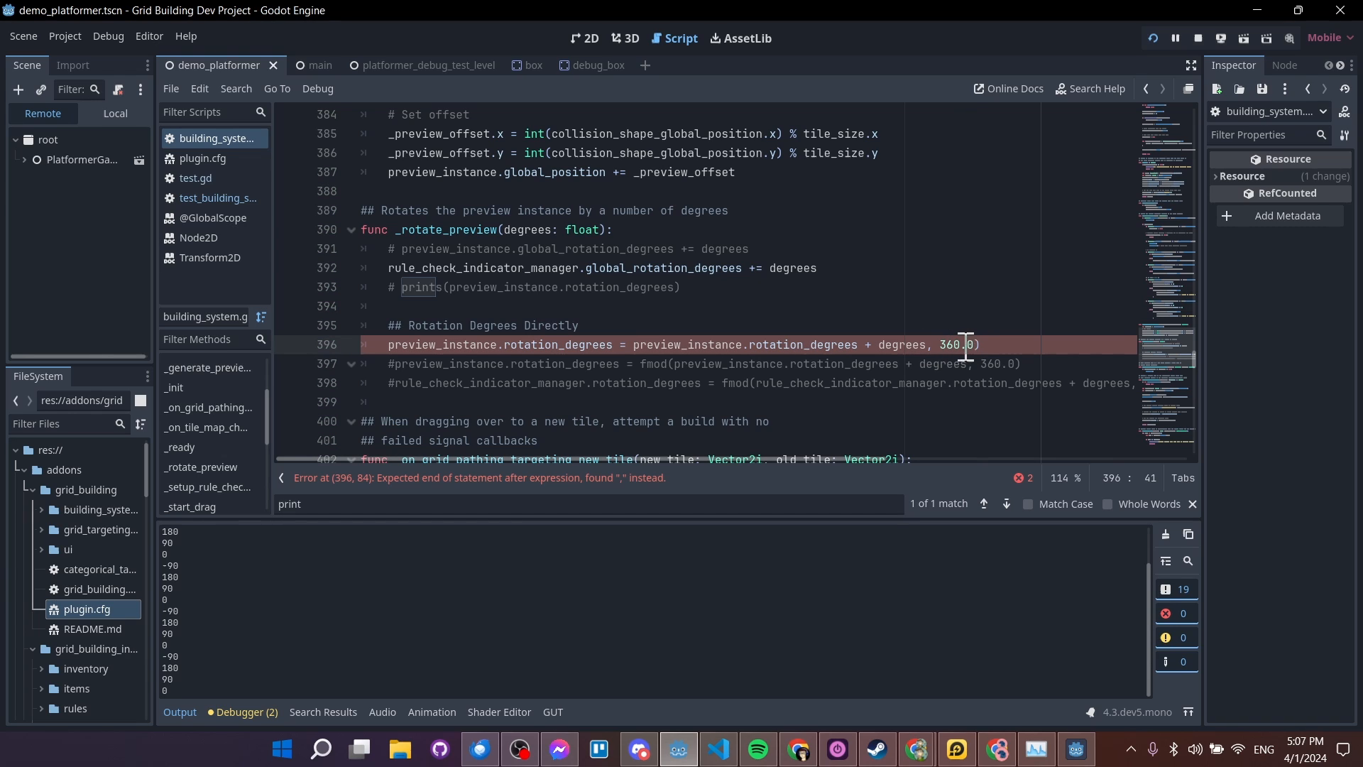
{"action": "key", "text": "BackSpace"}
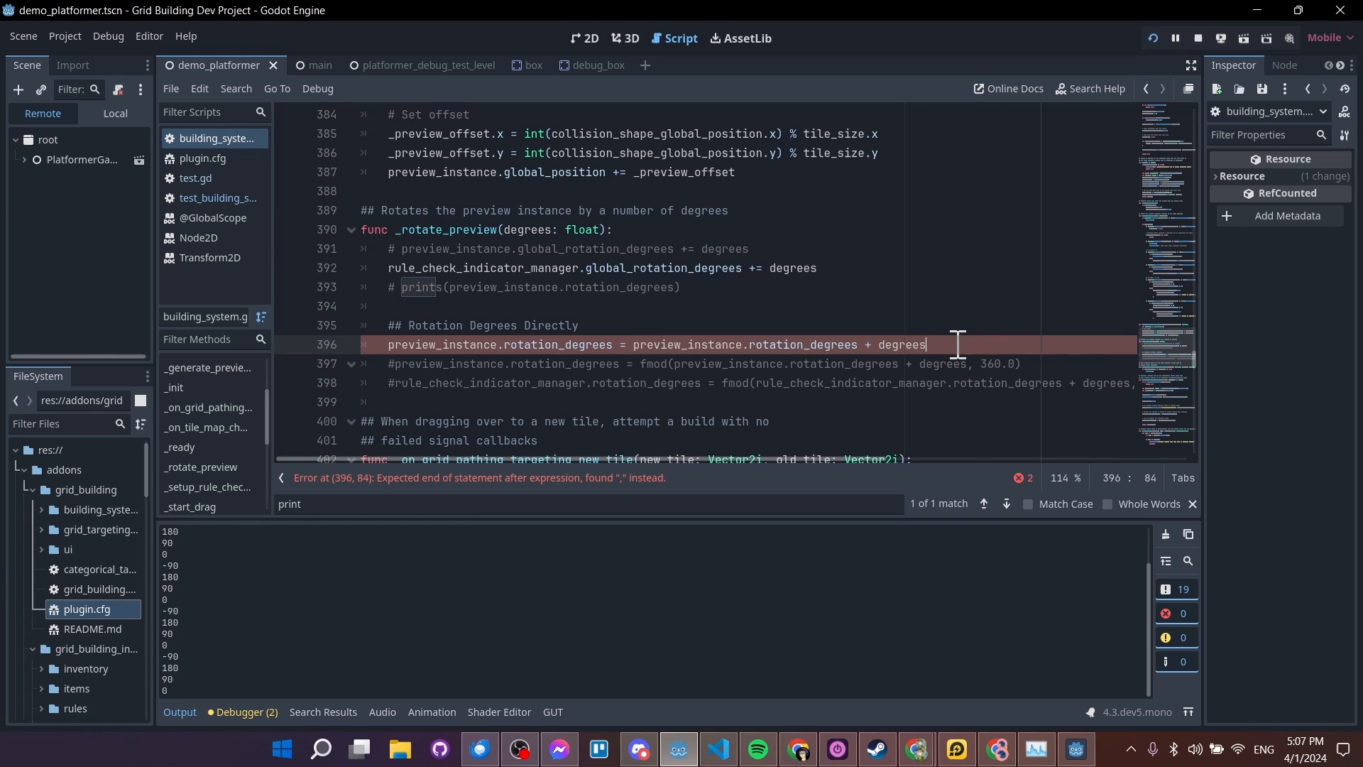
{"action": "mouse_move", "coordinate": [510, 328]}
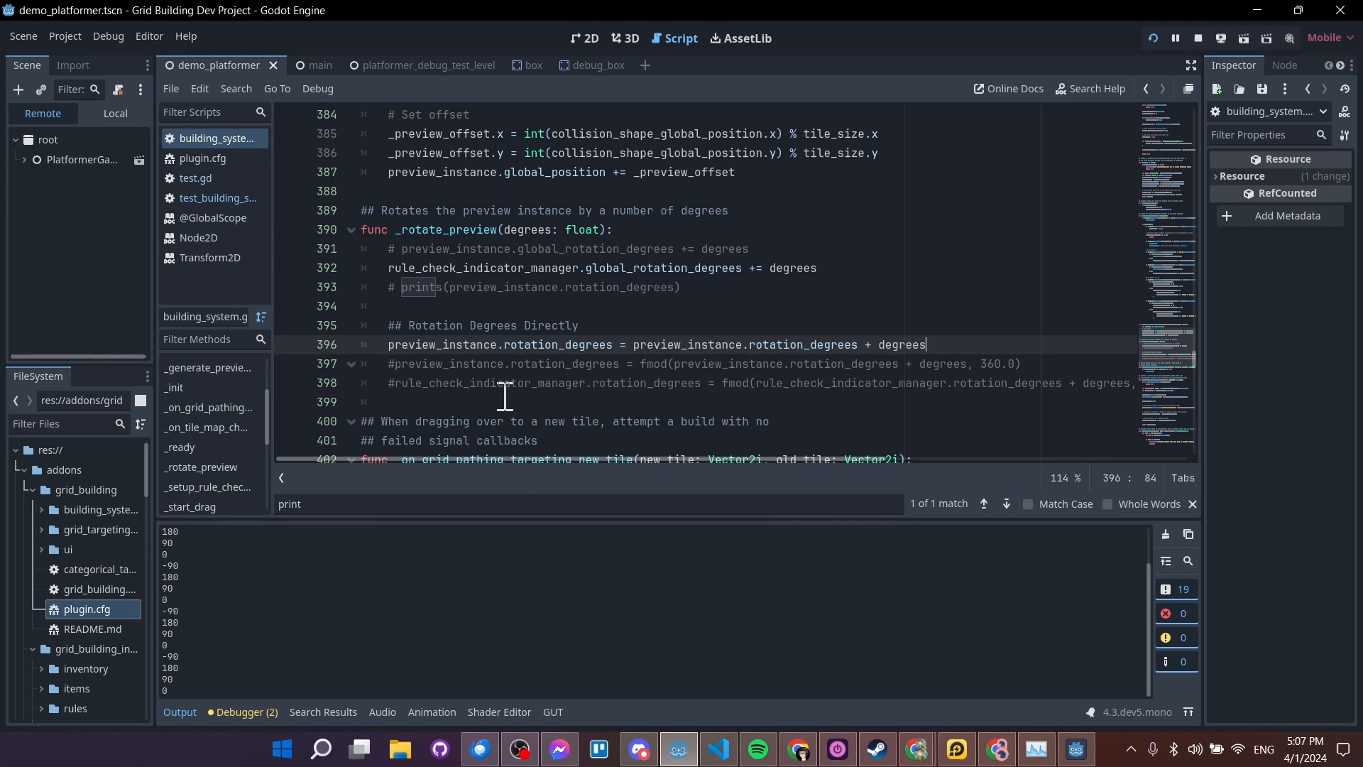
{"action": "mouse_move", "coordinate": [183, 663]}
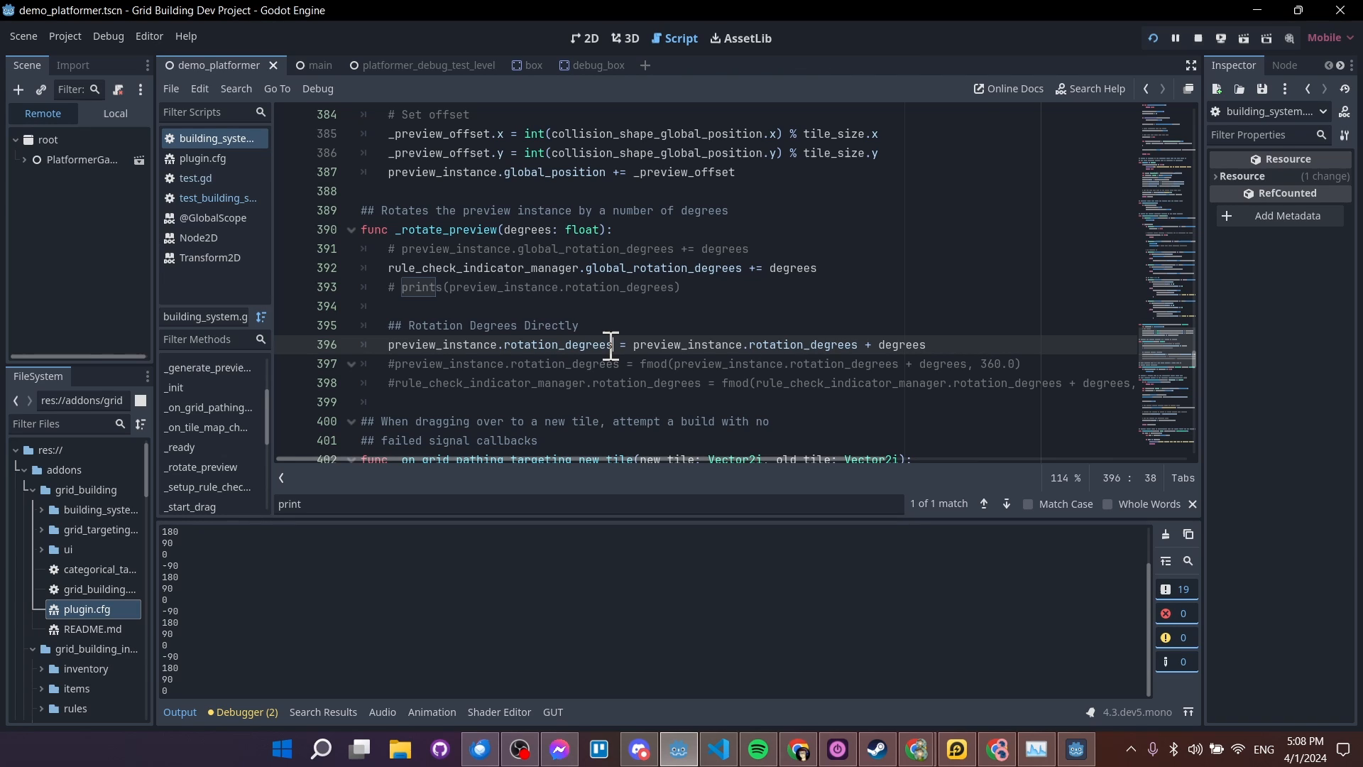
{"action": "mouse_move", "coordinate": [620, 333]}
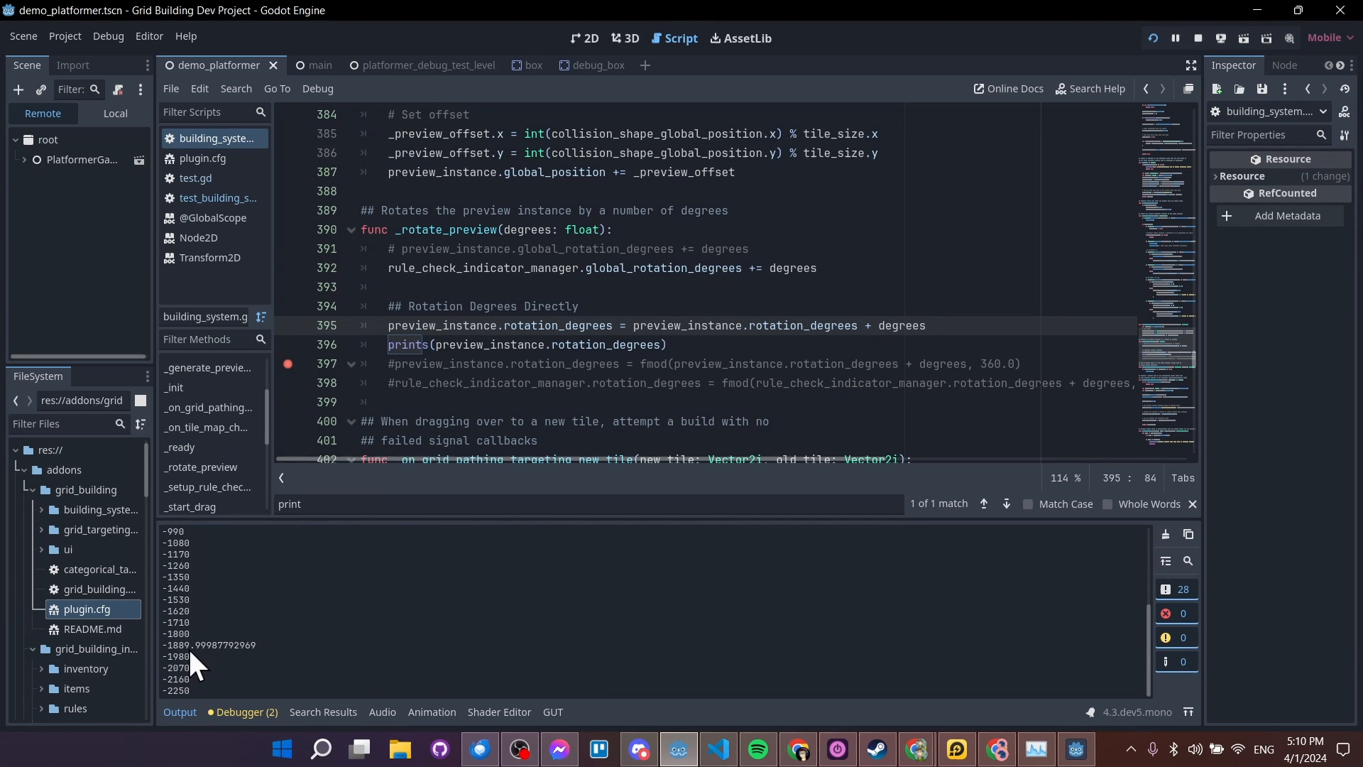
{"action": "mouse_move", "coordinate": [228, 669]}
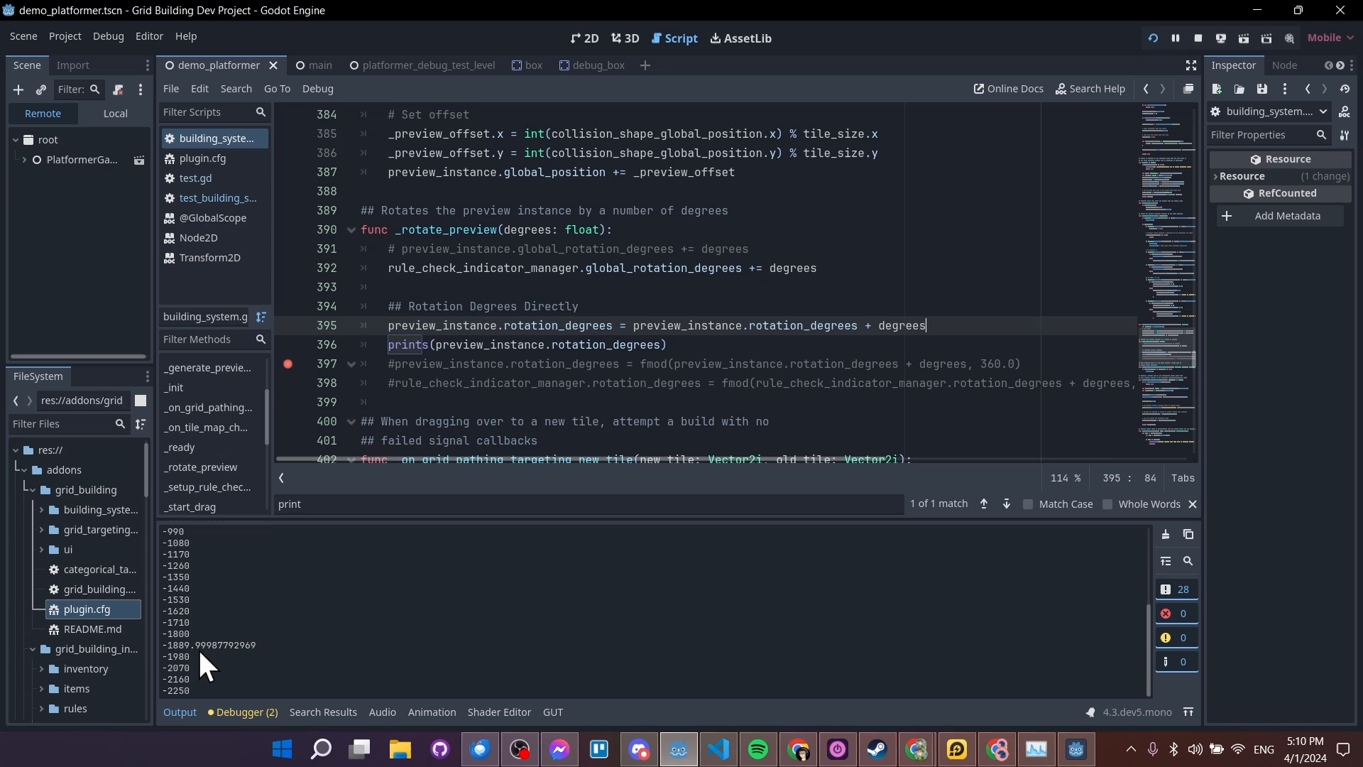
{"action": "double_click", "coordinate": [223, 645]}
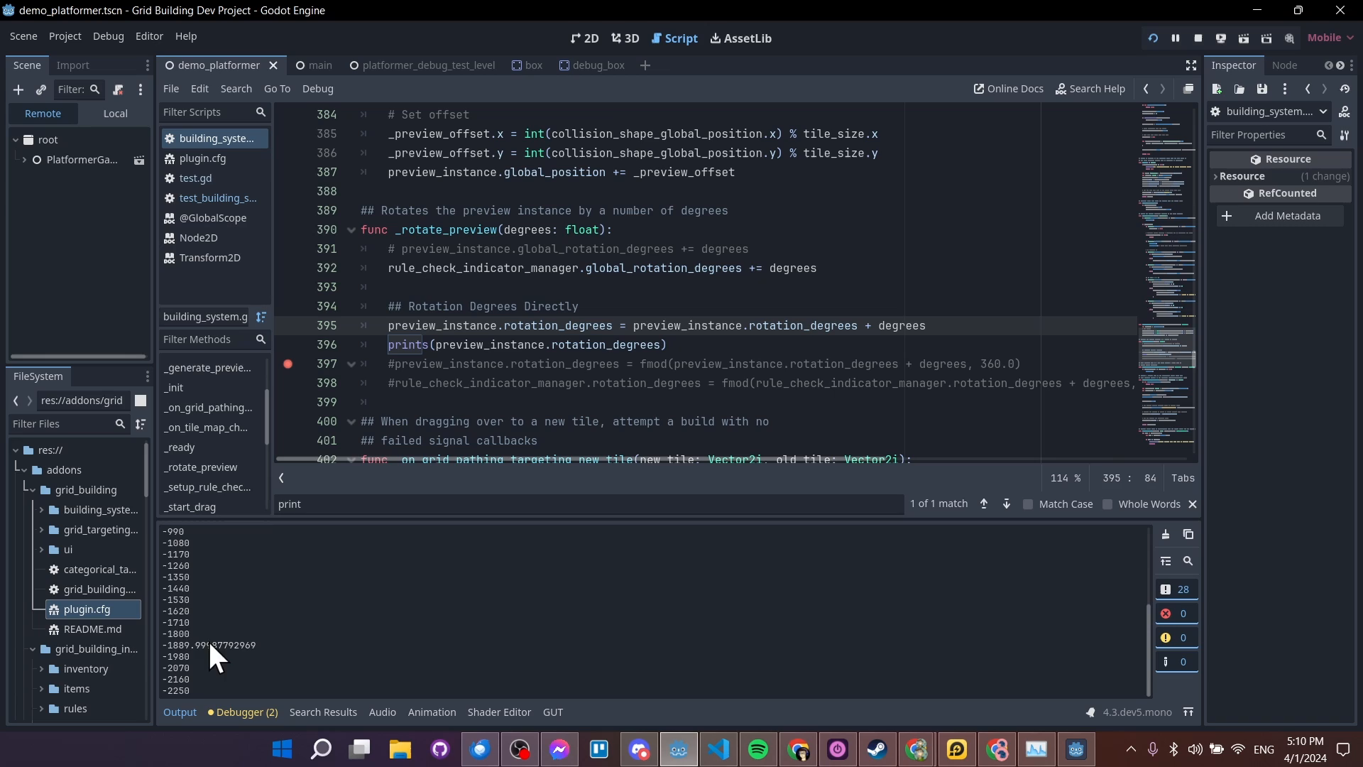
{"action": "mouse_move", "coordinate": [216, 648]}
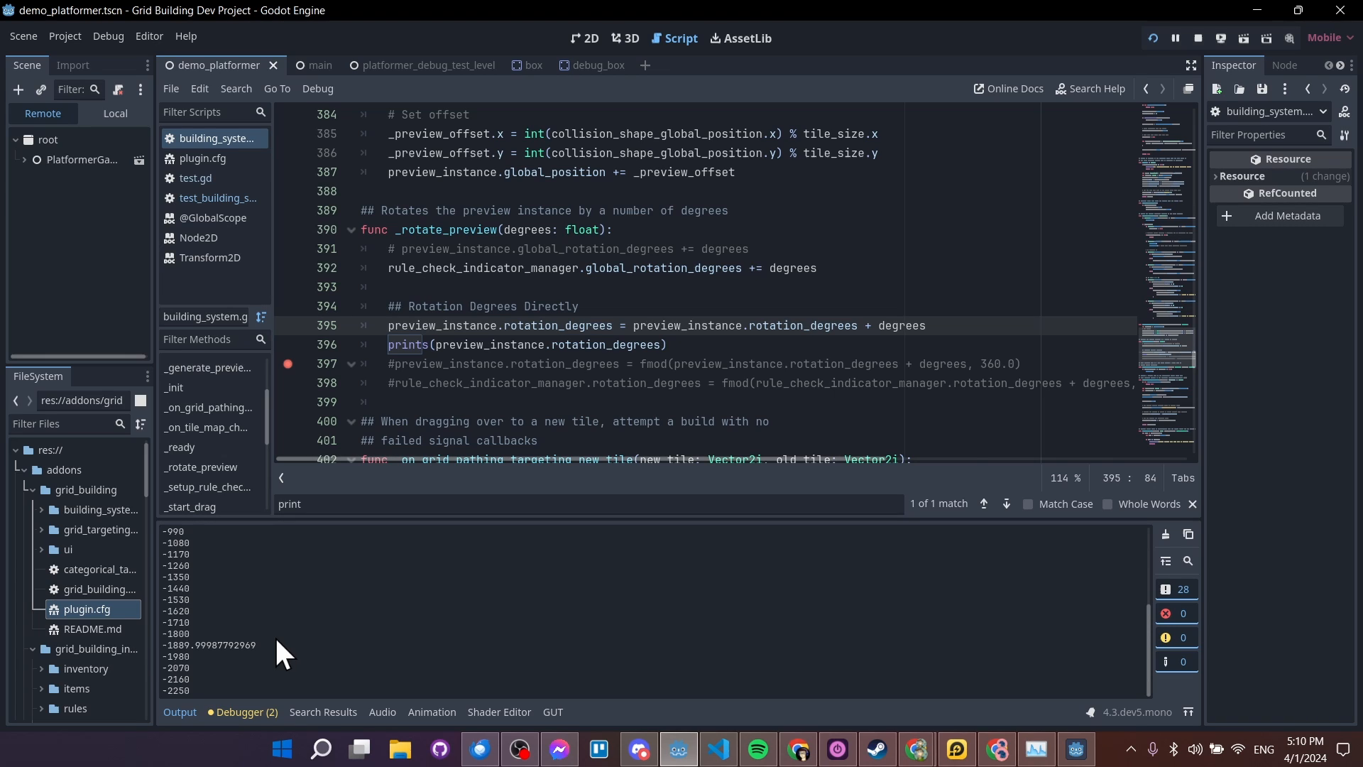
{"action": "double_click", "coordinate": [209, 645]}
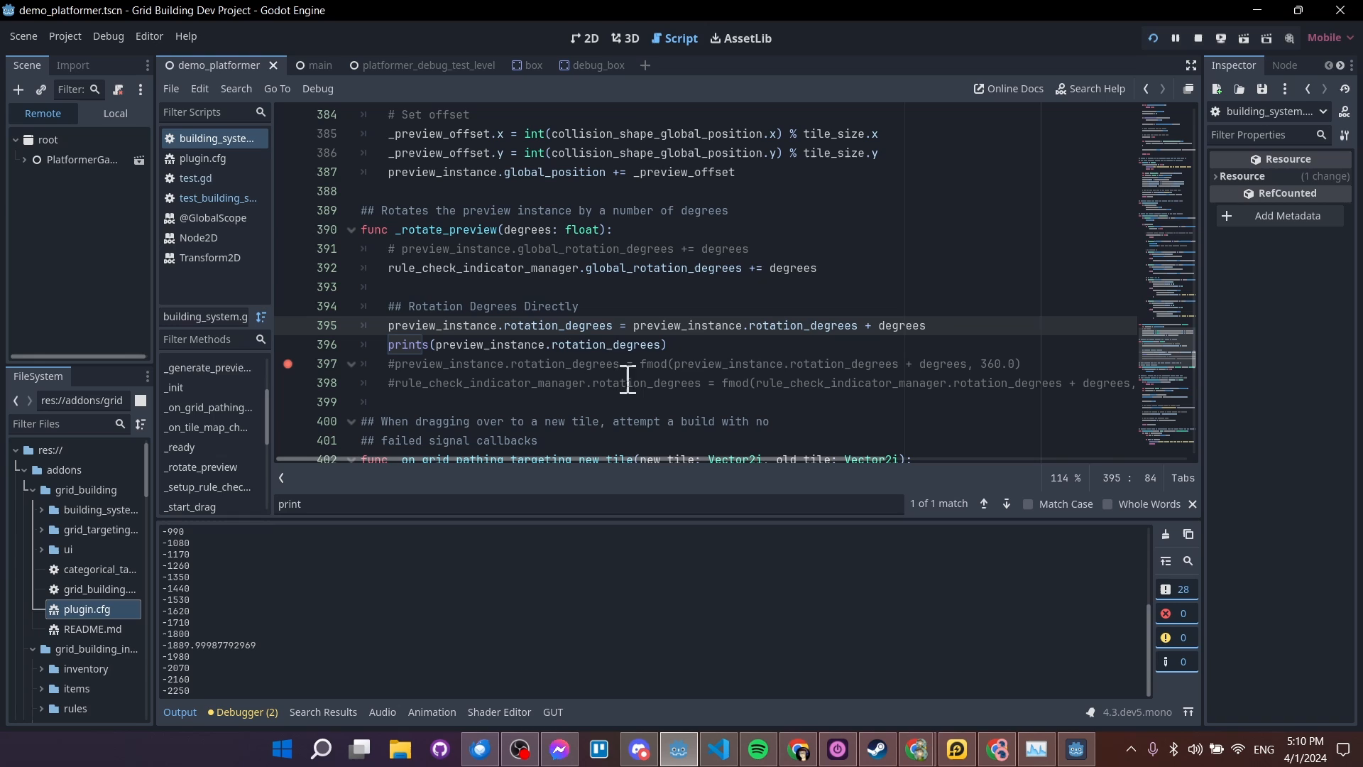
{"action": "mouse_move", "coordinate": [508, 325]}
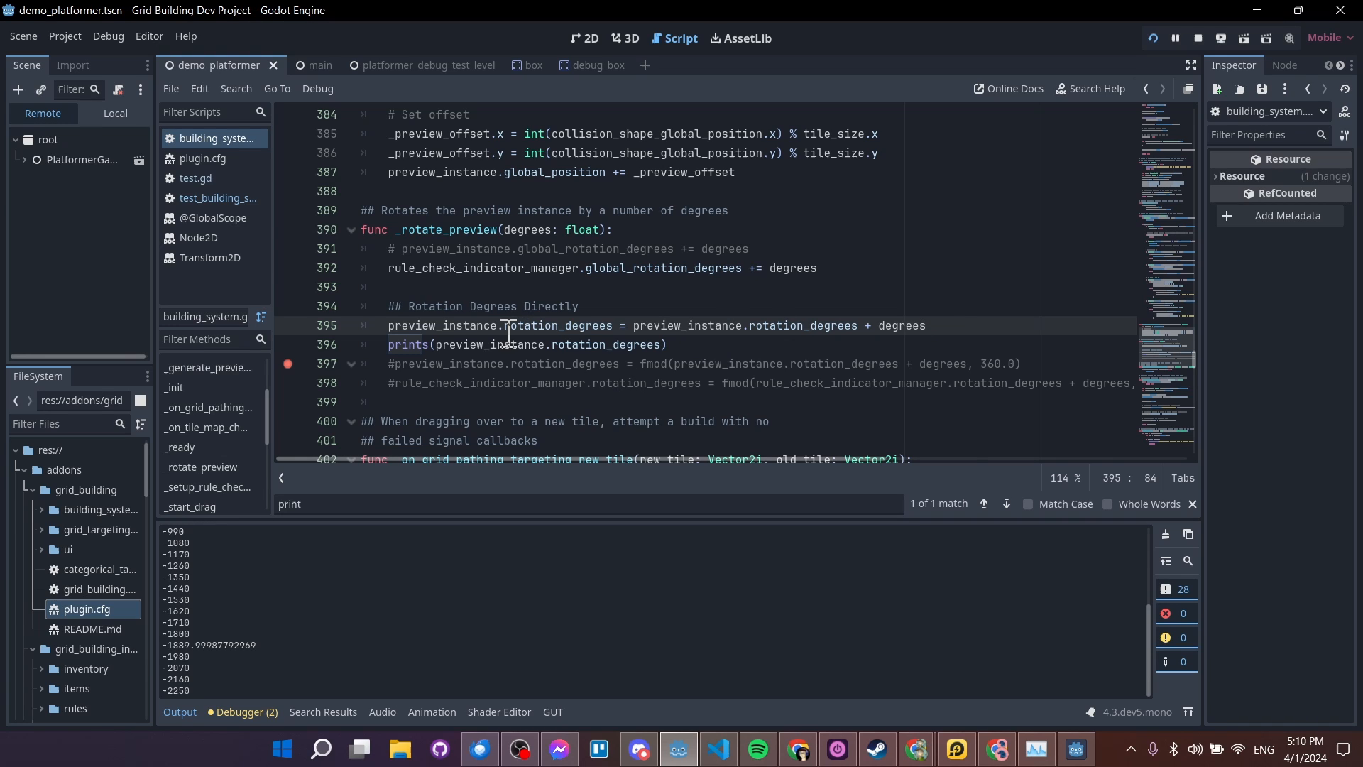
{"action": "type", "text": "var equal = preview_instance.rotation_degrees == 90.0"}
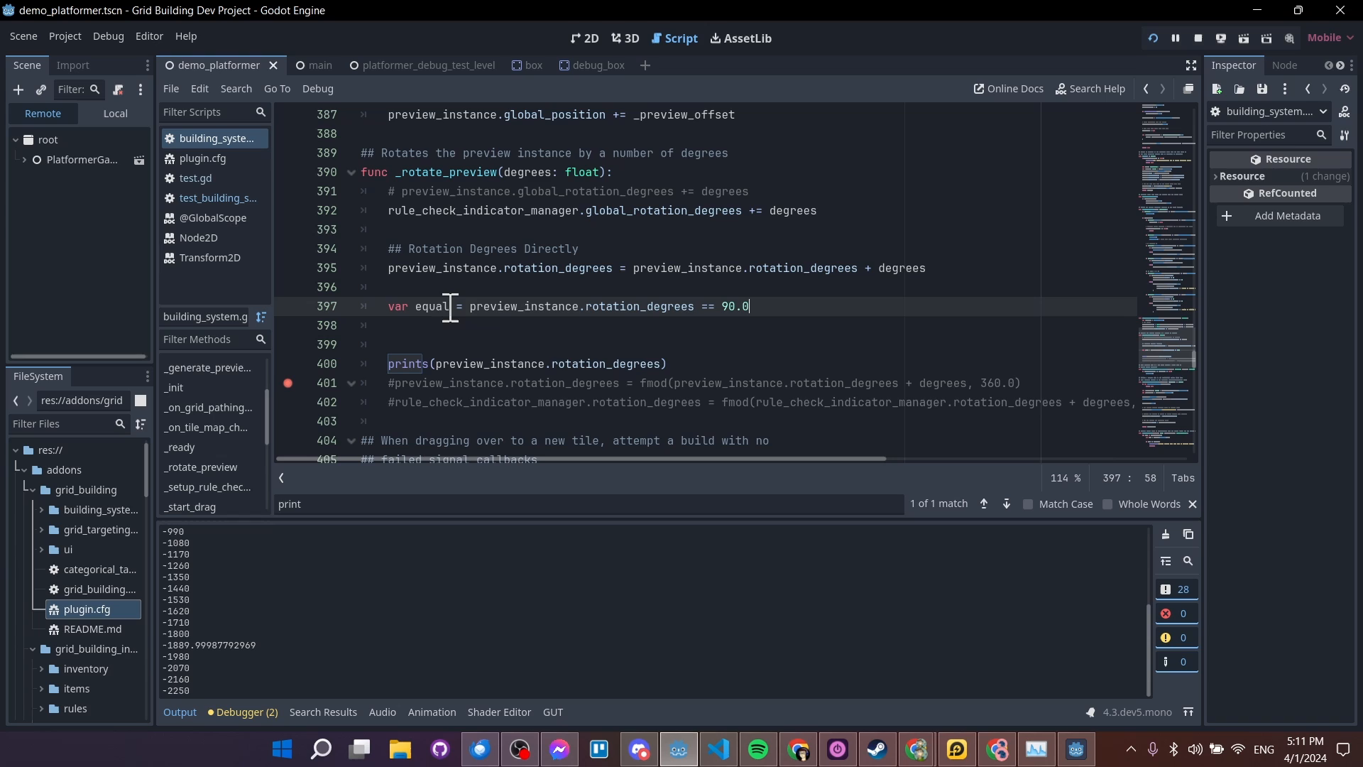
Add is_equal_approx(preview_instance.rotation_degrees, 90.0) below the exact comparison line
{"action": "left_click_drag", "start_coordinate": [469, 305], "coordinate": [696, 305]}
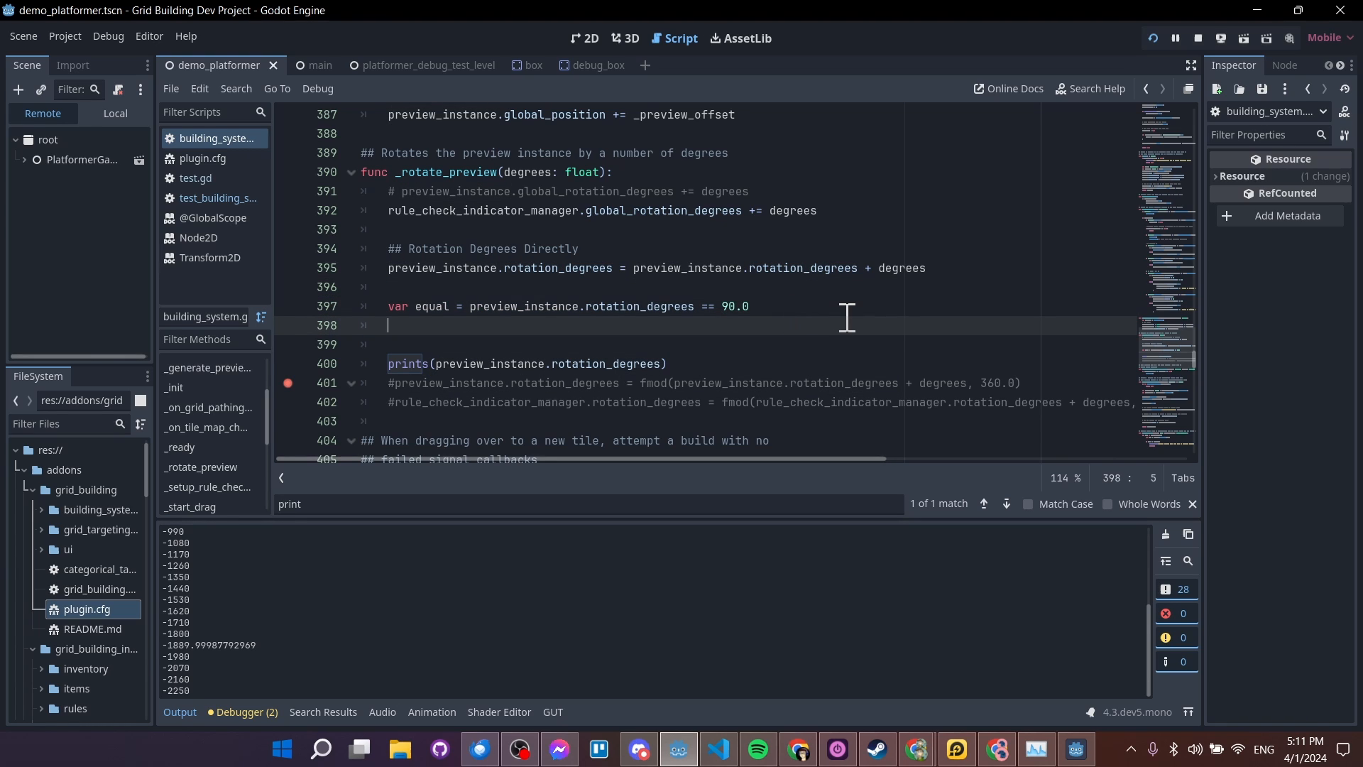
{"action": "type", "text": "is_equal_approx("}
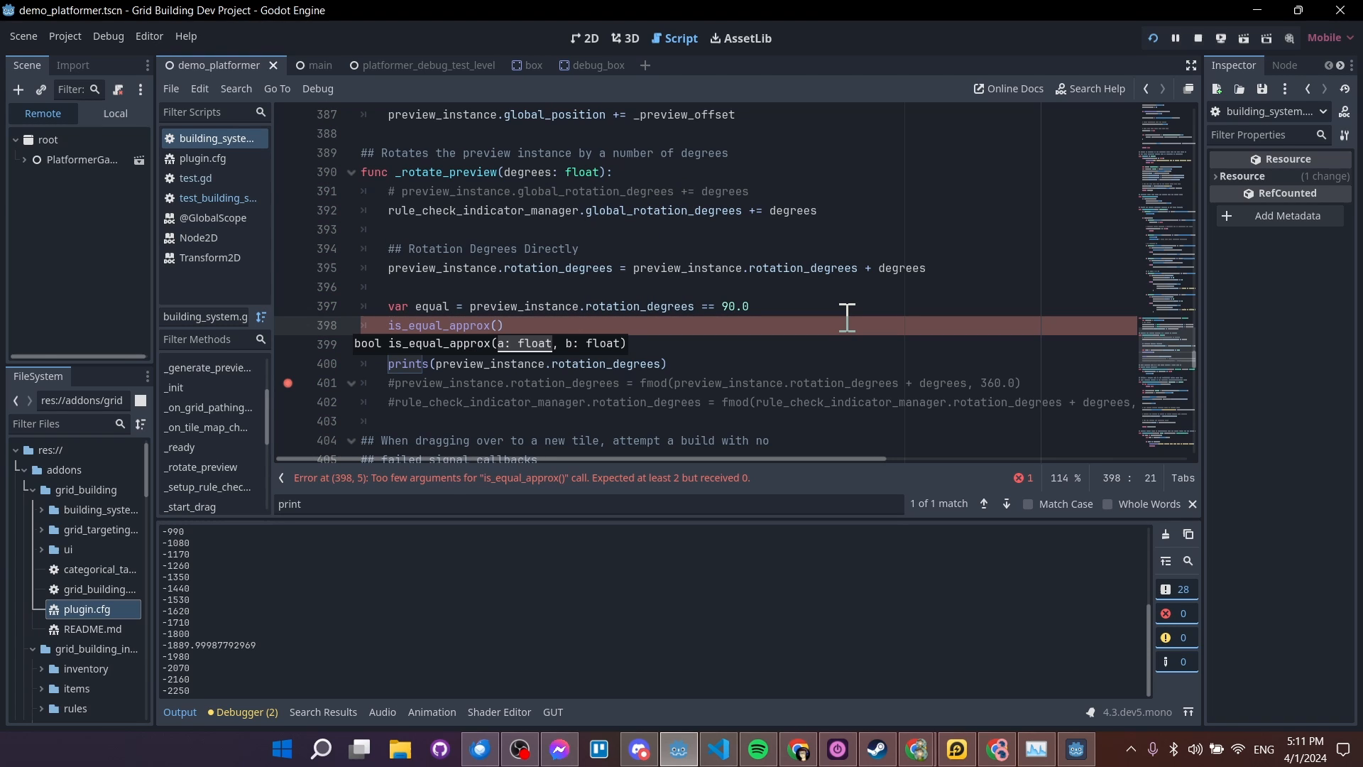
{"action": "type", "text": "preview_instance.rotation_degrees,"}
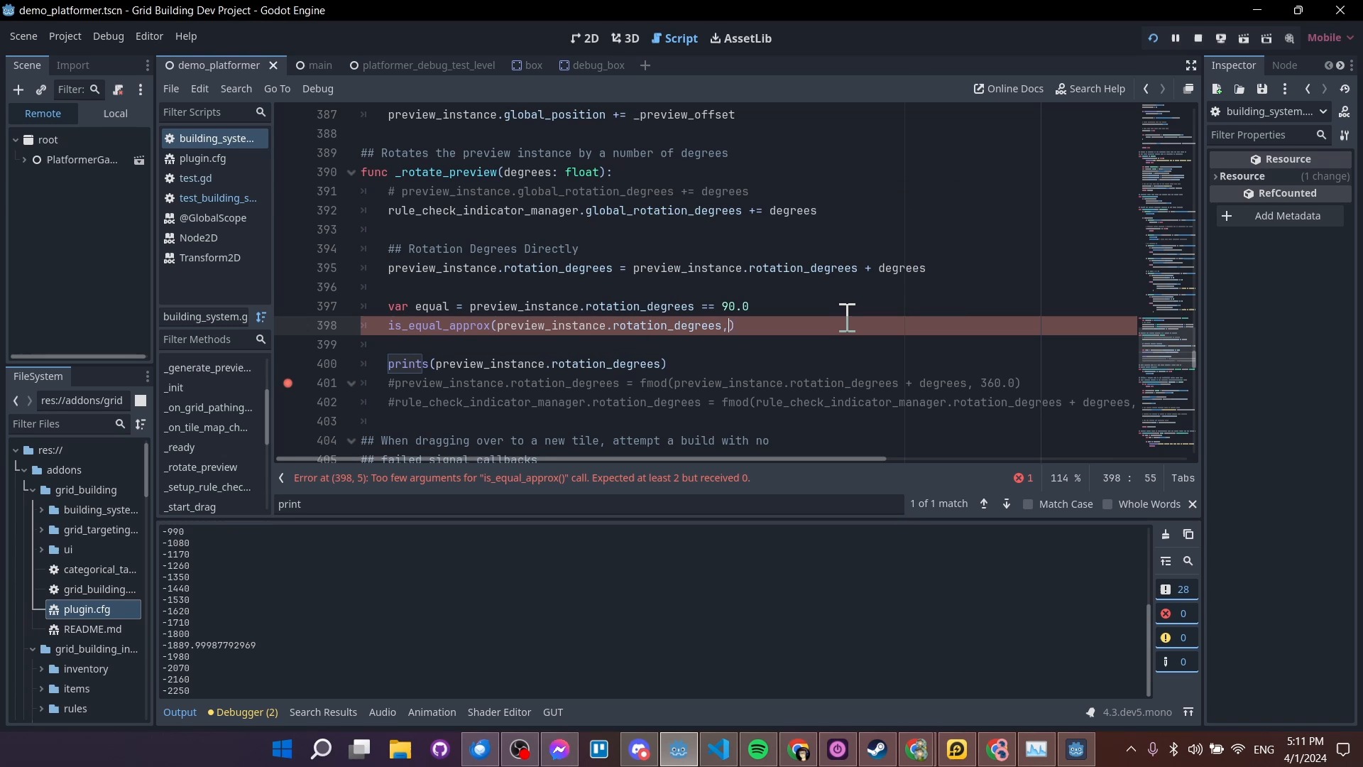
{"action": "type", "text": "90.0)"}
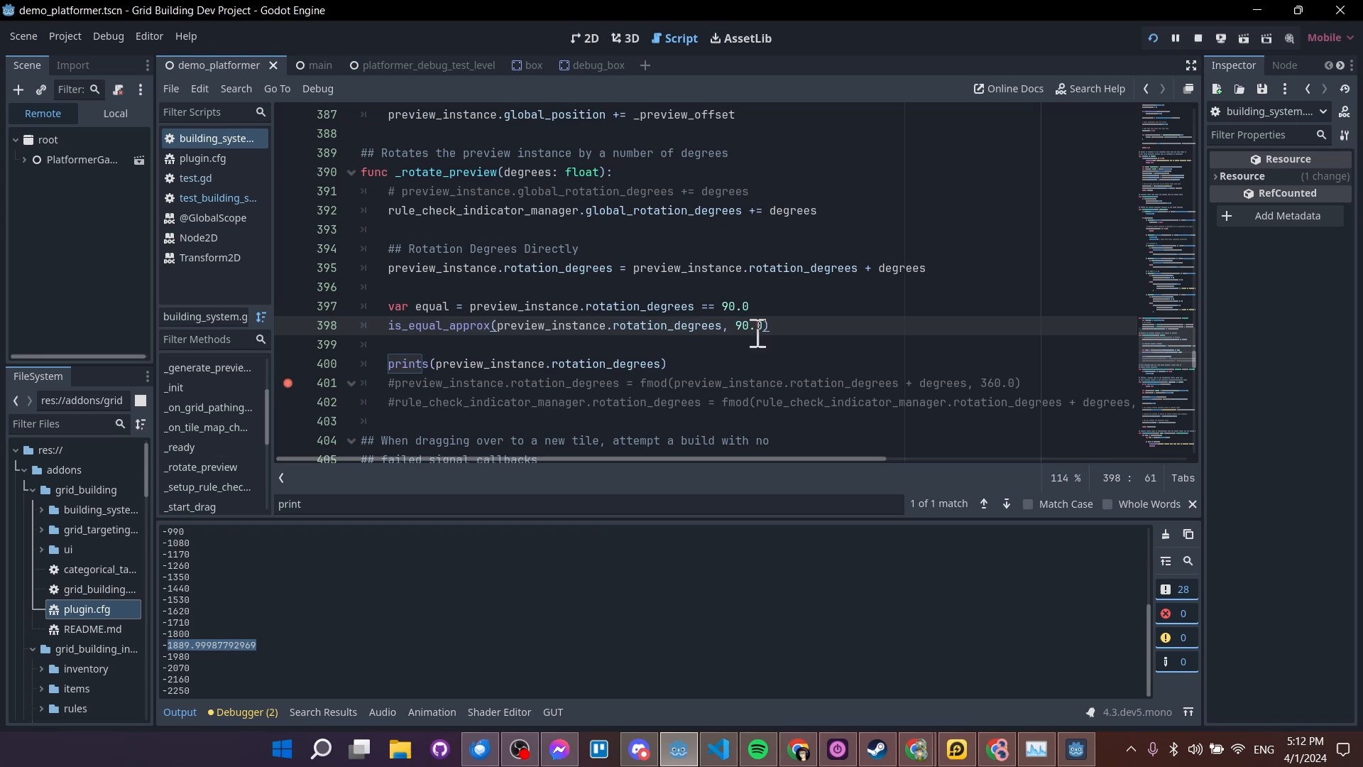
{"action": "mouse_move", "coordinate": [206, 667]}
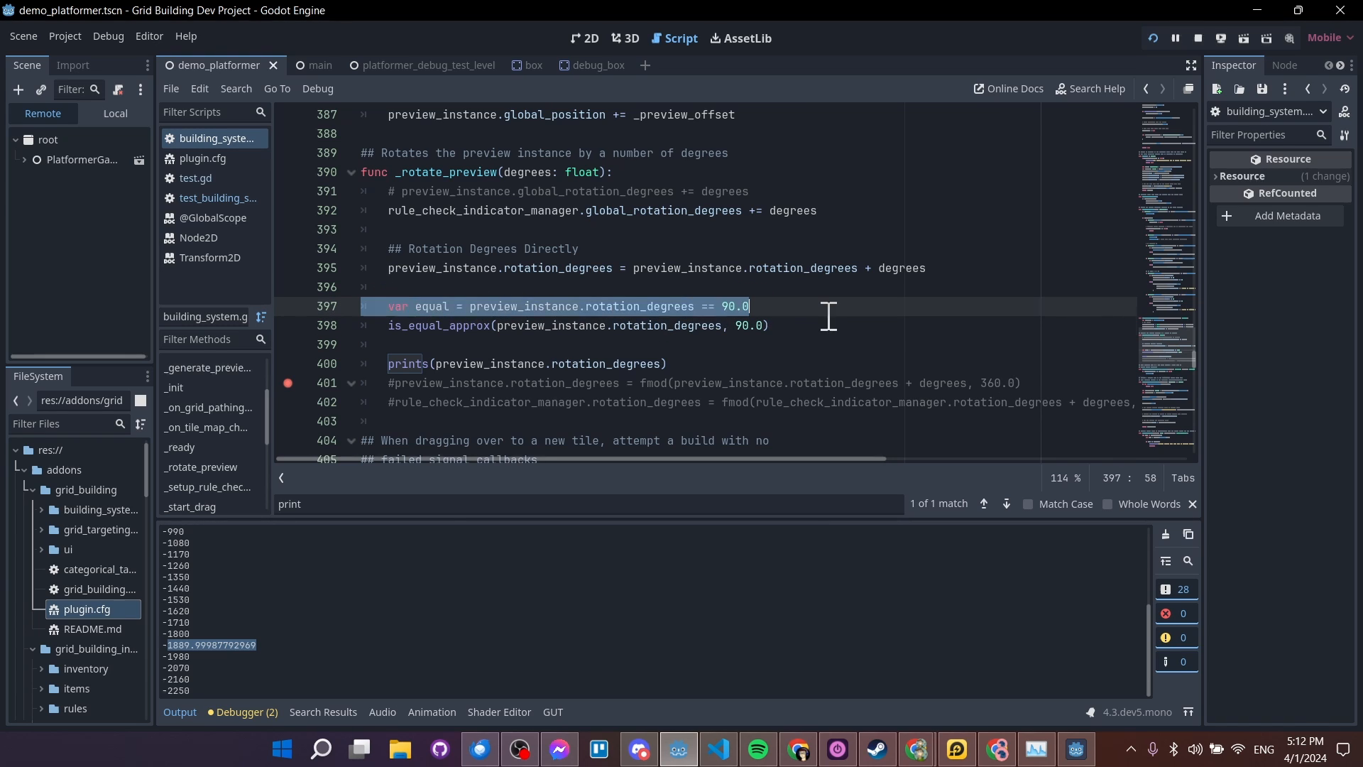
{"action": "left_click", "coordinate": [772, 325]}
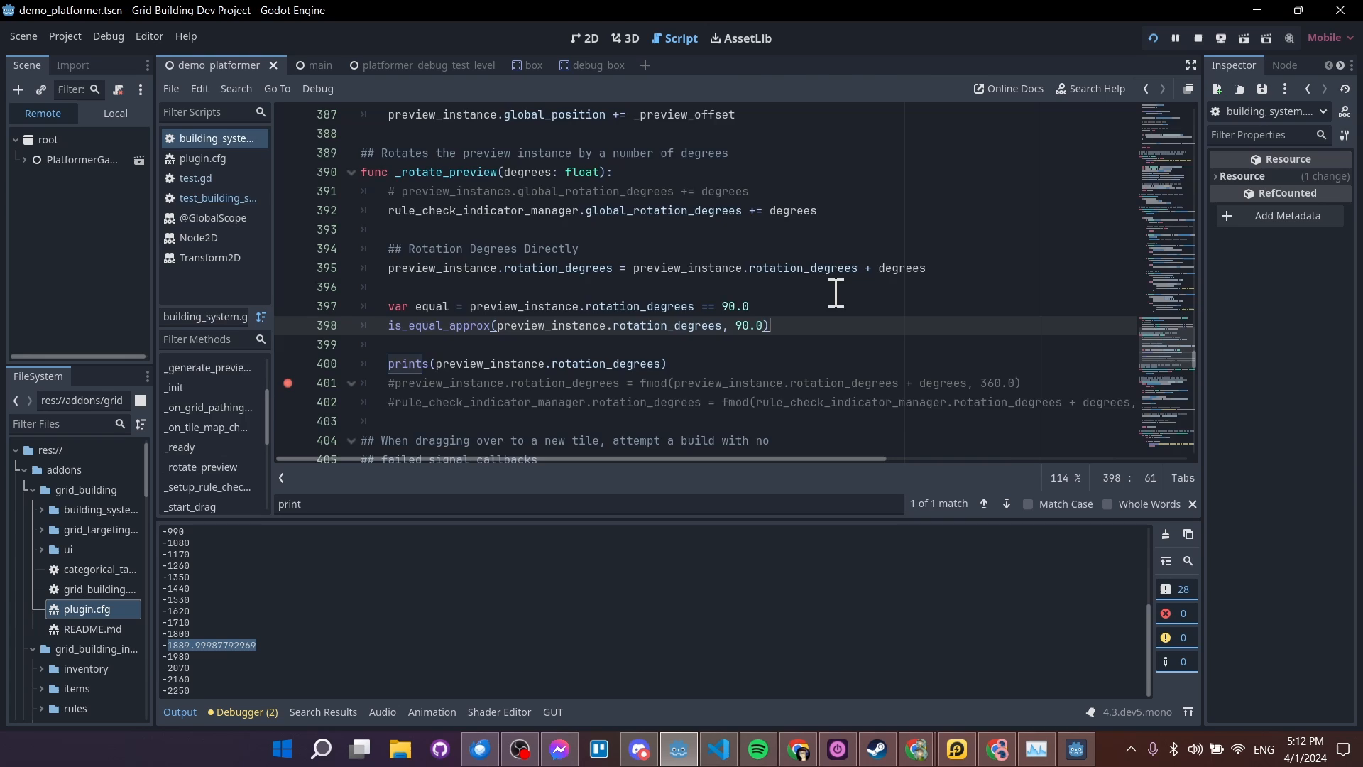
{"action": "left_click", "coordinate": [218, 198]}
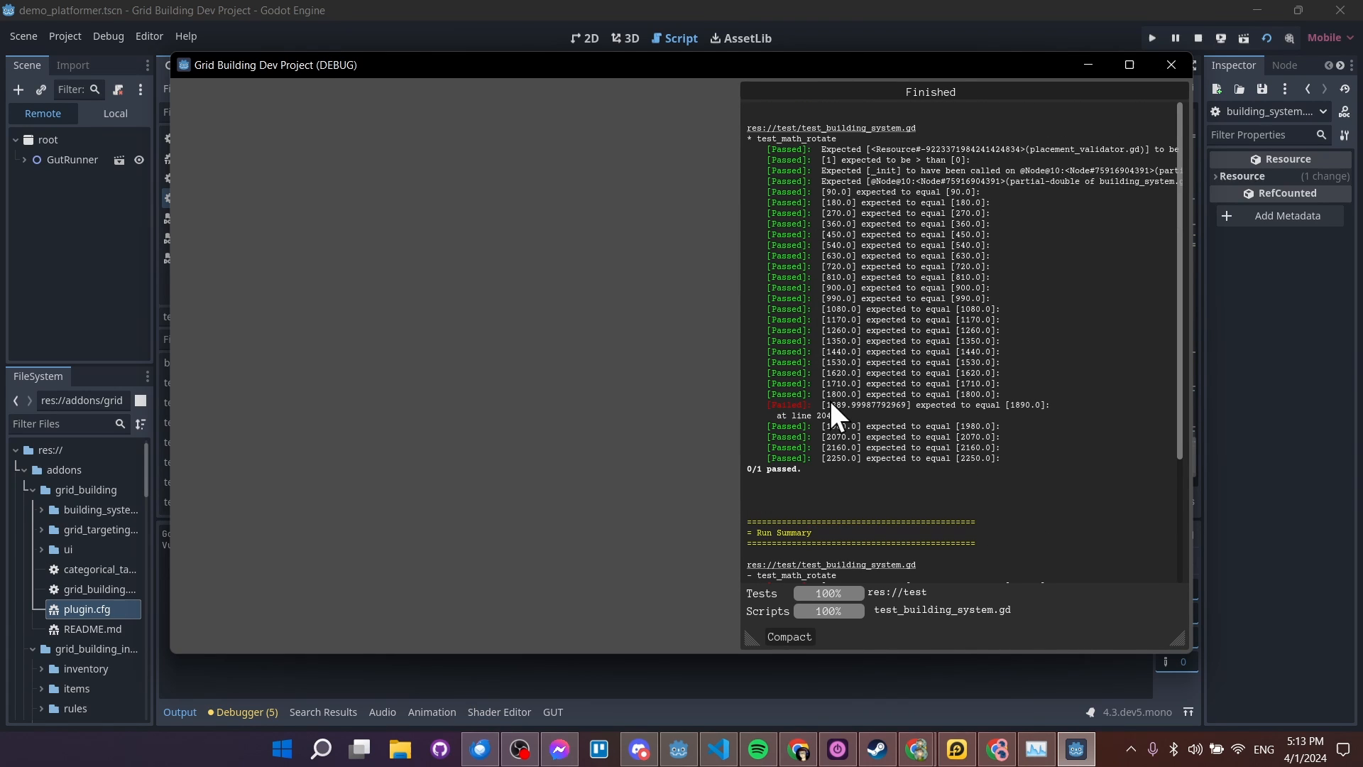
Jump from the failed test_math_rotate result to its line 204 assertion
{"action": "left_click_drag", "start_coordinate": [824, 404], "coordinate": [909, 404]}
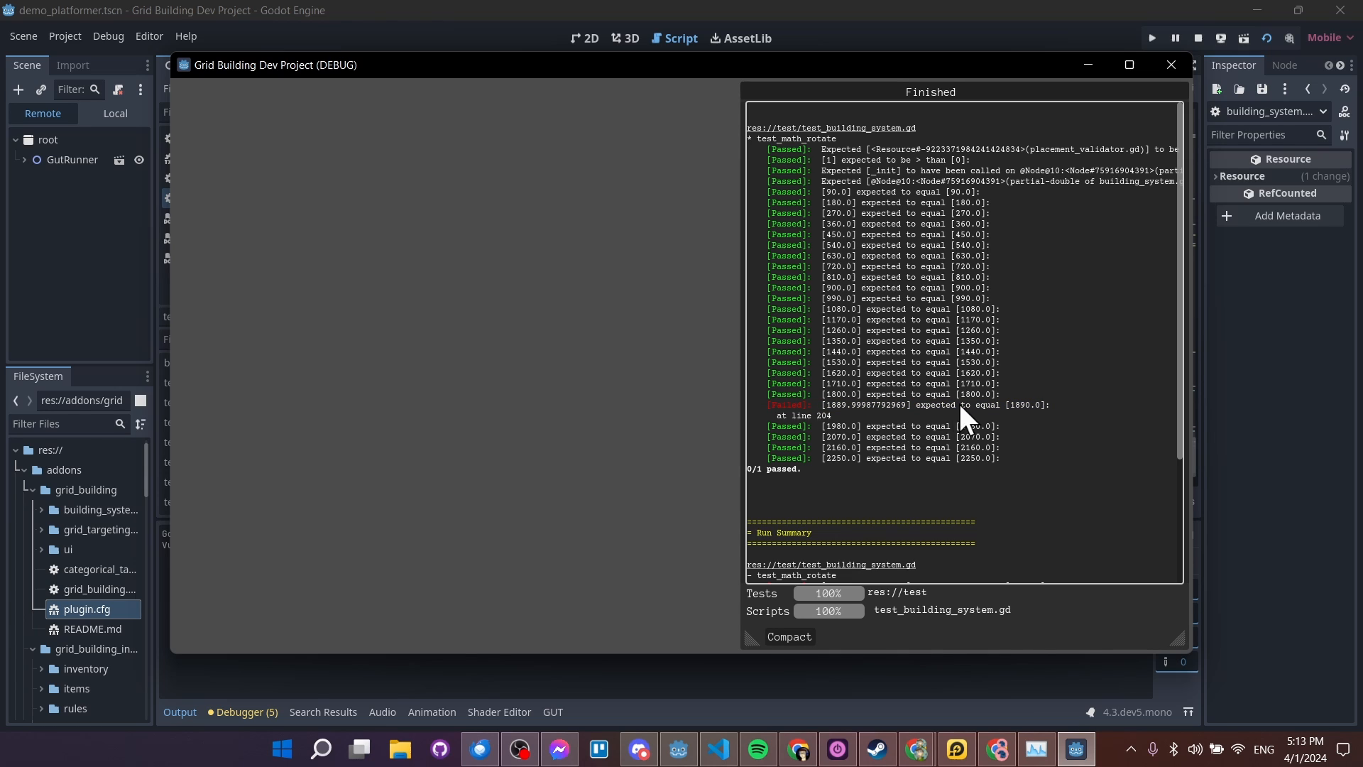
{"action": "left_click", "coordinate": [1170, 65]}
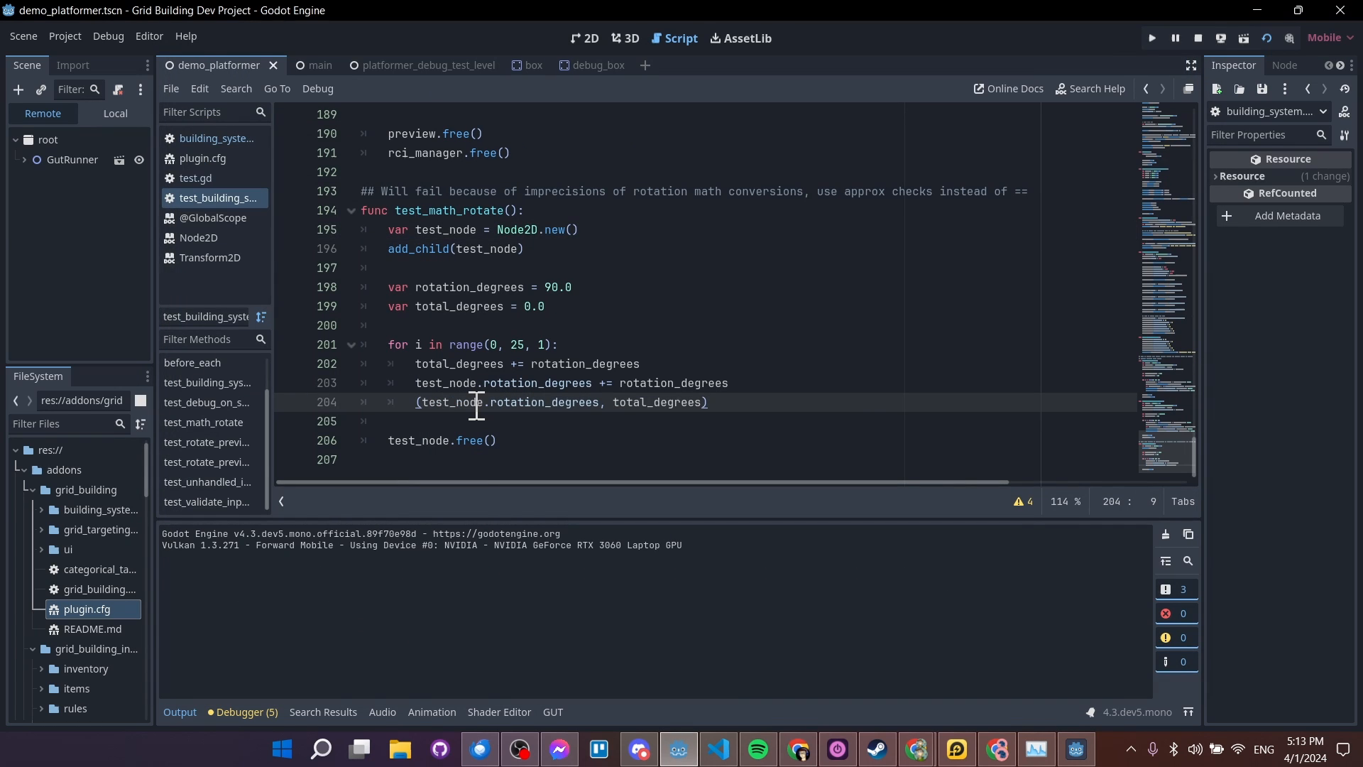
Switch the assertion to assert_almost_eq with 0.001 tolerance, then reopen building_system.gd
{"action": "type", "text": "assert_almost_eq"}
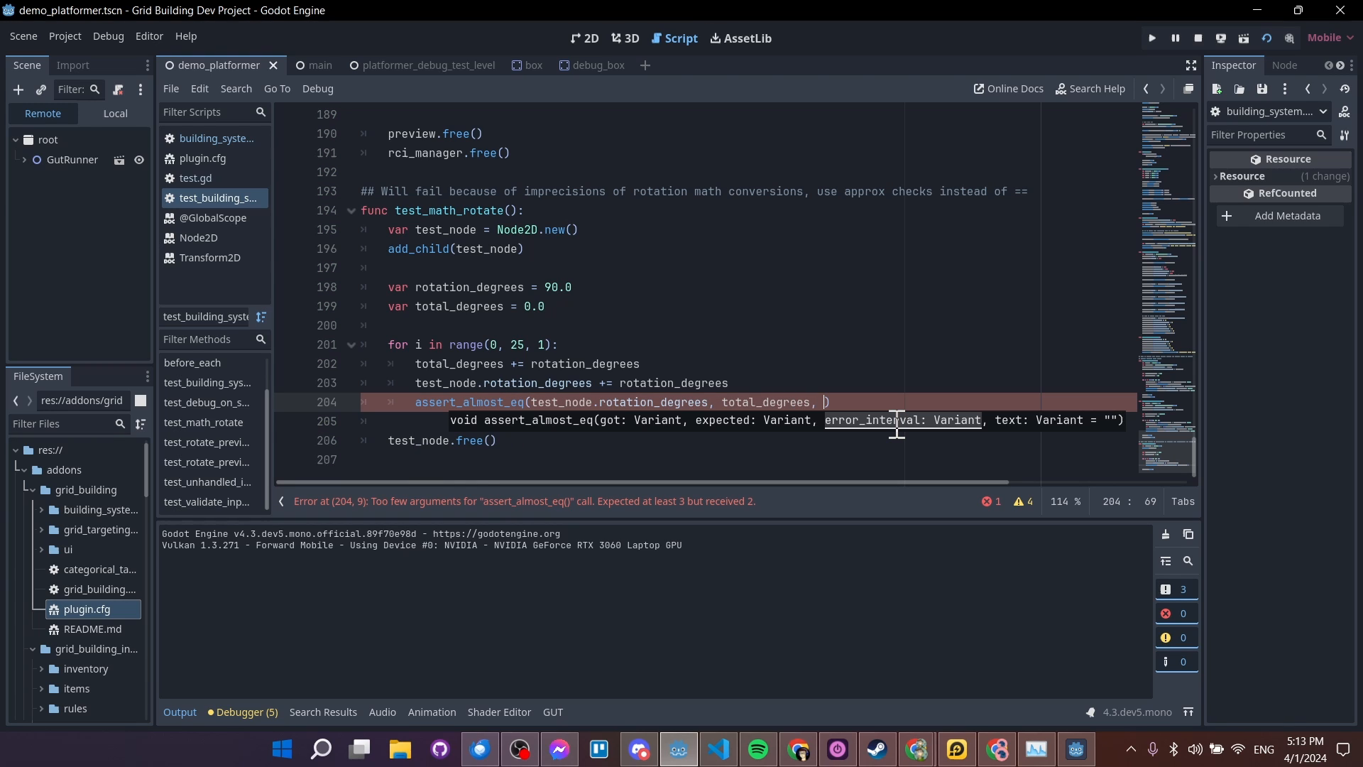
{"action": "type", "text": "0.00"}
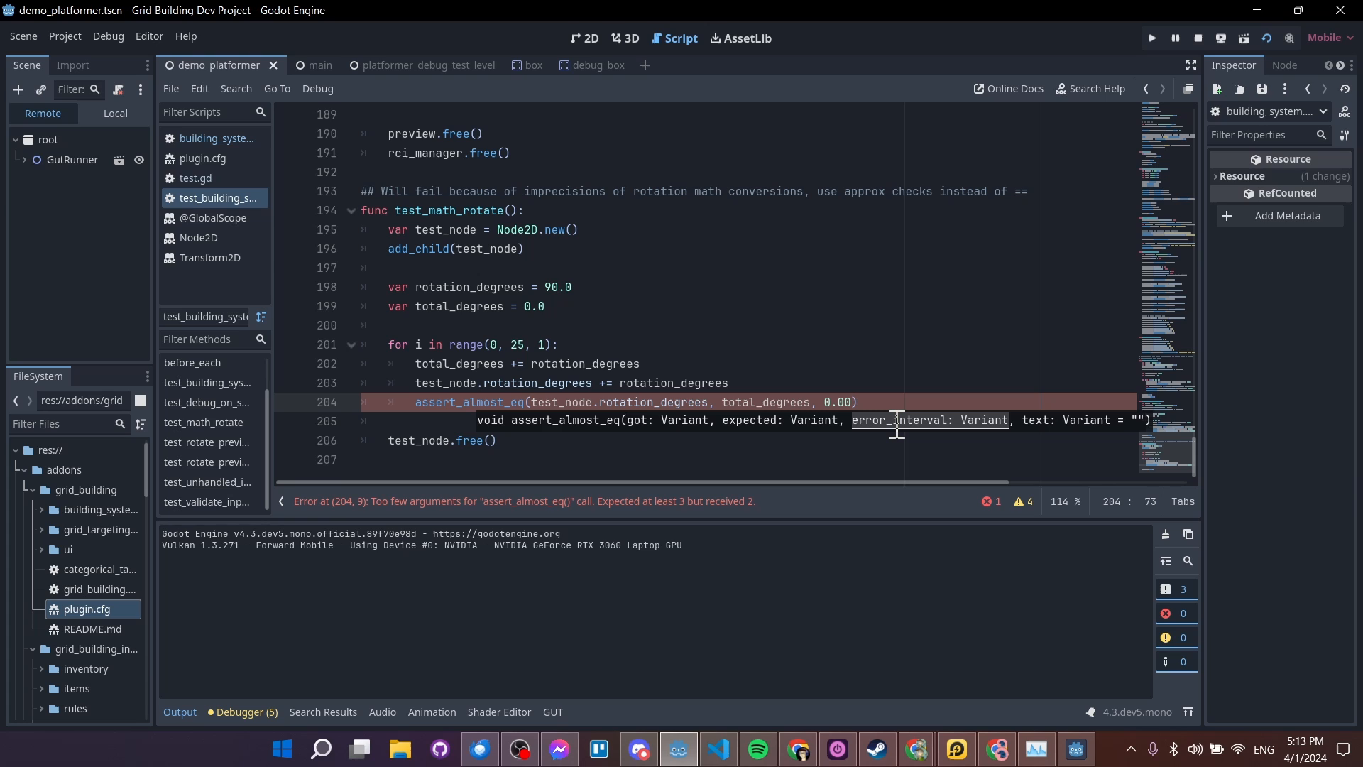
{"action": "type", "text": "1"}
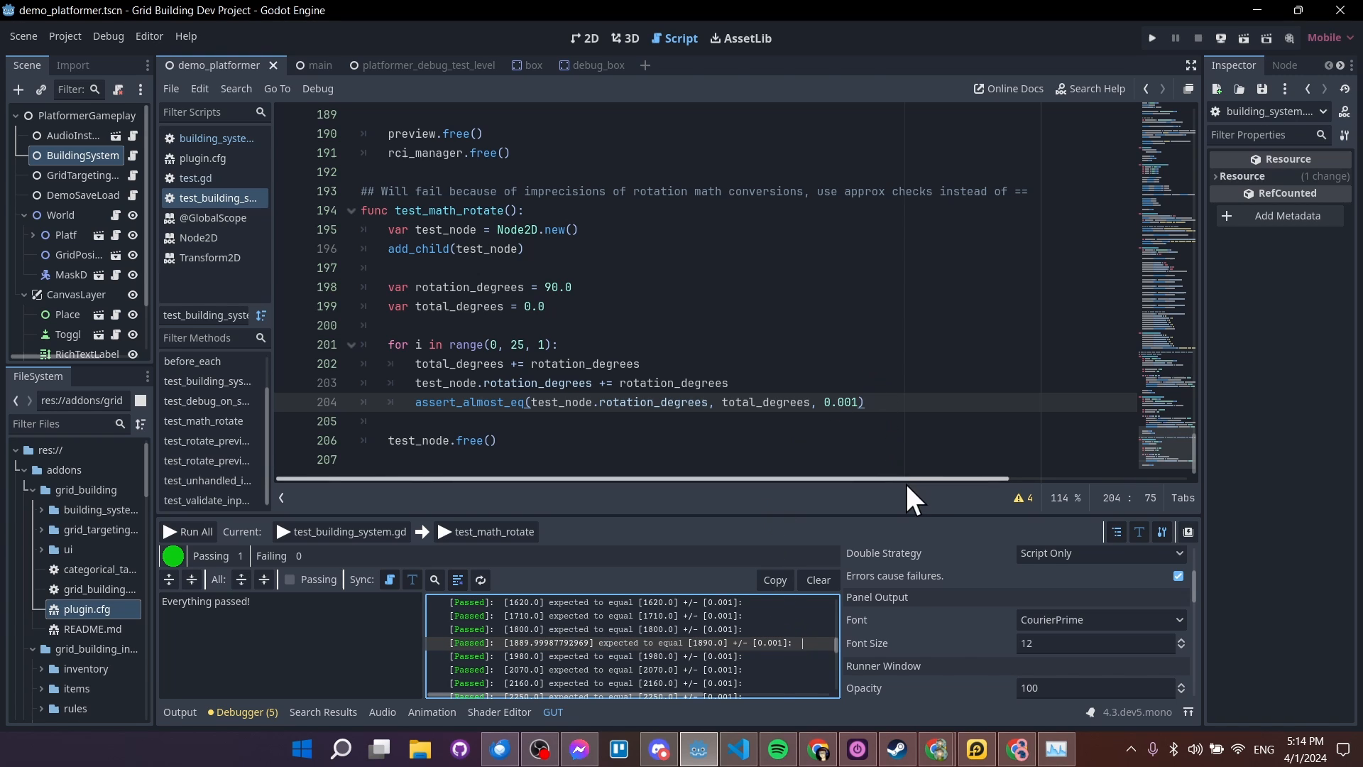
{"action": "left_click", "coordinate": [558, 363]}
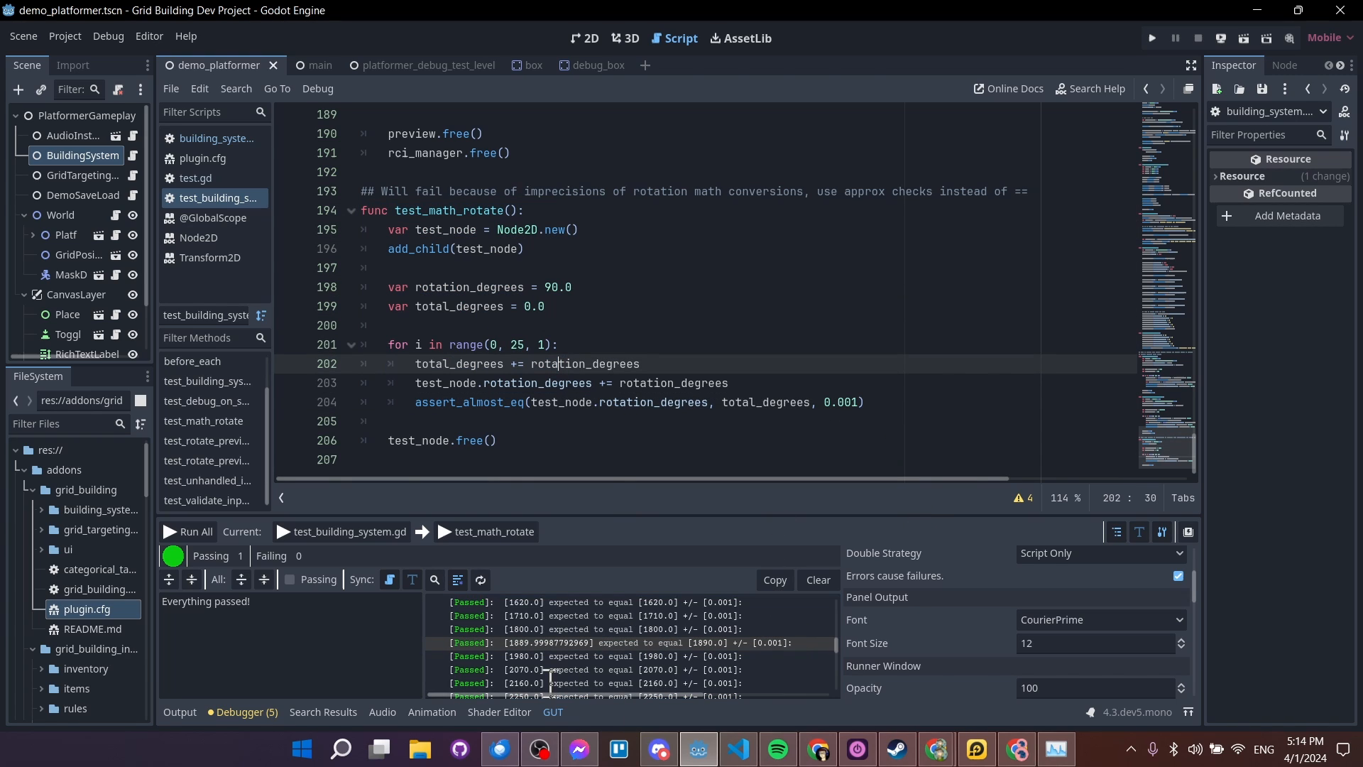
{"action": "mouse_move", "coordinate": [713, 435]}
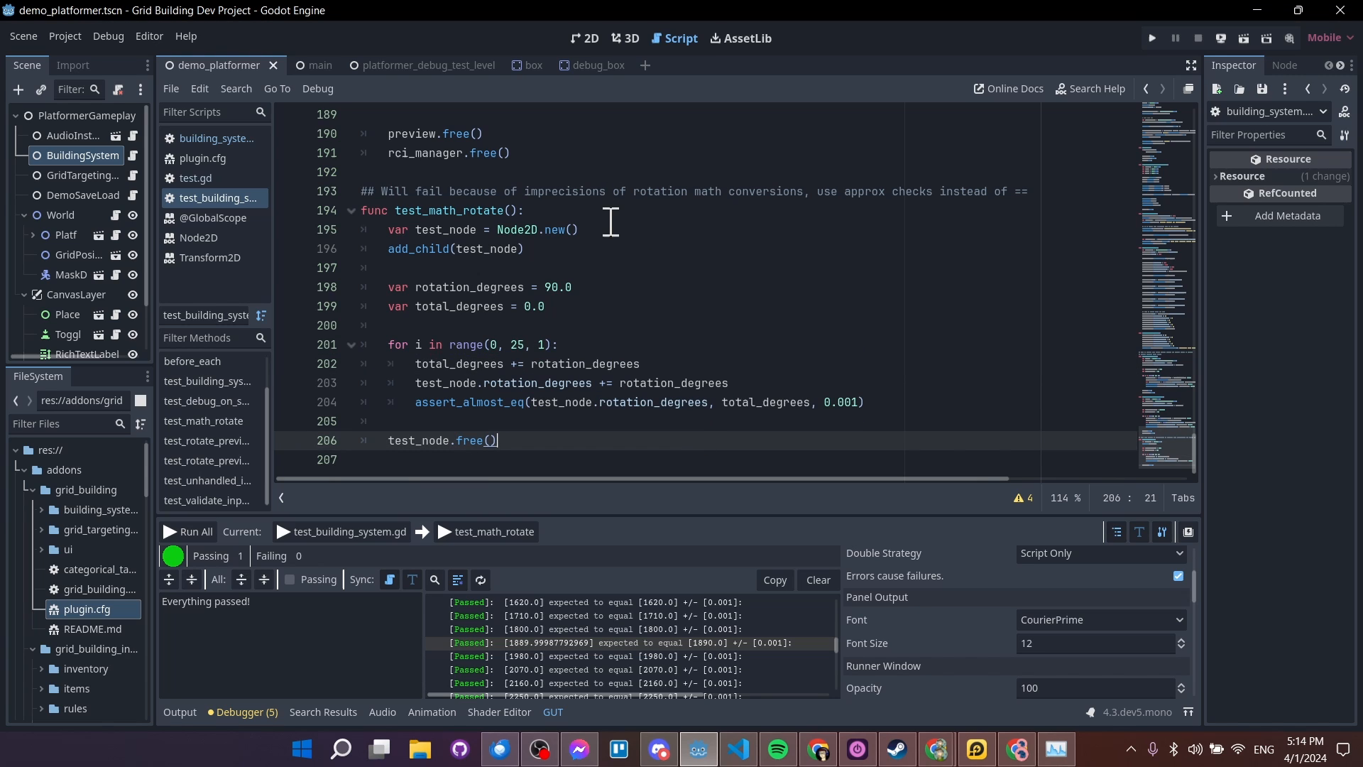
{"action": "mouse_move", "coordinate": [216, 139]}
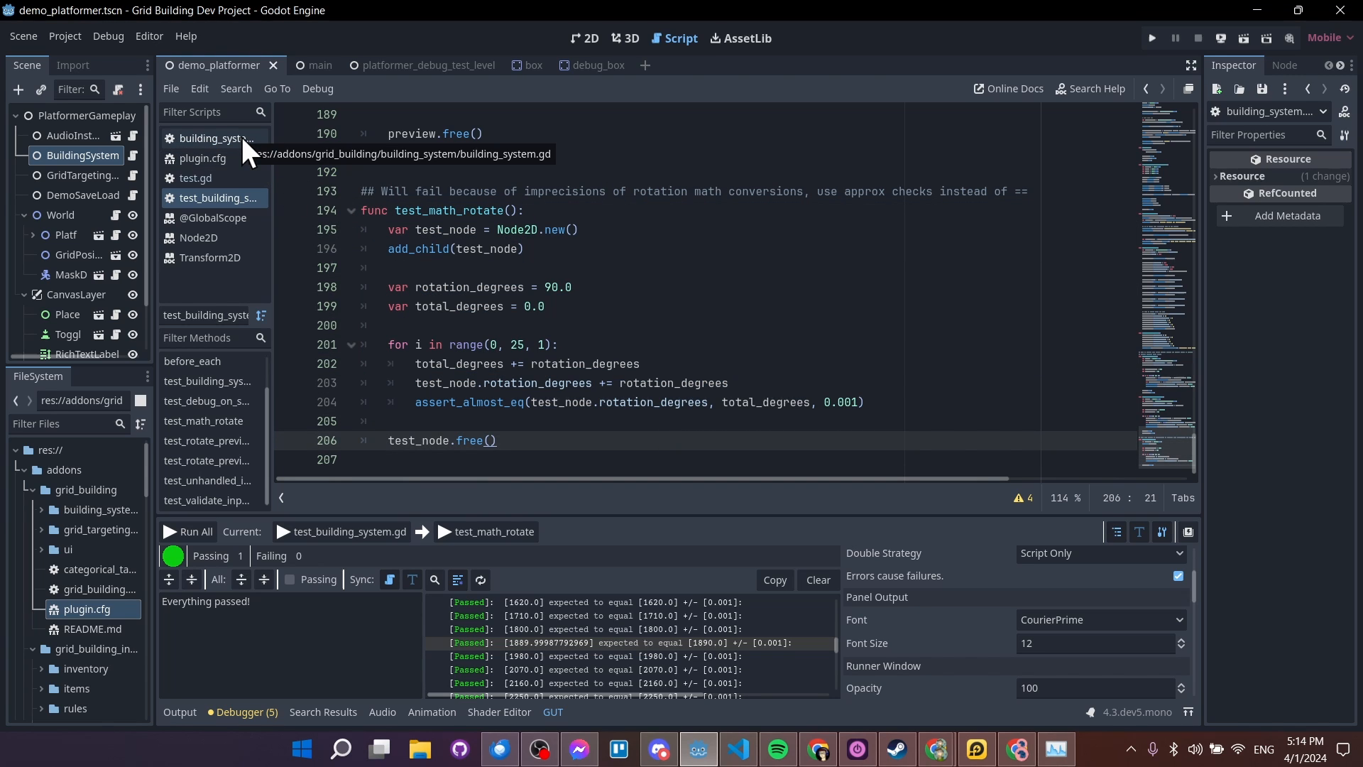
{"action": "left_click", "coordinate": [214, 139]}
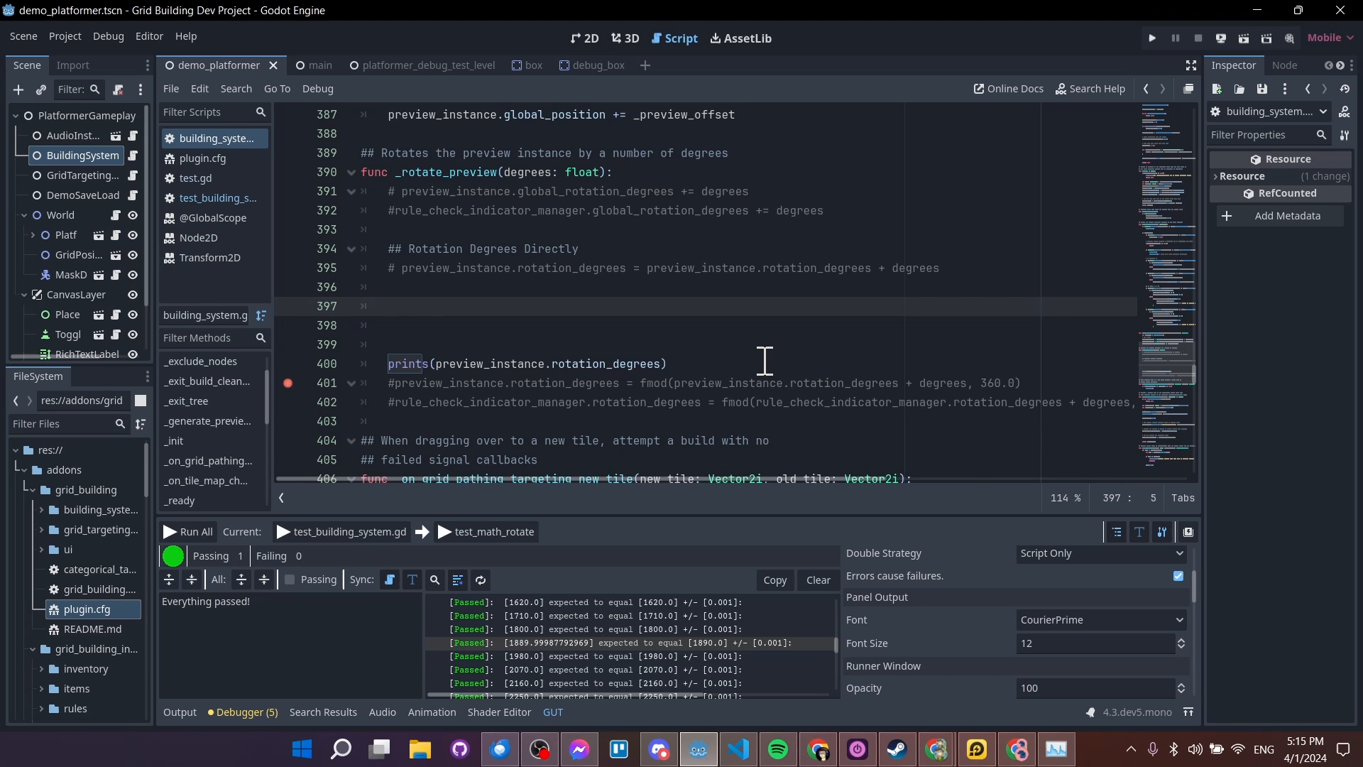
Add 'var deg_radians = deg_to_rad(degrees)' inside _rotate_preview
{"action": "type", "text": "v"}
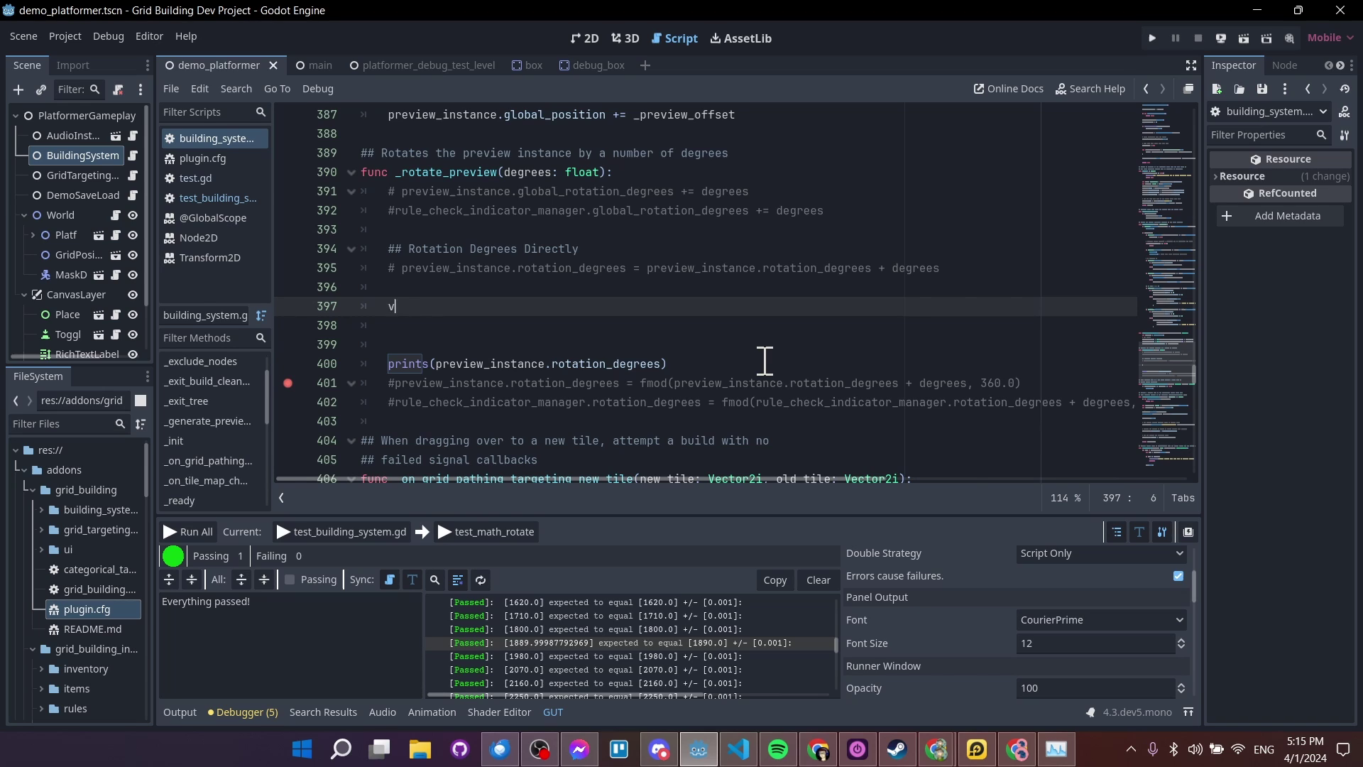
{"action": "type", "text": "ar"}
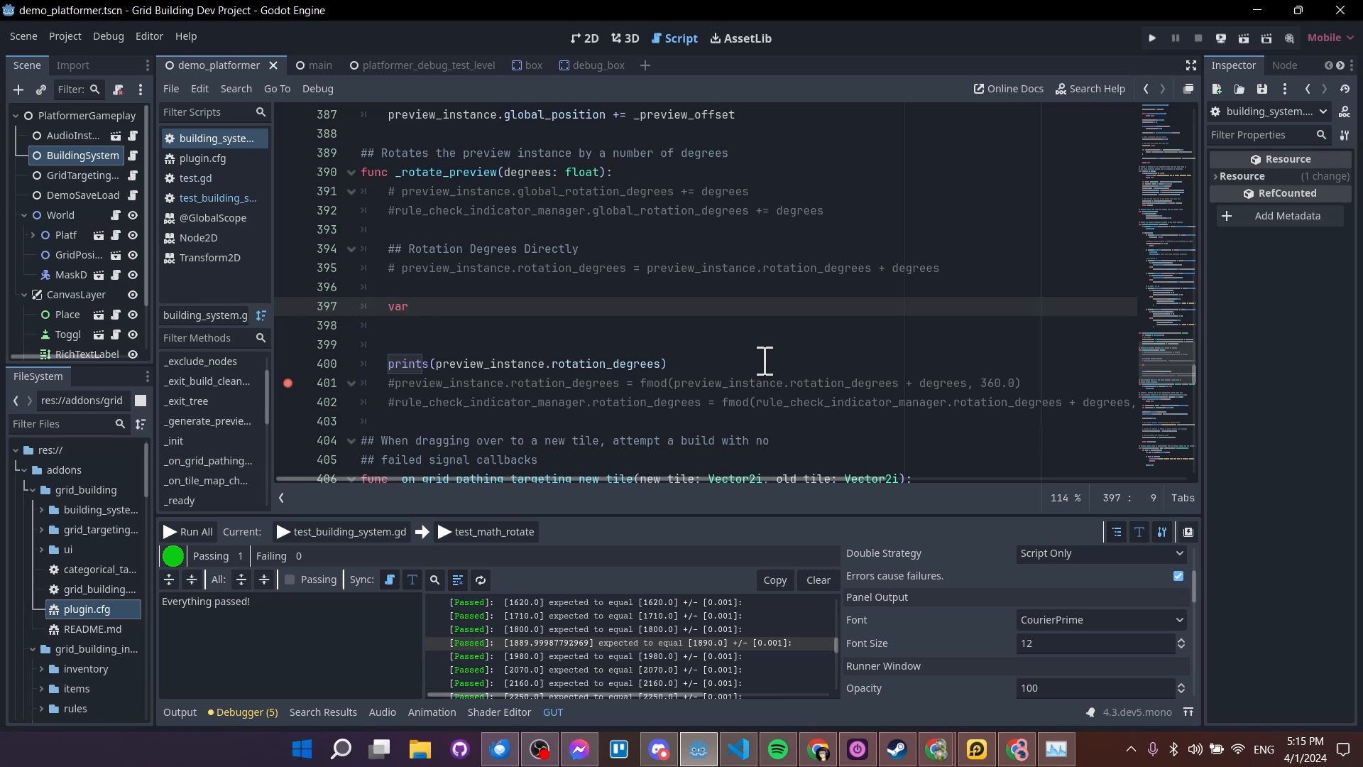
{"action": "type", "text": "deg_radians"}
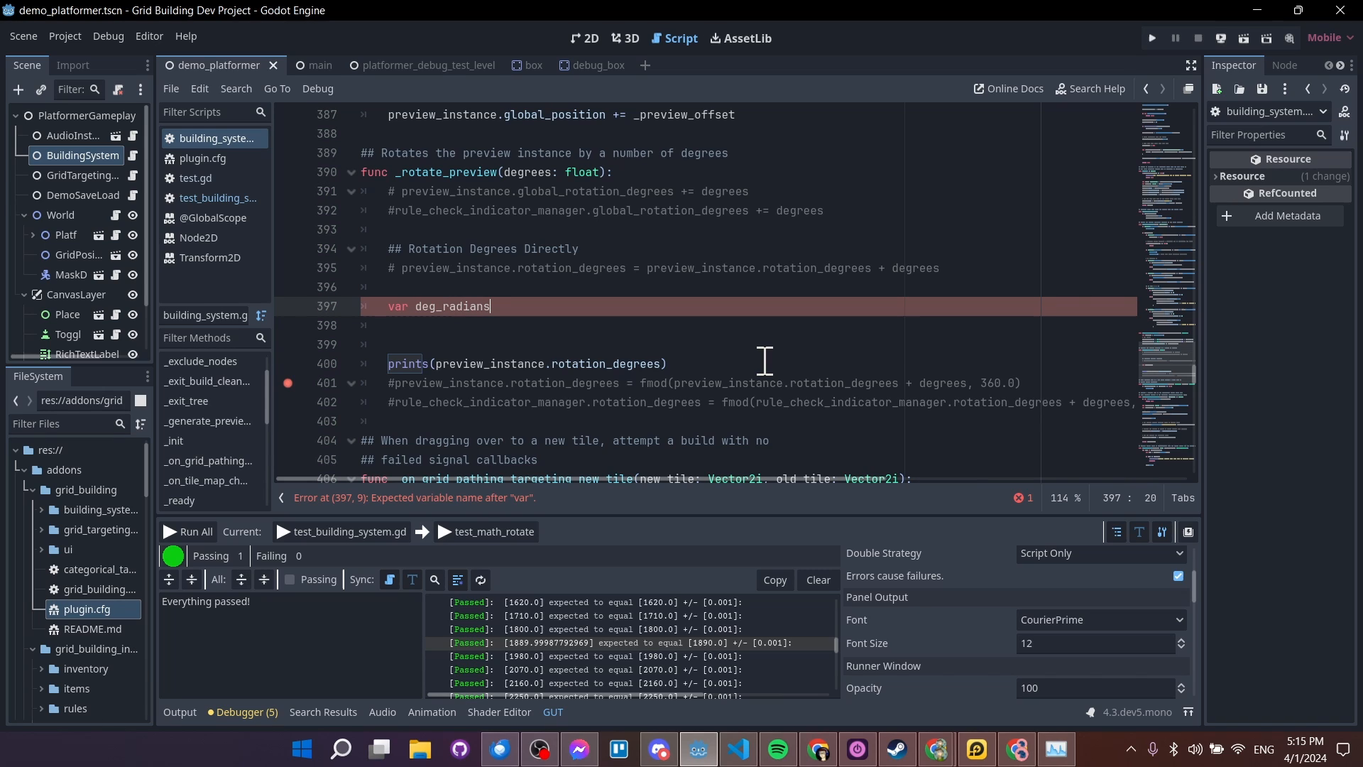
{"action": "type", "text": "="}
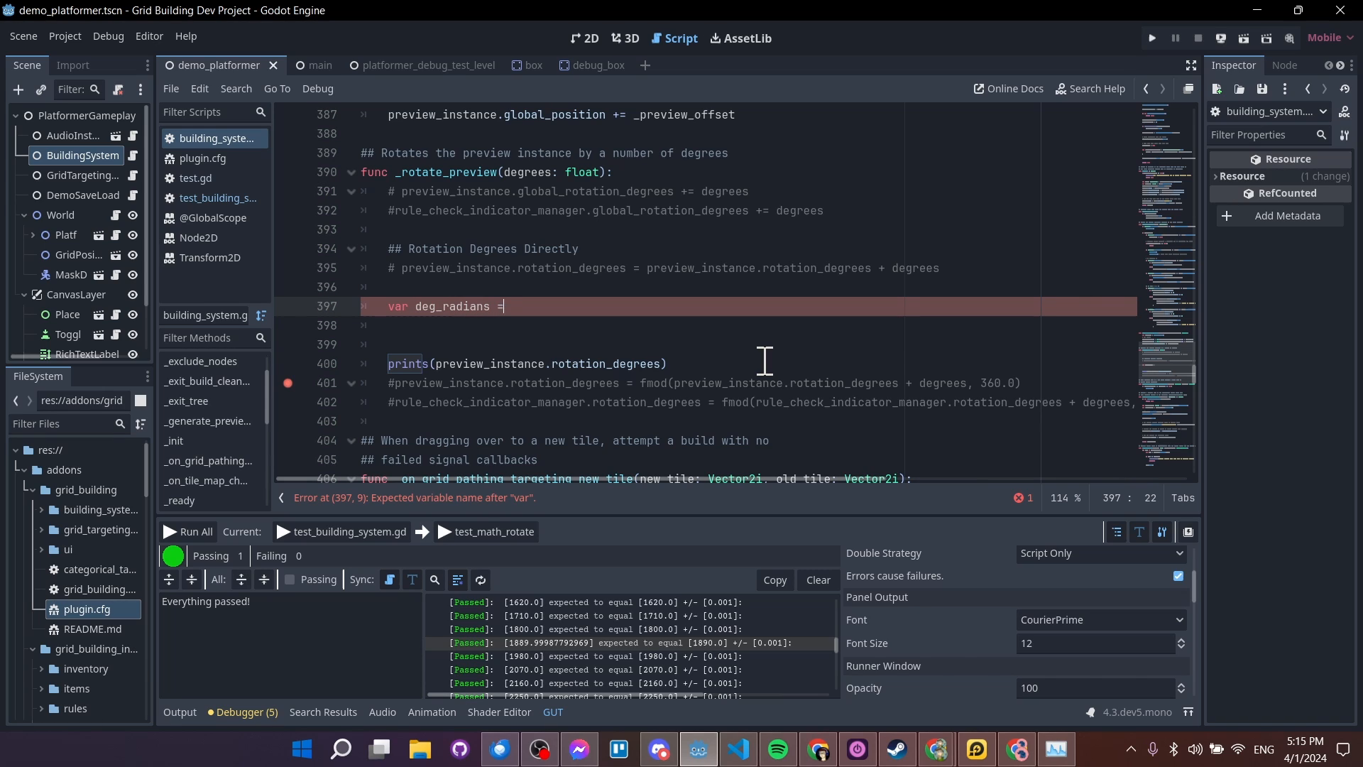
{"action": "type", "text": "deg_"}
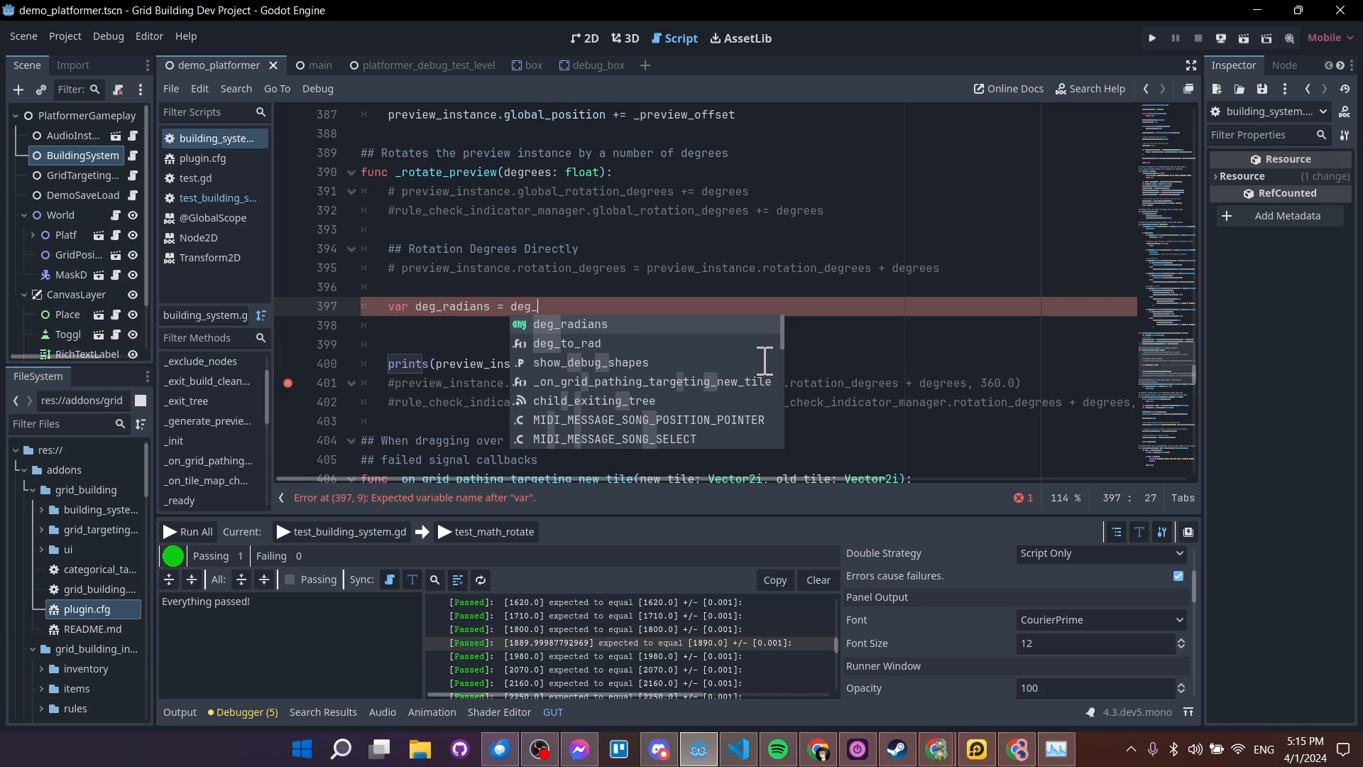
{"action": "left_click", "coordinate": [567, 343]}
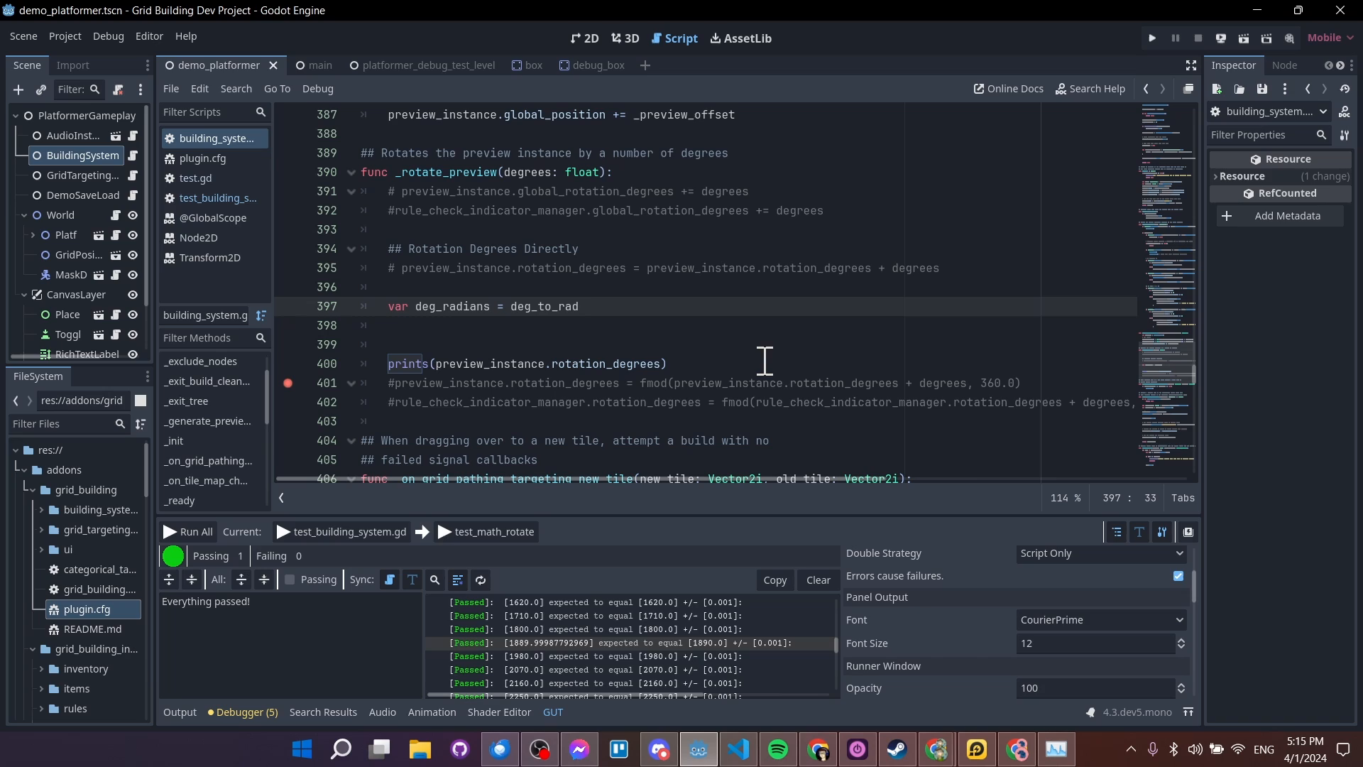
{"action": "type", "text": "()"}
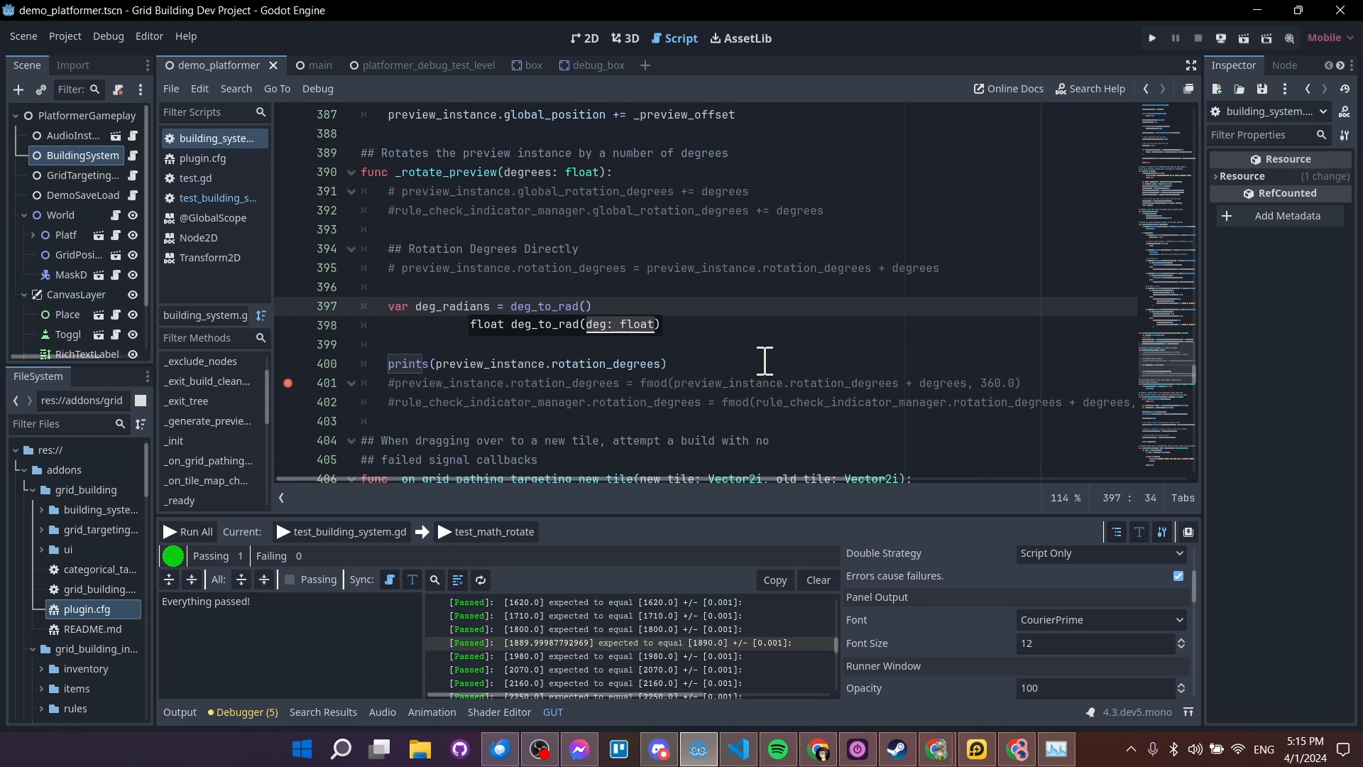
{"action": "type", "text": "degrees"}
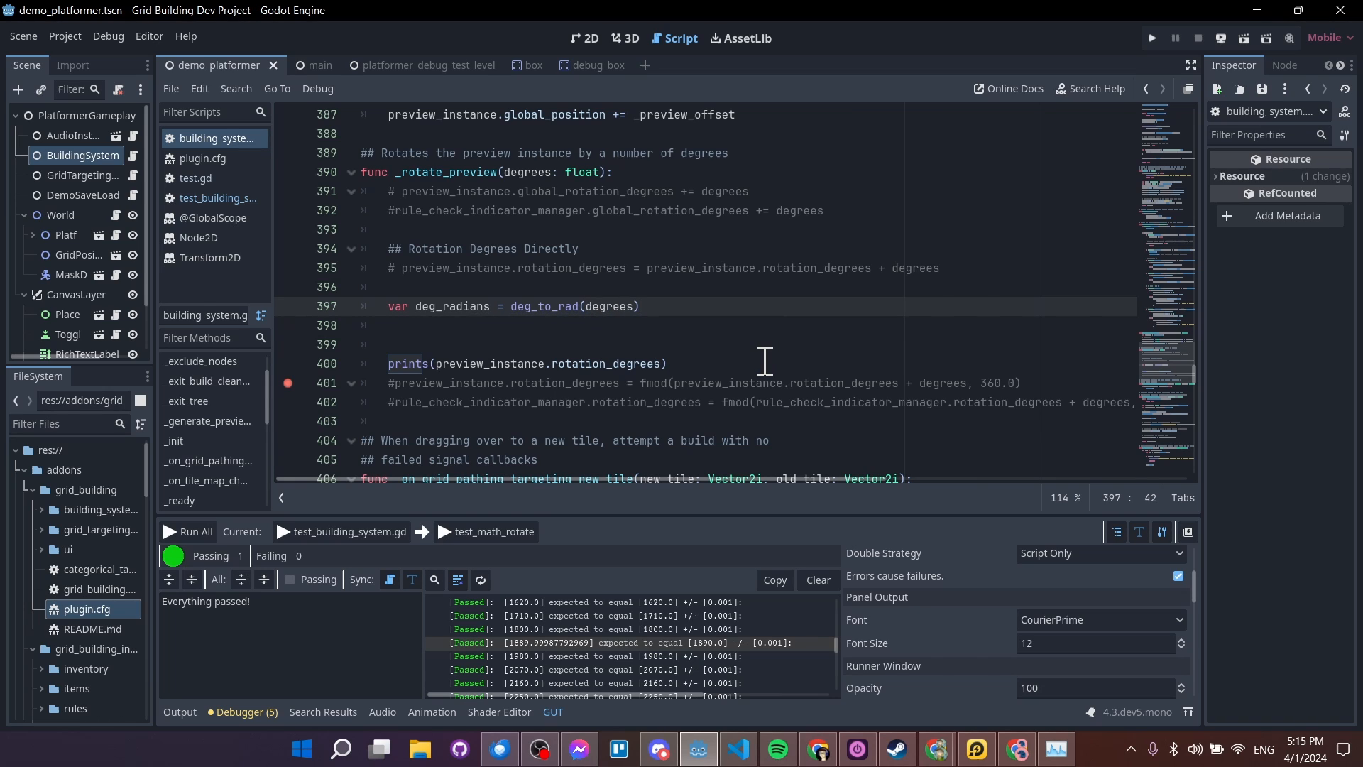
Add preview_instance.rotate(deg_radians) on the line below
{"action": "left_click", "coordinate": [471, 306]}
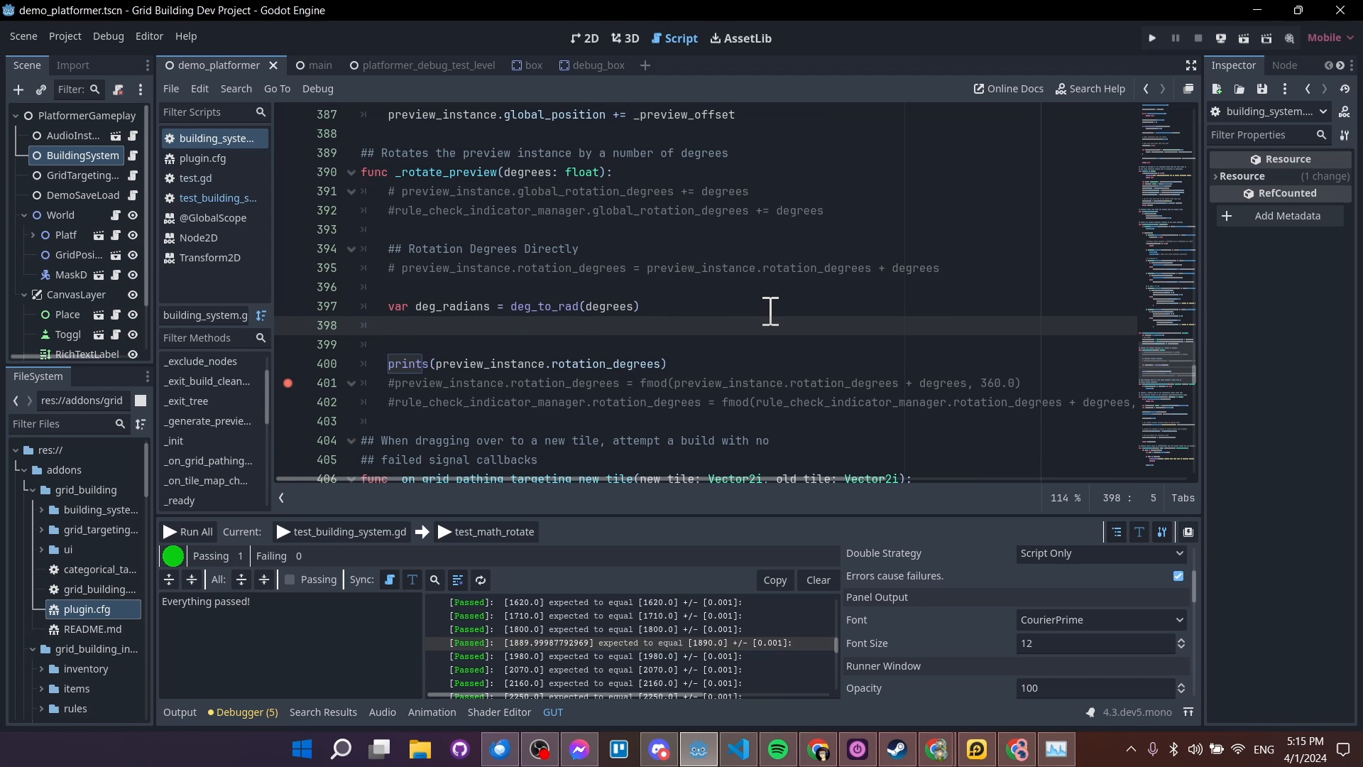
{"action": "type", "text": "preview_instance.rotate("}
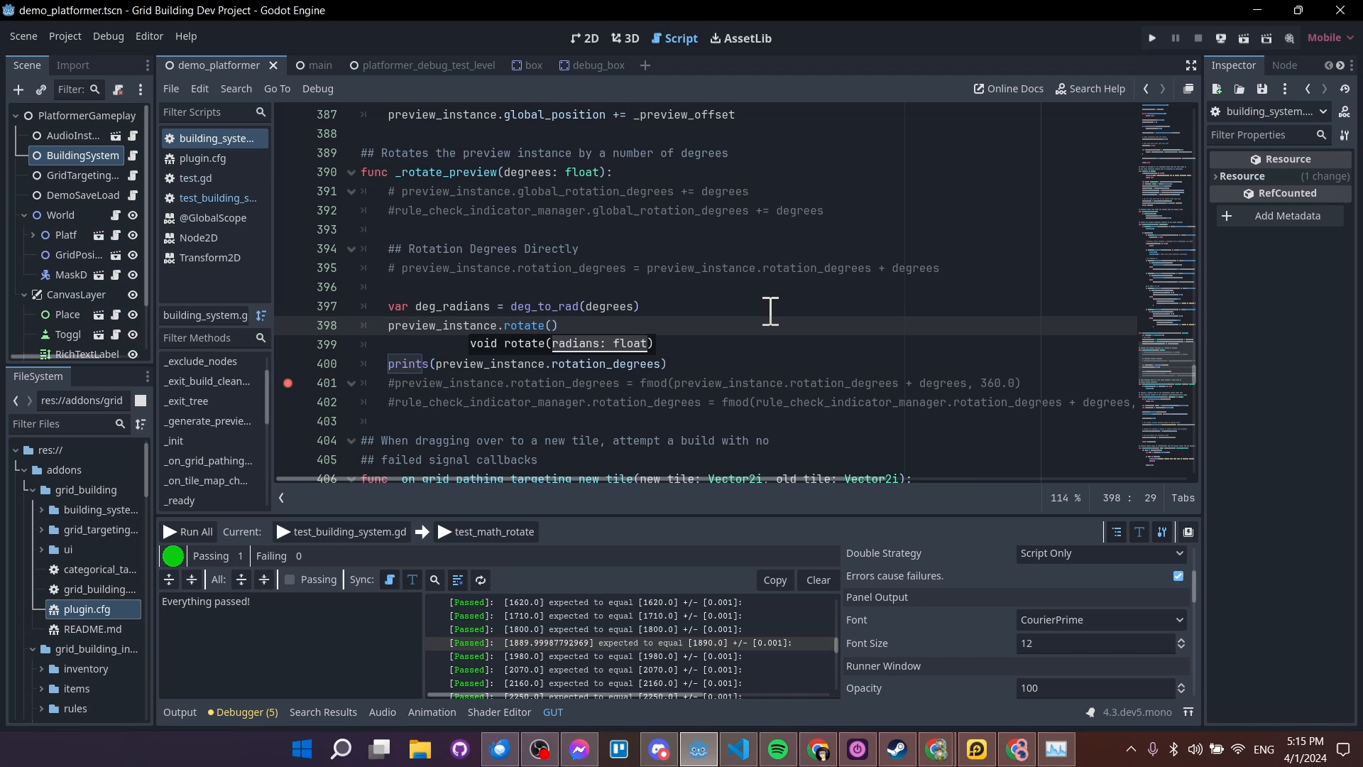
{"action": "type", "text": "deg_radians"}
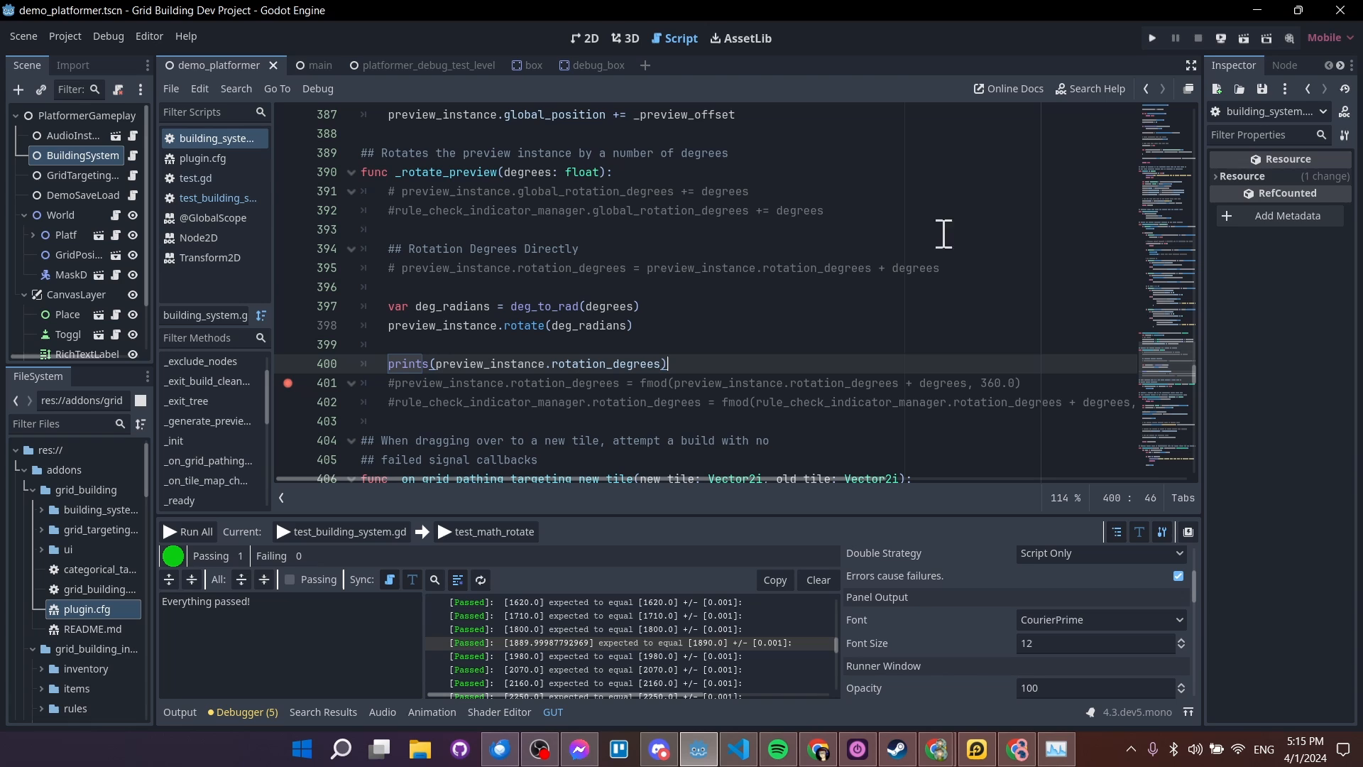
{"action": "mouse_move", "coordinate": [1152, 38]}
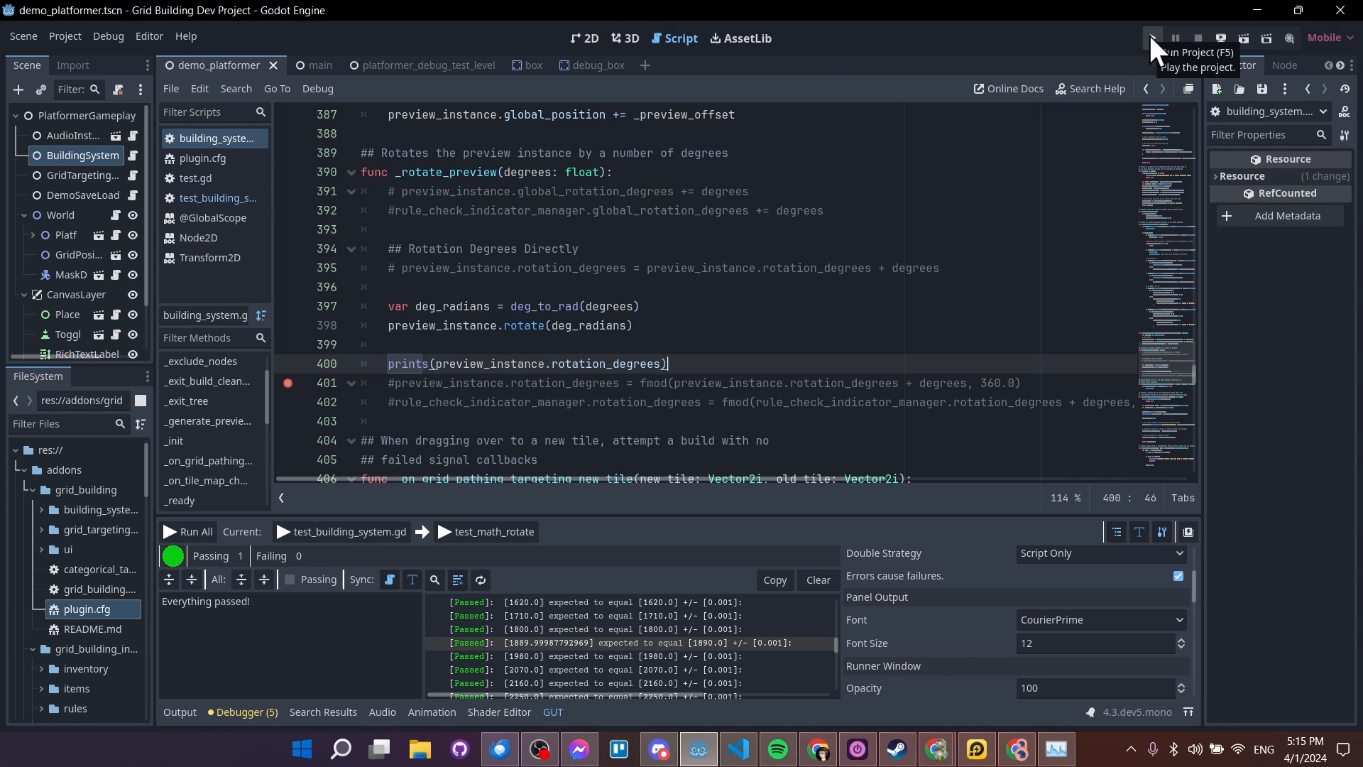
Run the project, rotate the preview, and review the printed rotation_degrees values
{"action": "left_click", "coordinate": [1152, 37]}
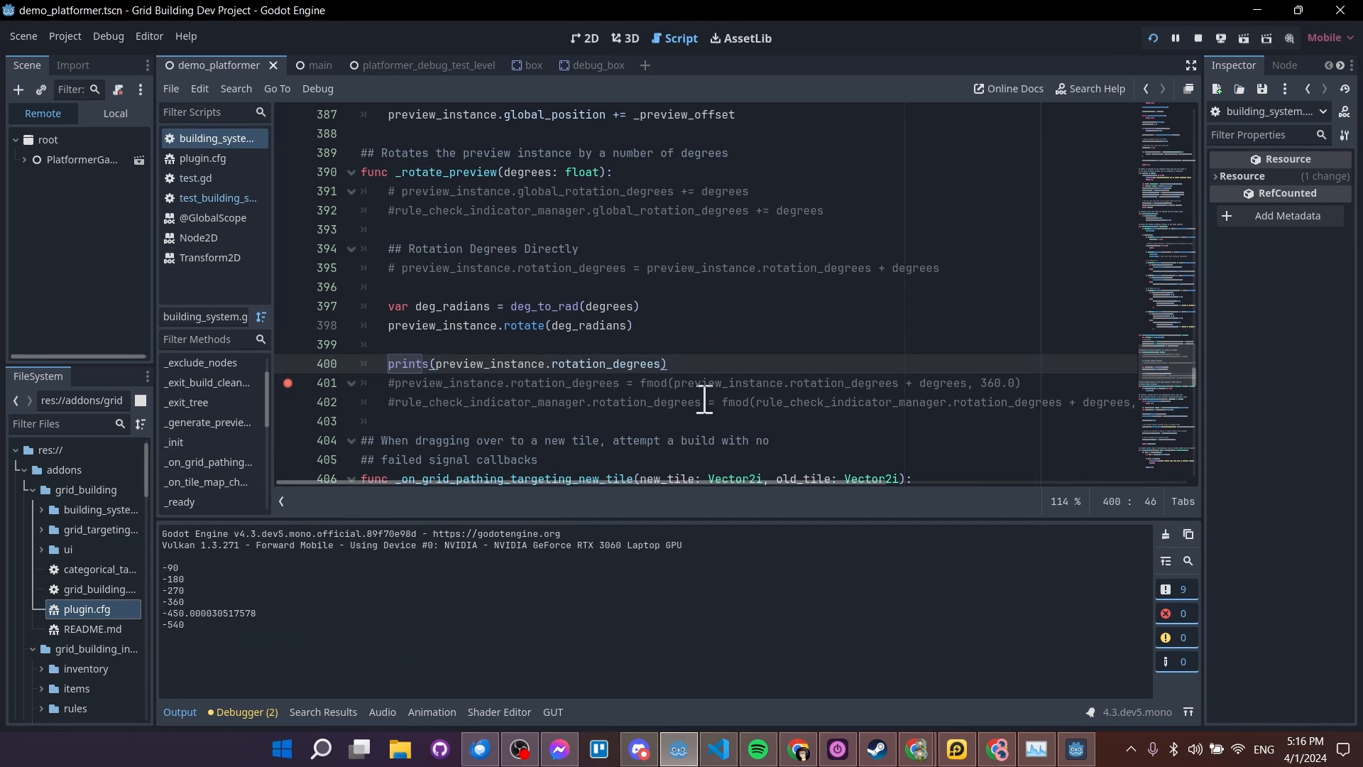
{"action": "mouse_move", "coordinate": [253, 607]}
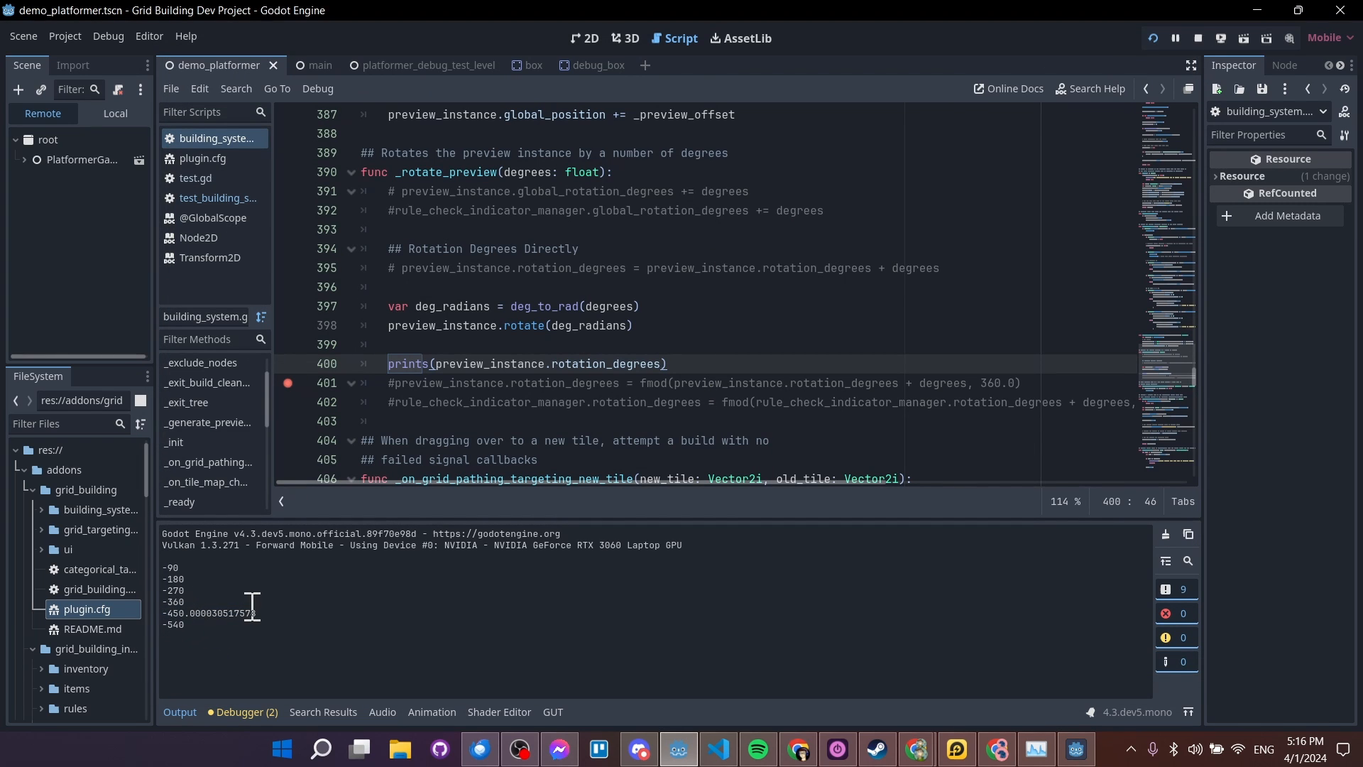
{"action": "mouse_move", "coordinate": [201, 615]}
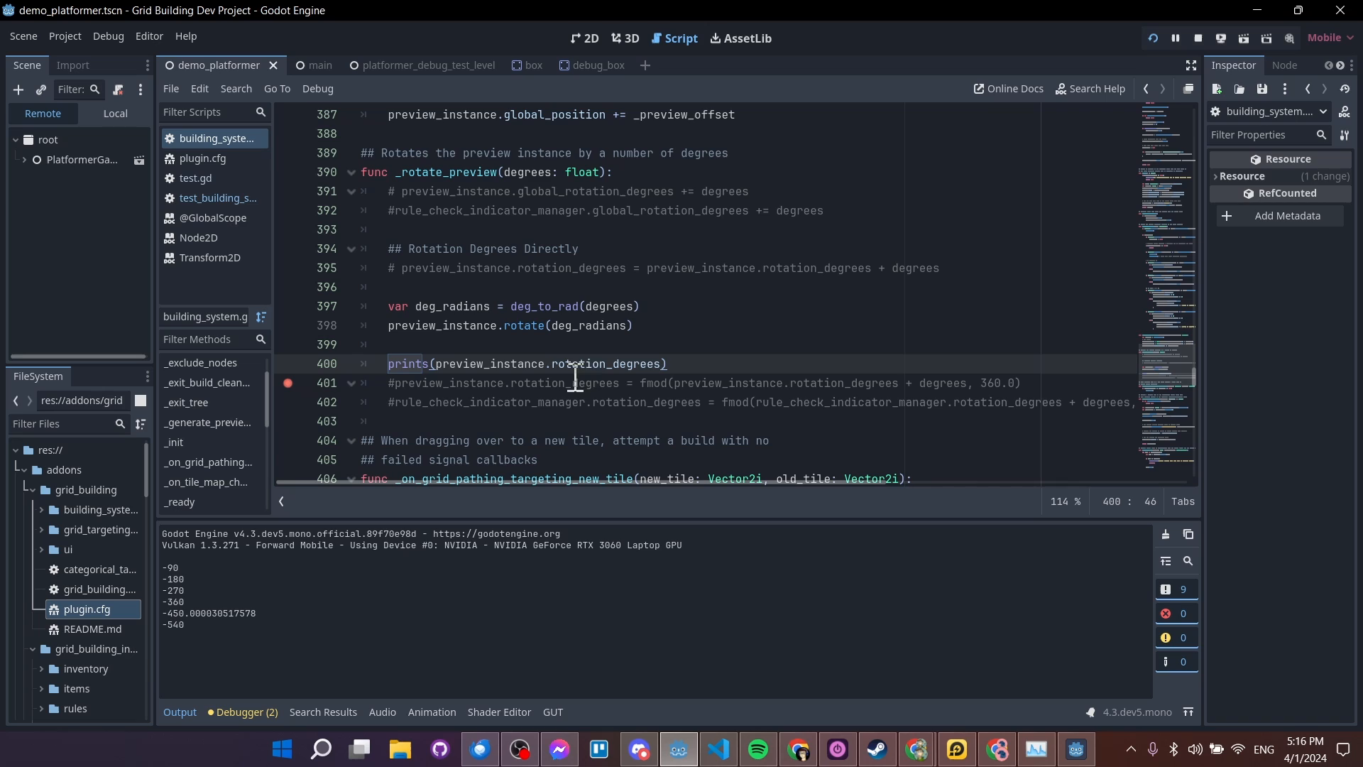
{"action": "mouse_move", "coordinate": [568, 364]}
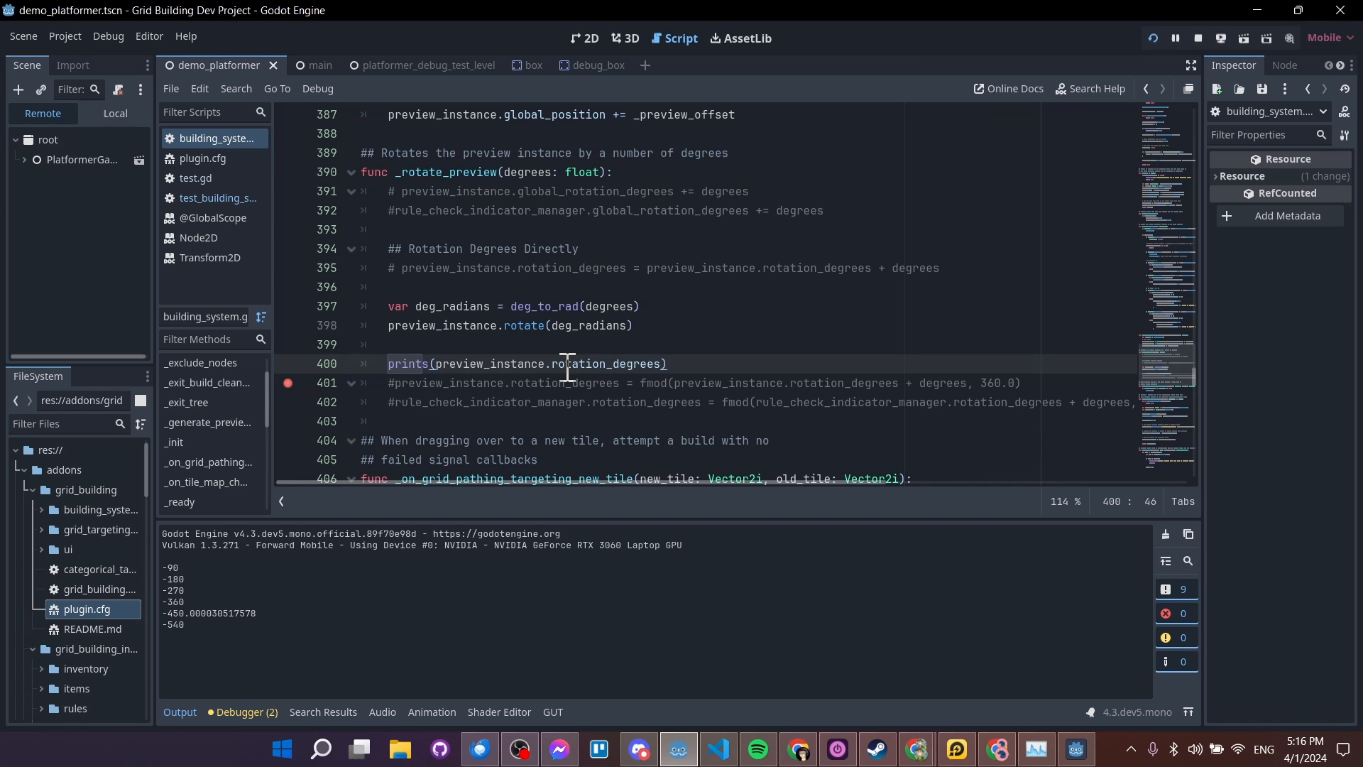
{"action": "double_click", "coordinate": [566, 267]}
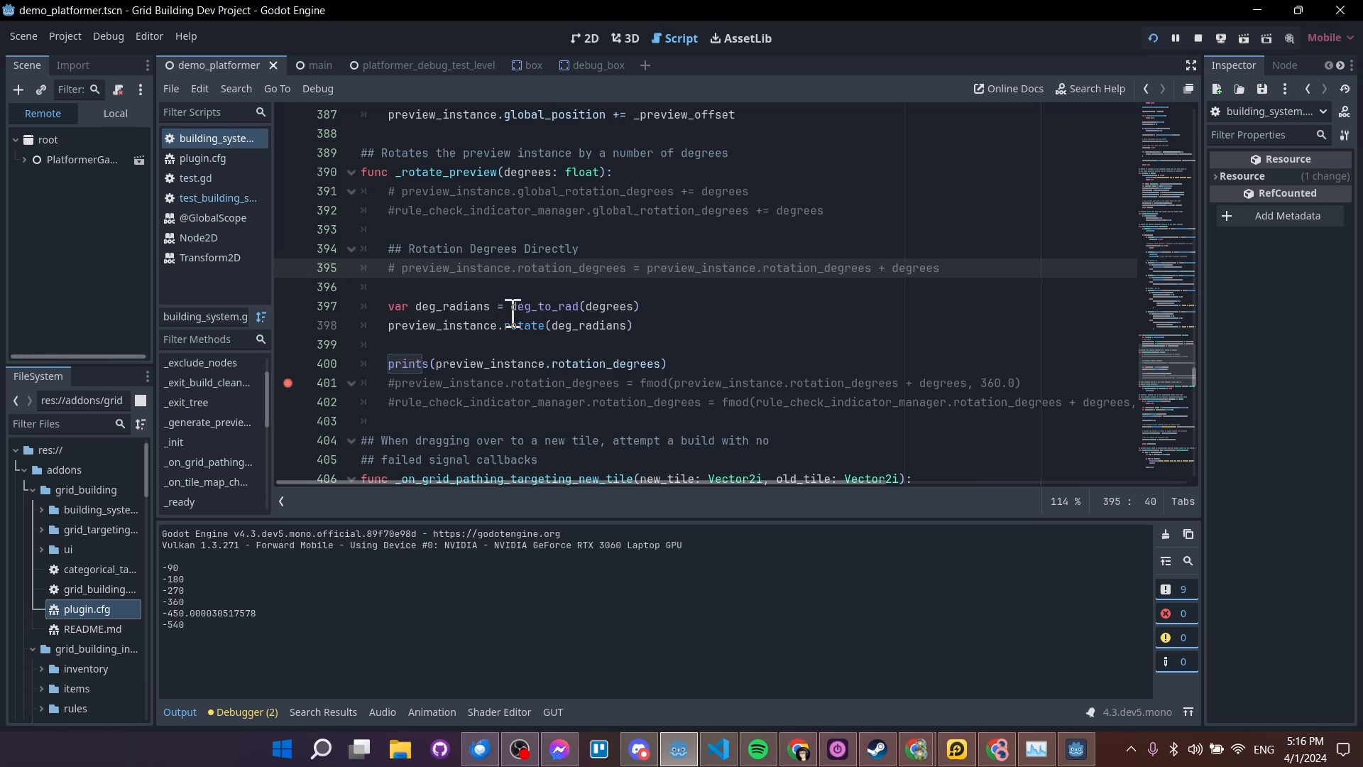
{"action": "left_click", "coordinate": [650, 307]}
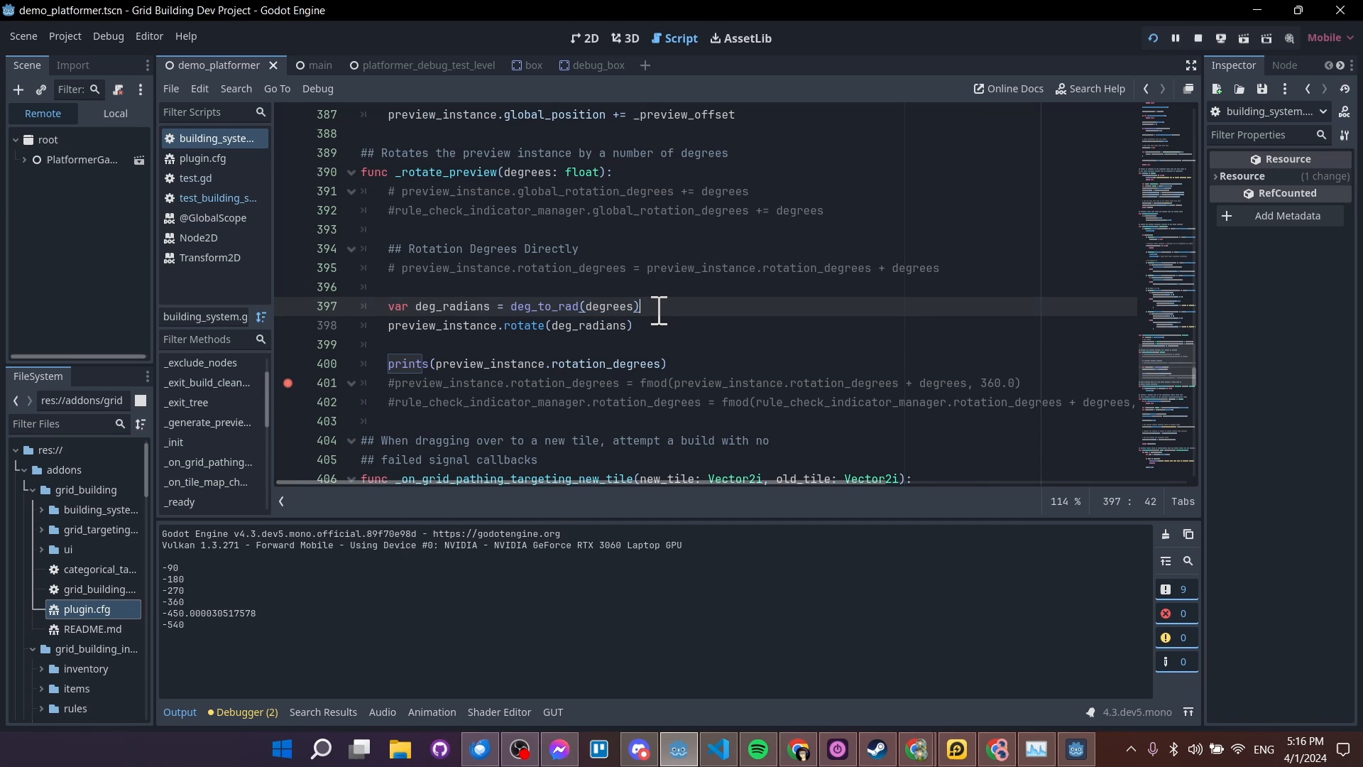
{"action": "left_click", "coordinate": [533, 160]}
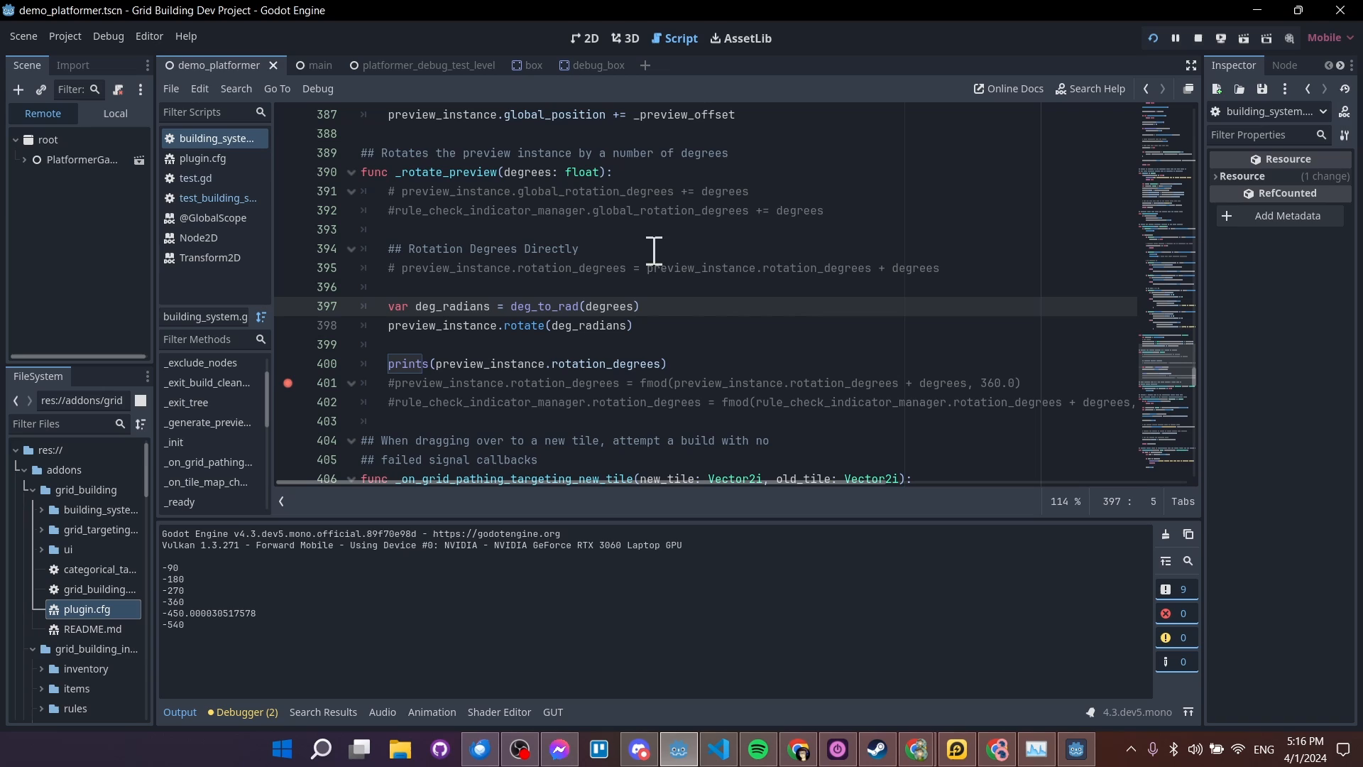
{"action": "mouse_move", "coordinate": [730, 334]}
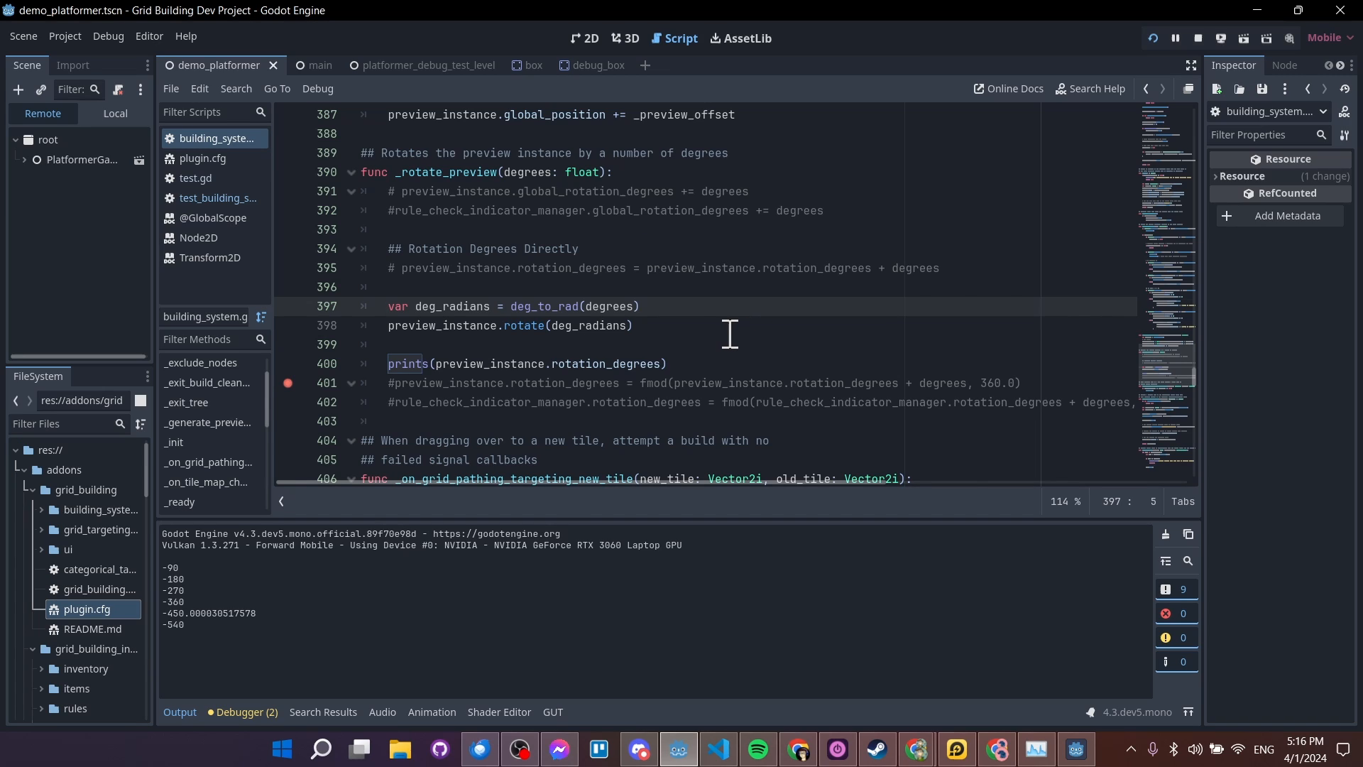
{"action": "mouse_move", "coordinate": [726, 335]}
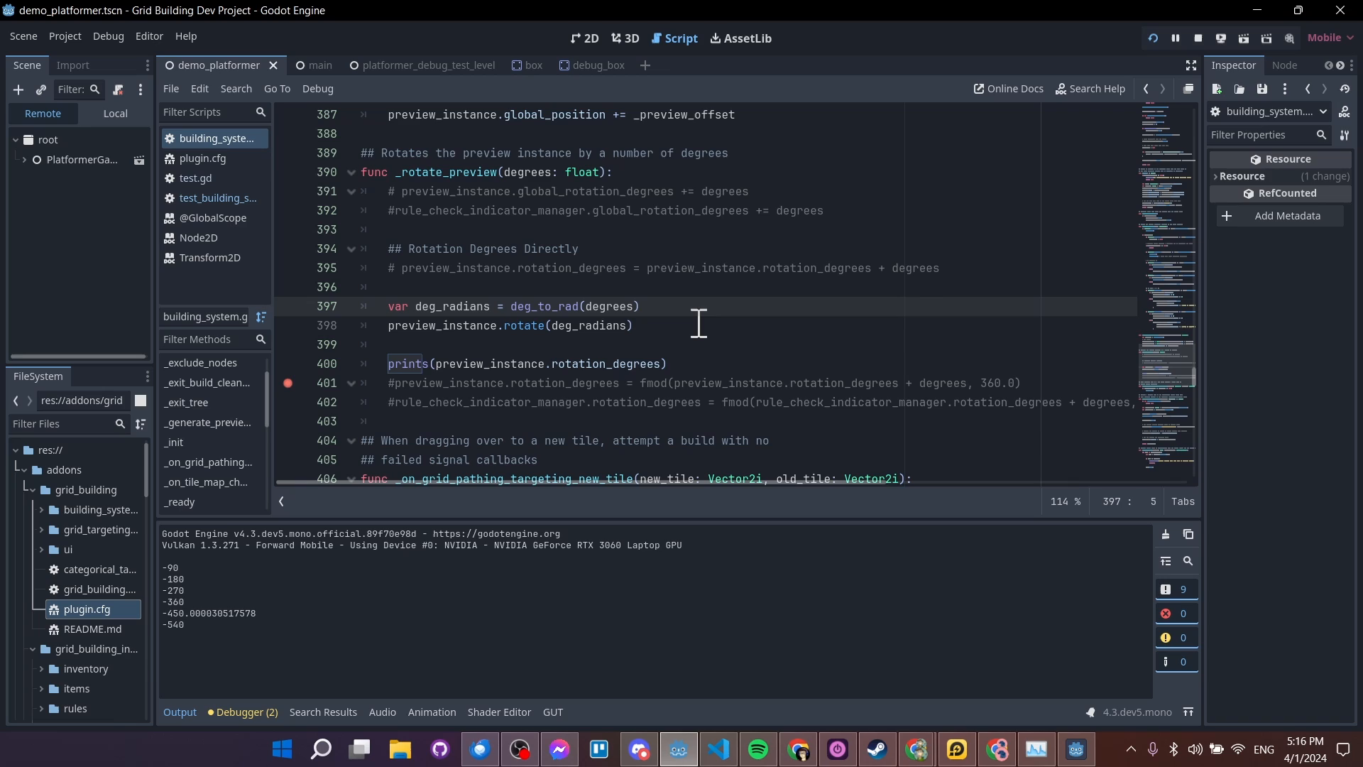
{"action": "left_click", "coordinate": [631, 325]}
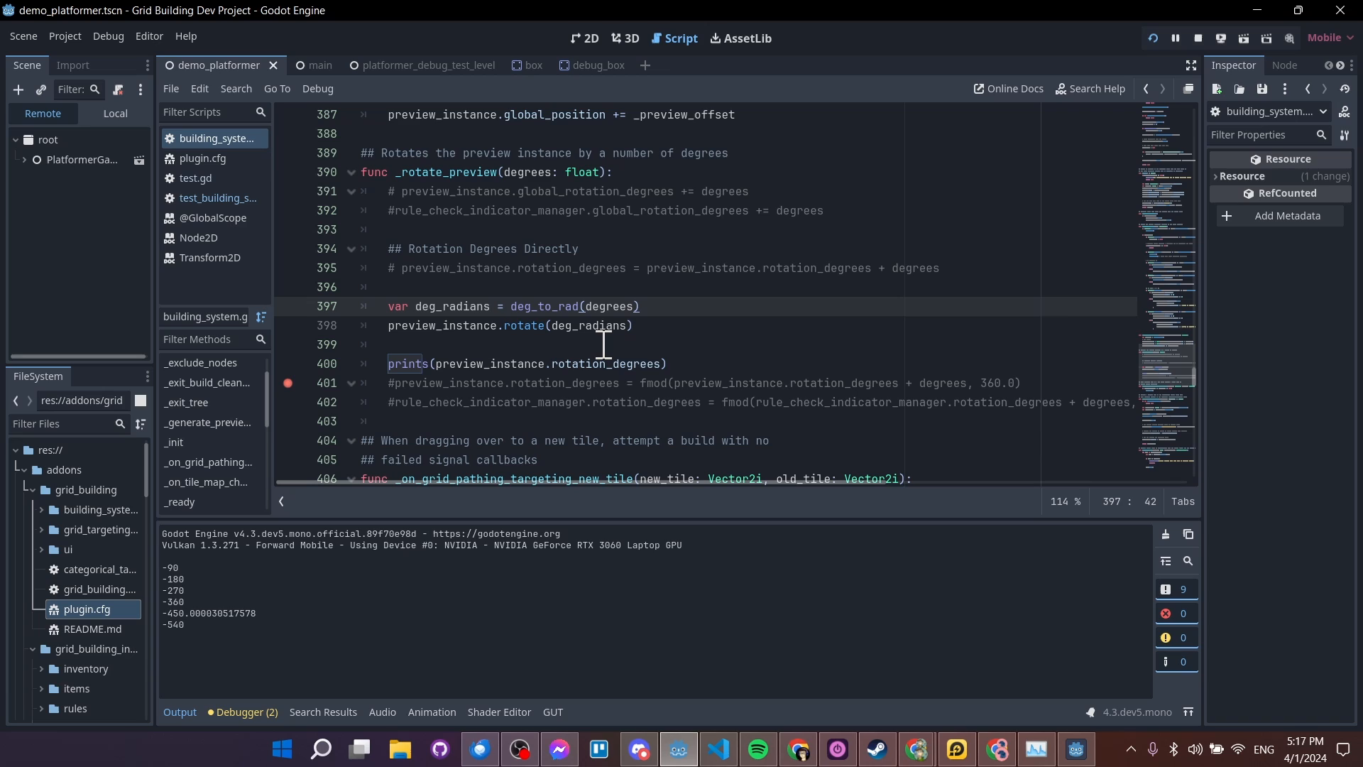
{"action": "mouse_move", "coordinate": [671, 306]}
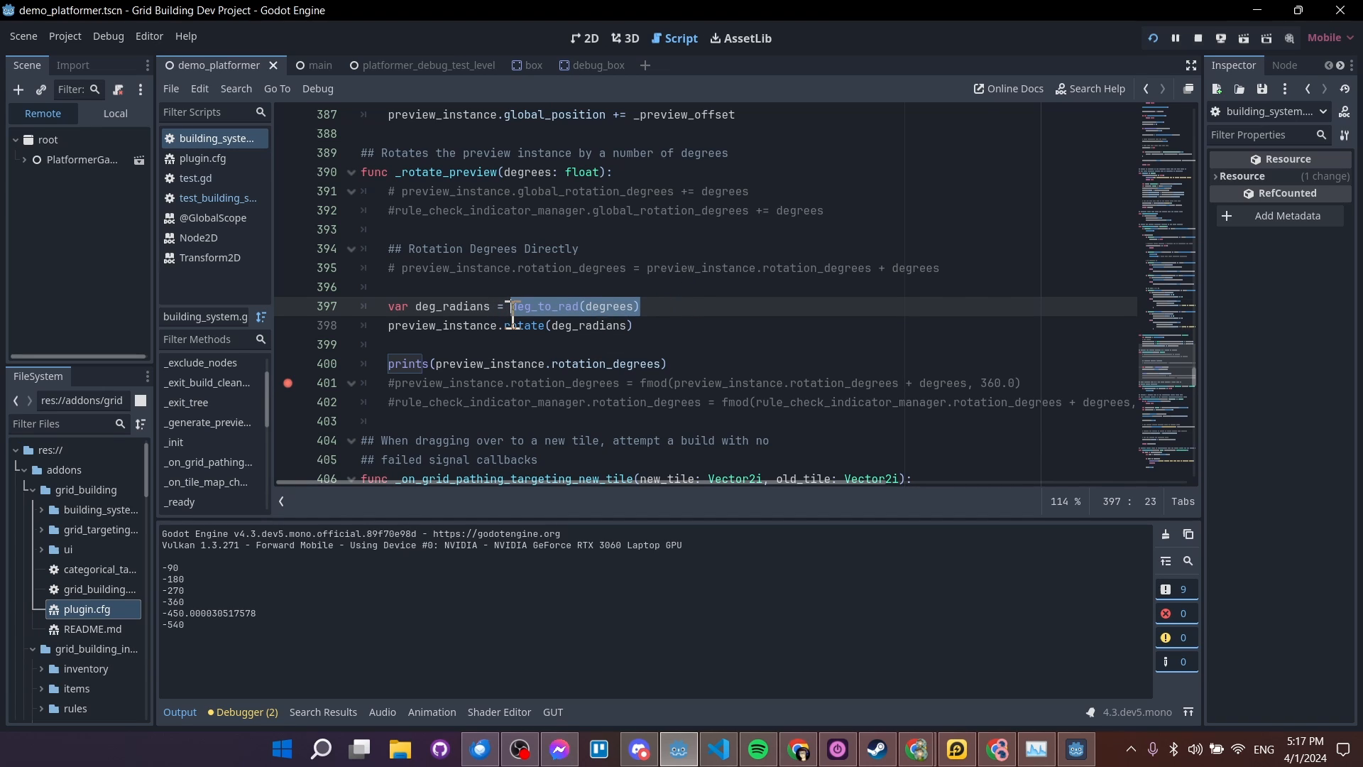
{"action": "mouse_move", "coordinate": [777, 332]}
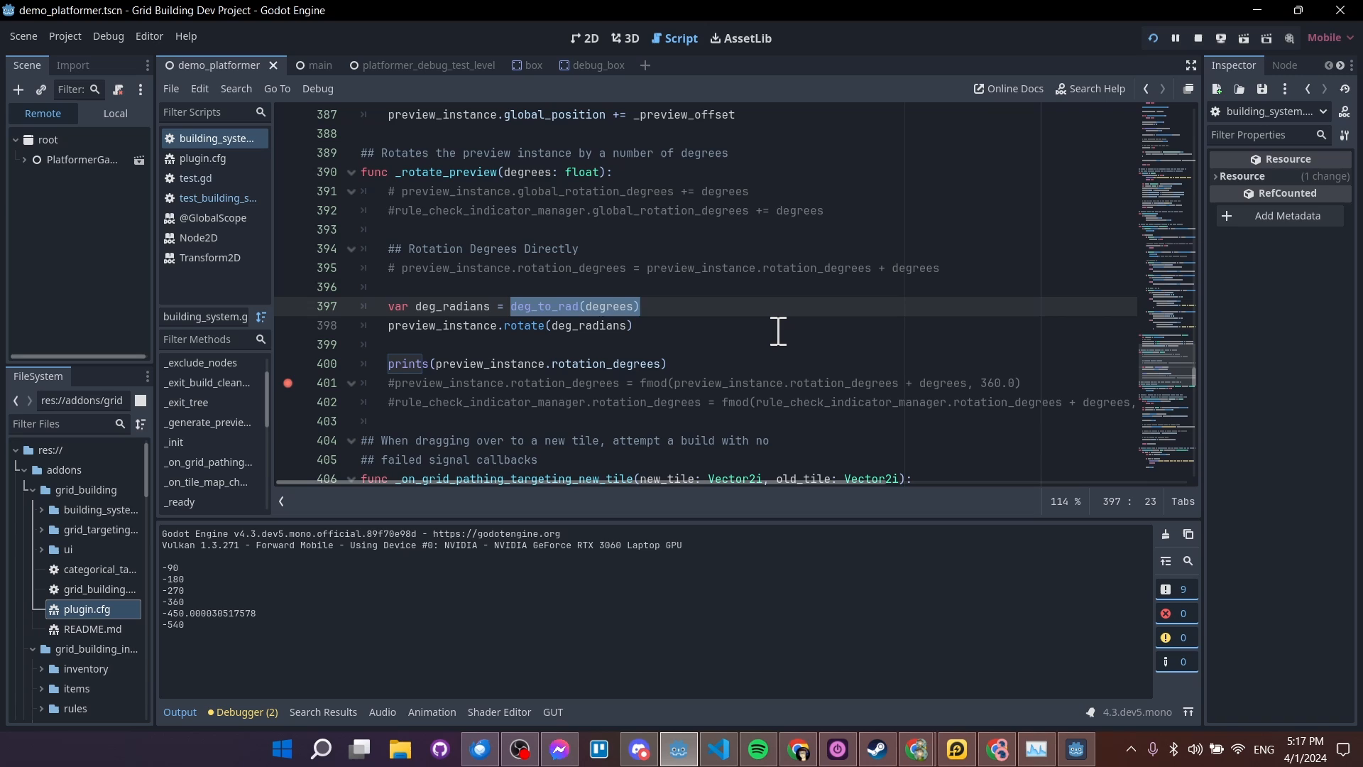
Set deg_radians on line 397 to a hardcoded PI
{"action": "type", "text": "PI"}
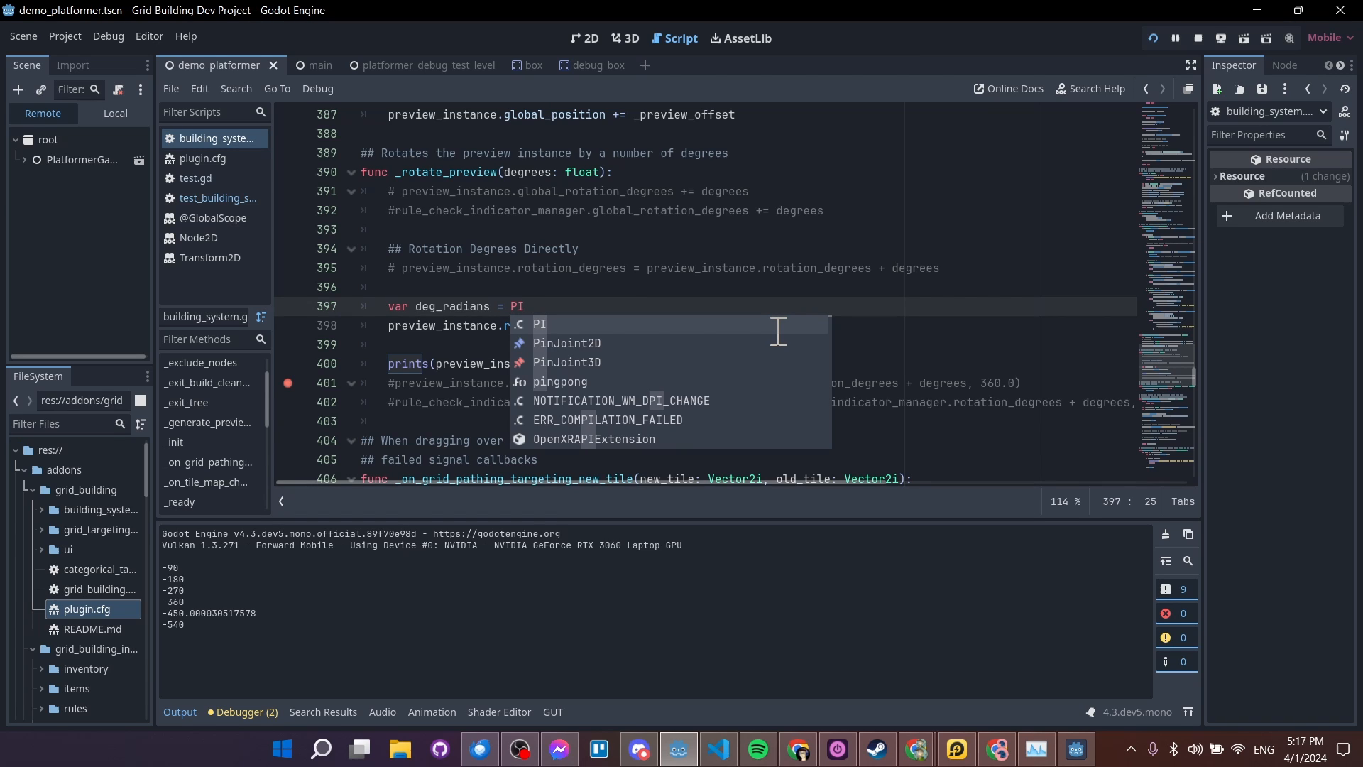
{"action": "type", "text": "/ 2"}
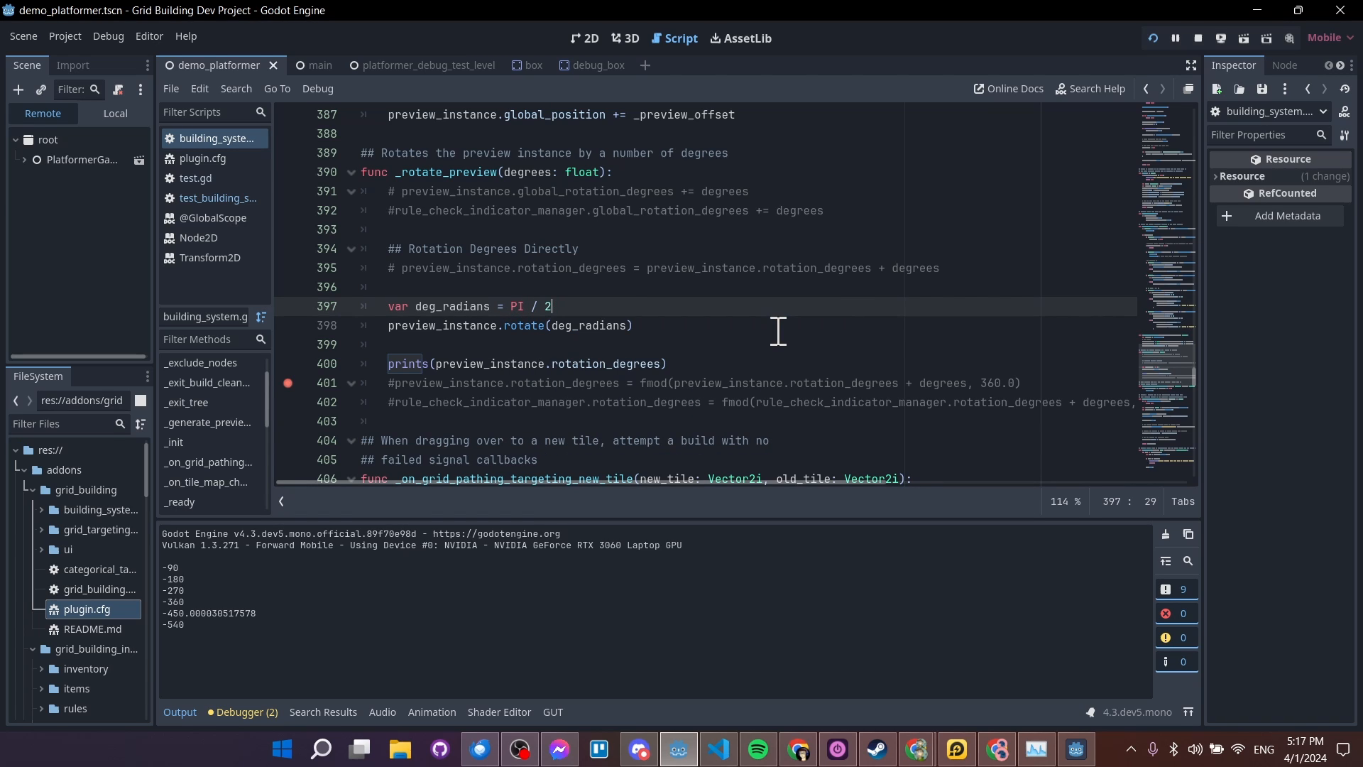
{"action": "left_click", "coordinate": [490, 306]}
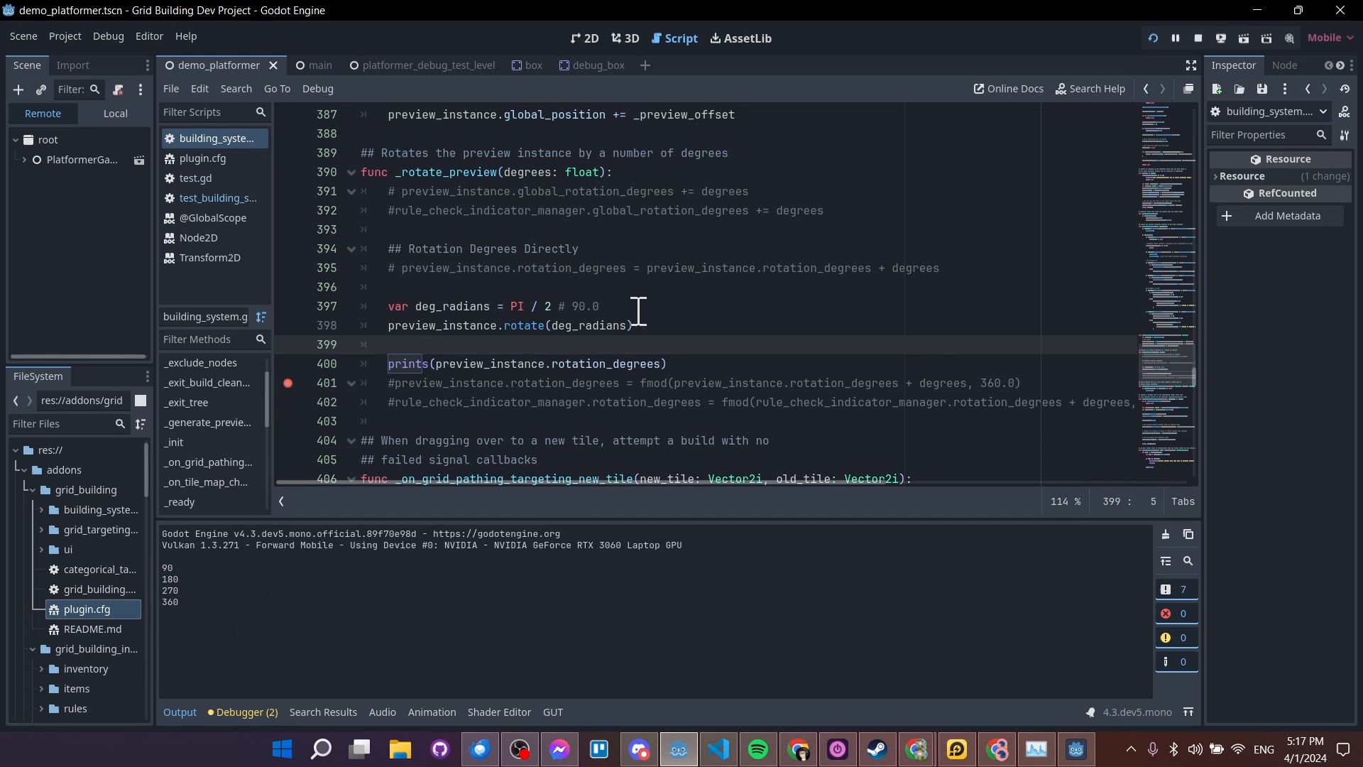
{"action": "double_click", "coordinate": [584, 306]}
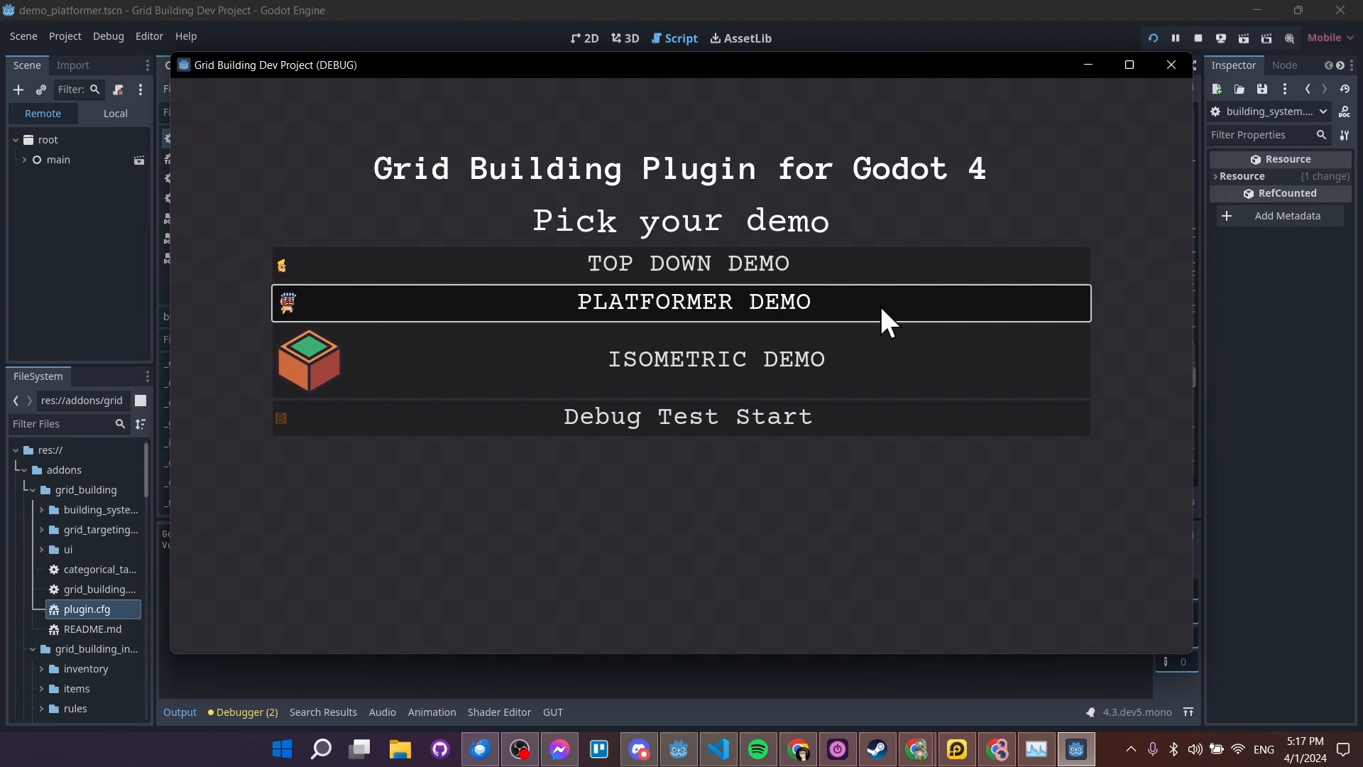
Rotate the preview in the platformer demo in 180-degree steps, then stop the game
{"action": "left_click", "coordinate": [694, 301]}
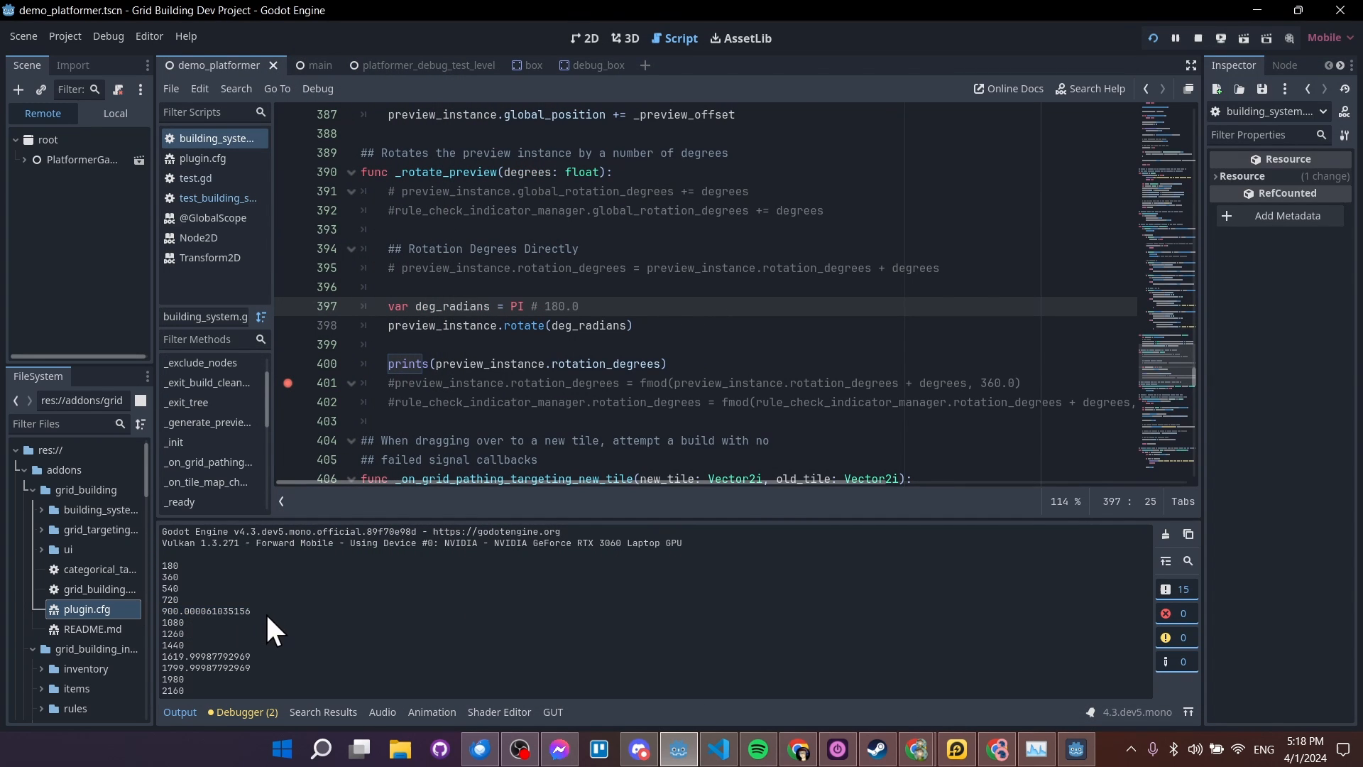
{"action": "mouse_move", "coordinate": [262, 619]}
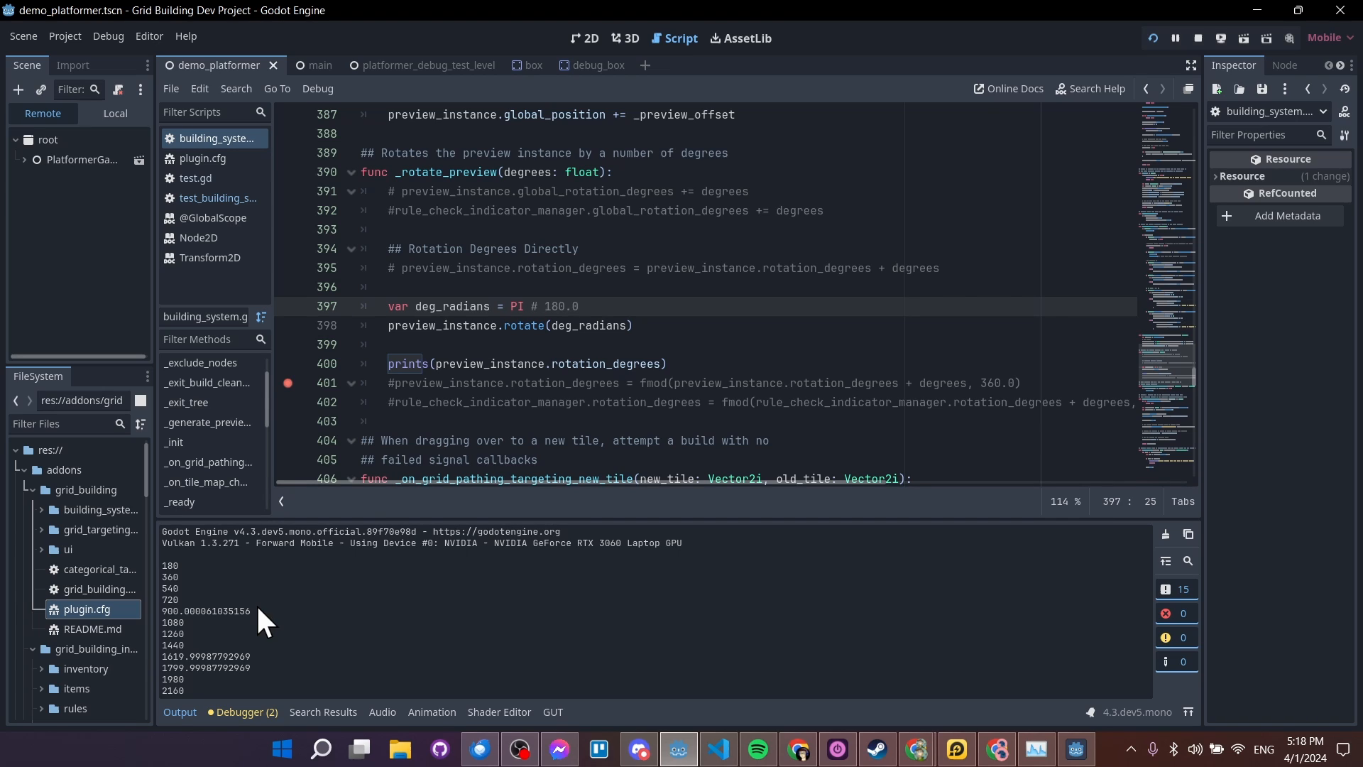
{"action": "mouse_move", "coordinate": [556, 369]}
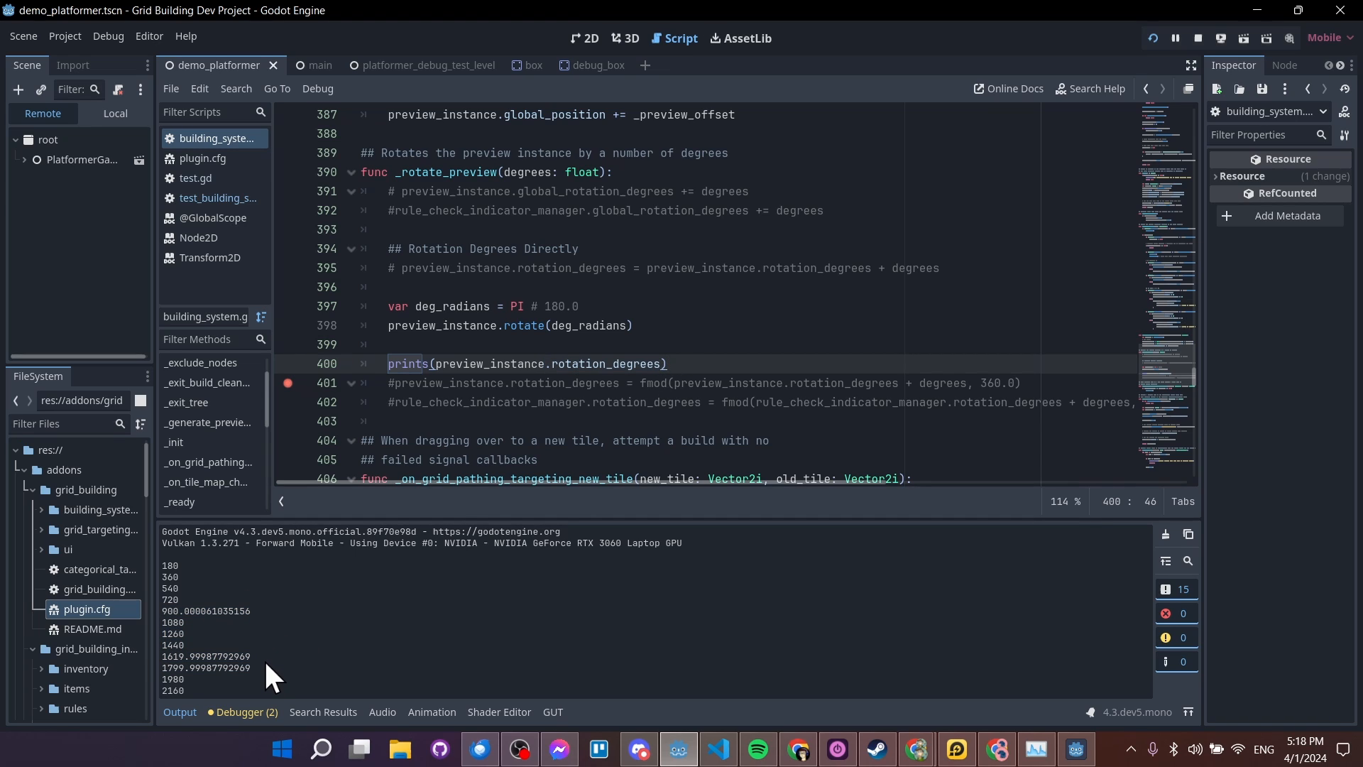
{"action": "mouse_move", "coordinate": [257, 599]}
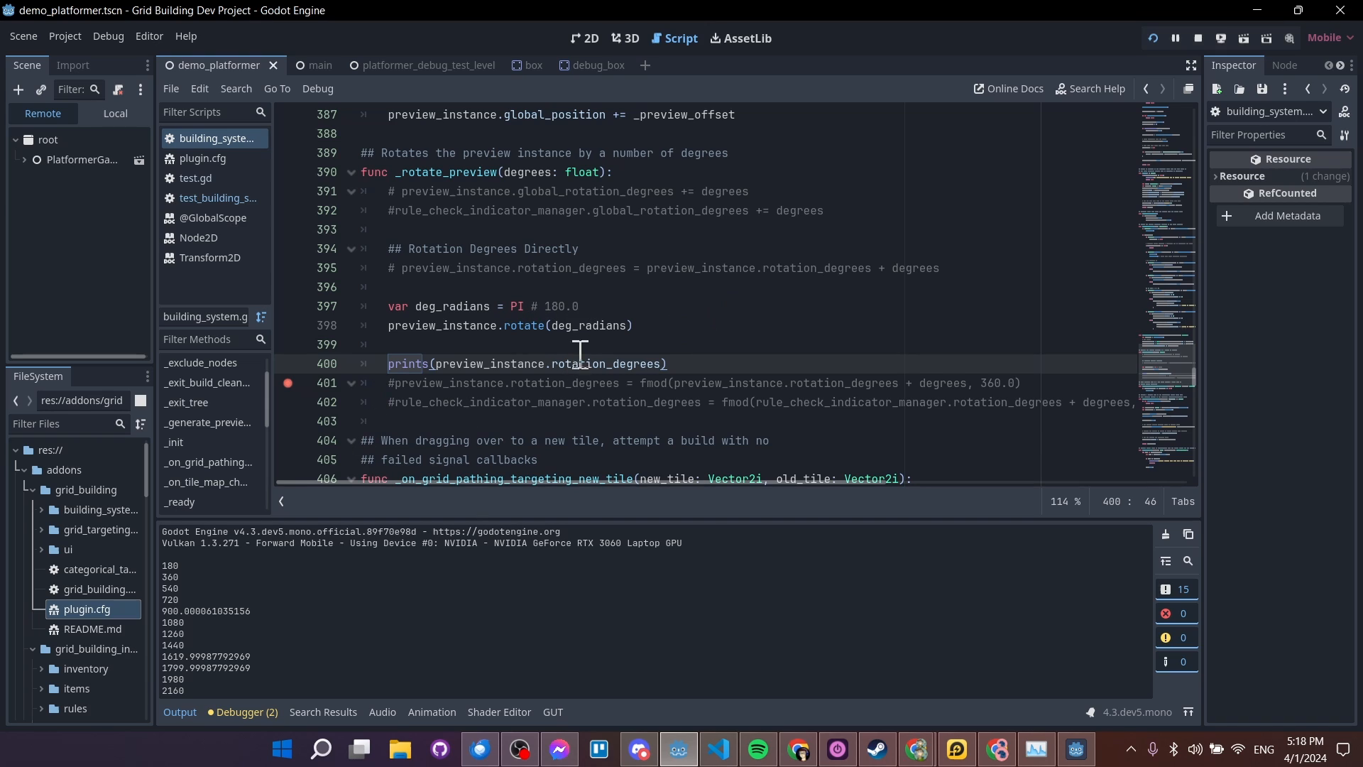
{"action": "left_click_drag", "start_coordinate": [161, 599], "coordinate": [253, 667]}
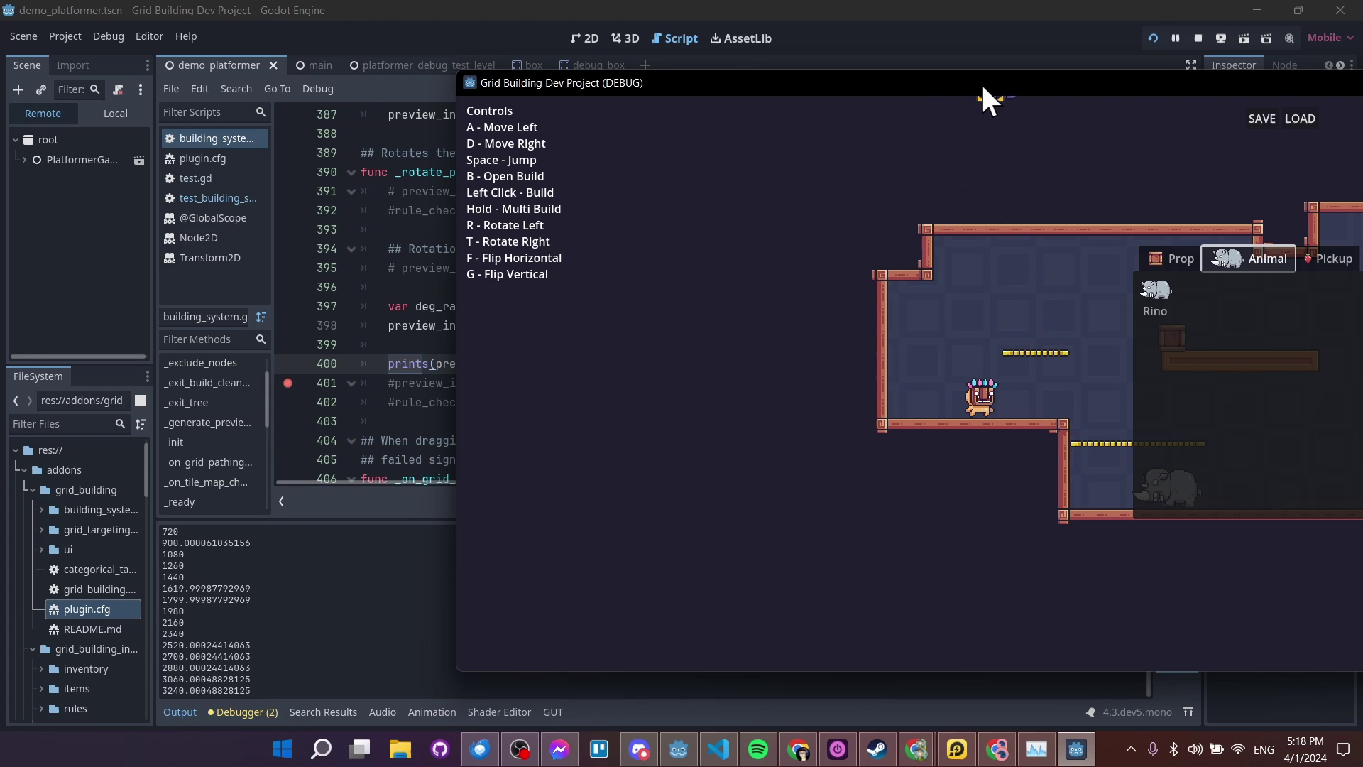
{"action": "left_click", "coordinate": [1198, 38]}
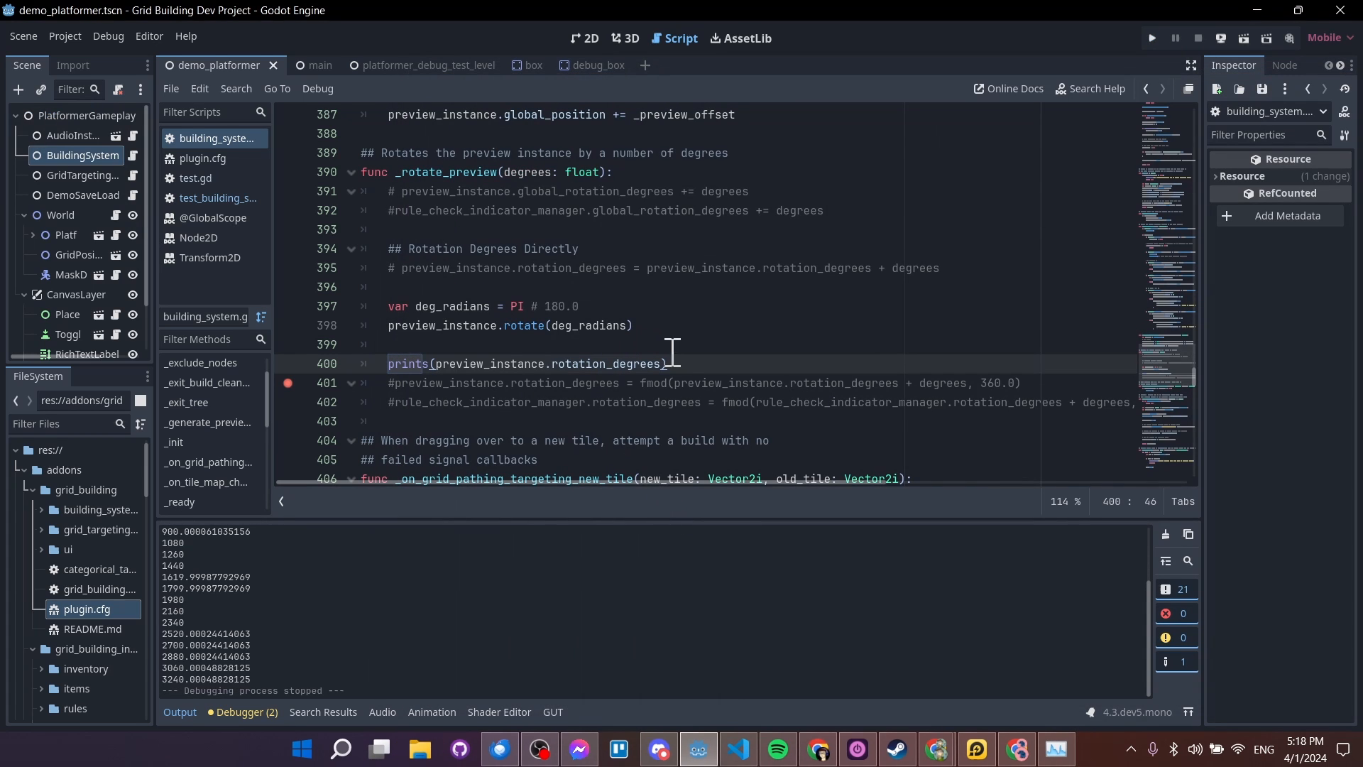
Add preview_instance.look_at() below the rotate call and examine its missing-argument error
{"action": "left_click", "coordinate": [638, 325]}
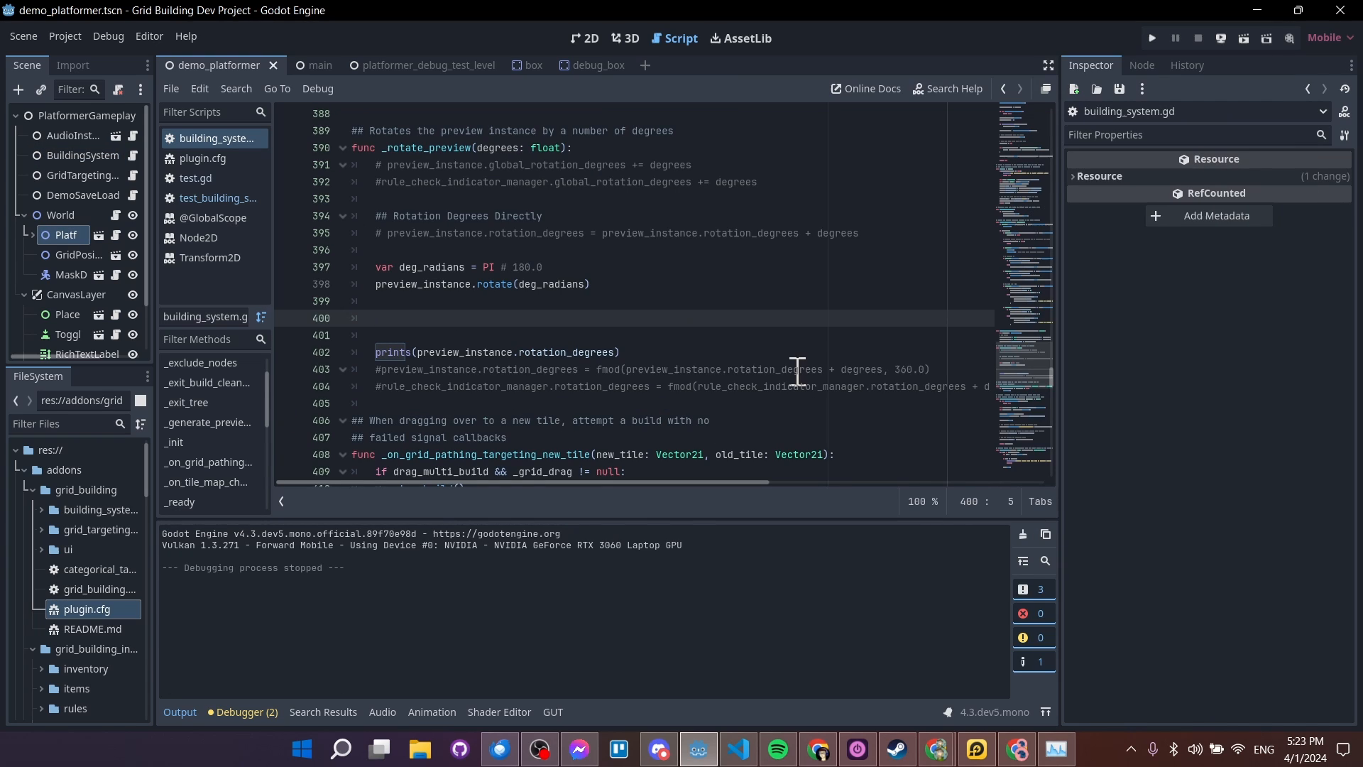
{"action": "type", "text": "preview_instance"}
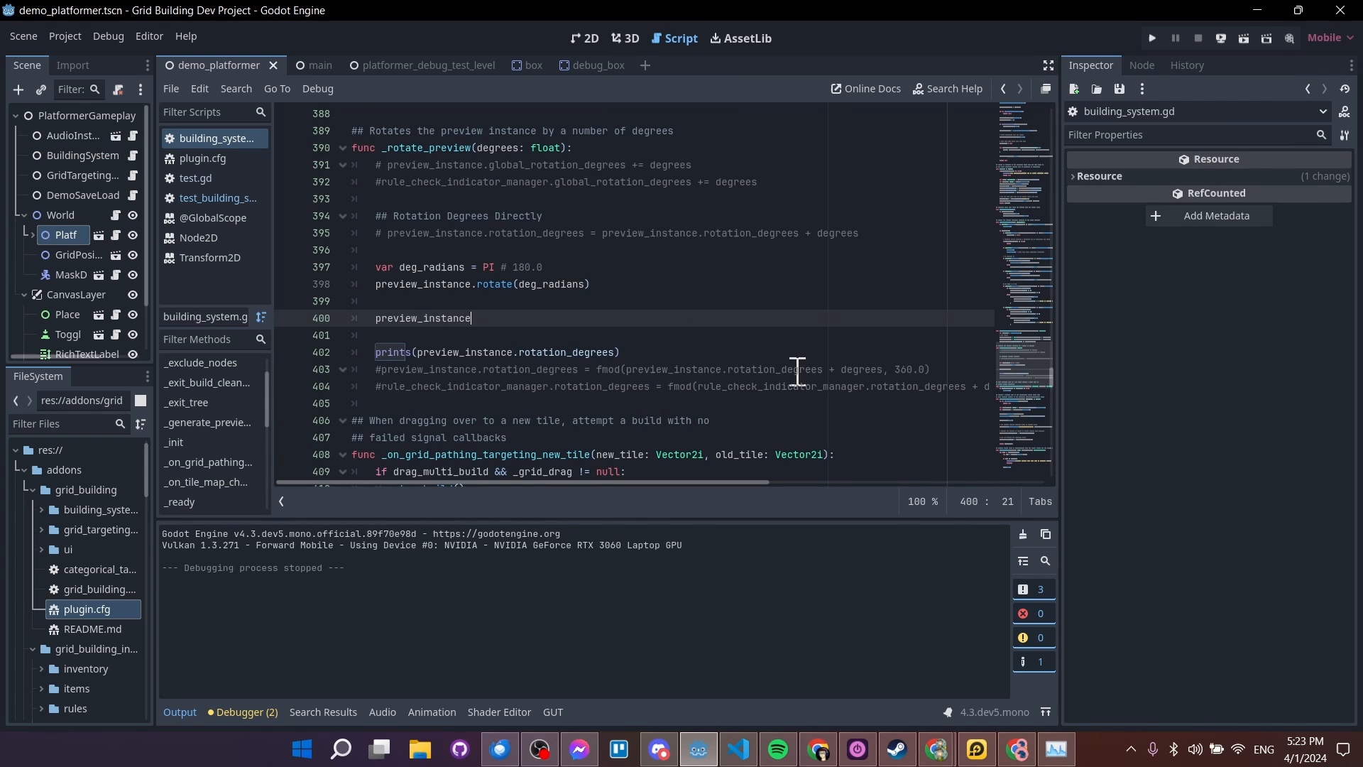
{"action": "type", "text": ".look_at()"}
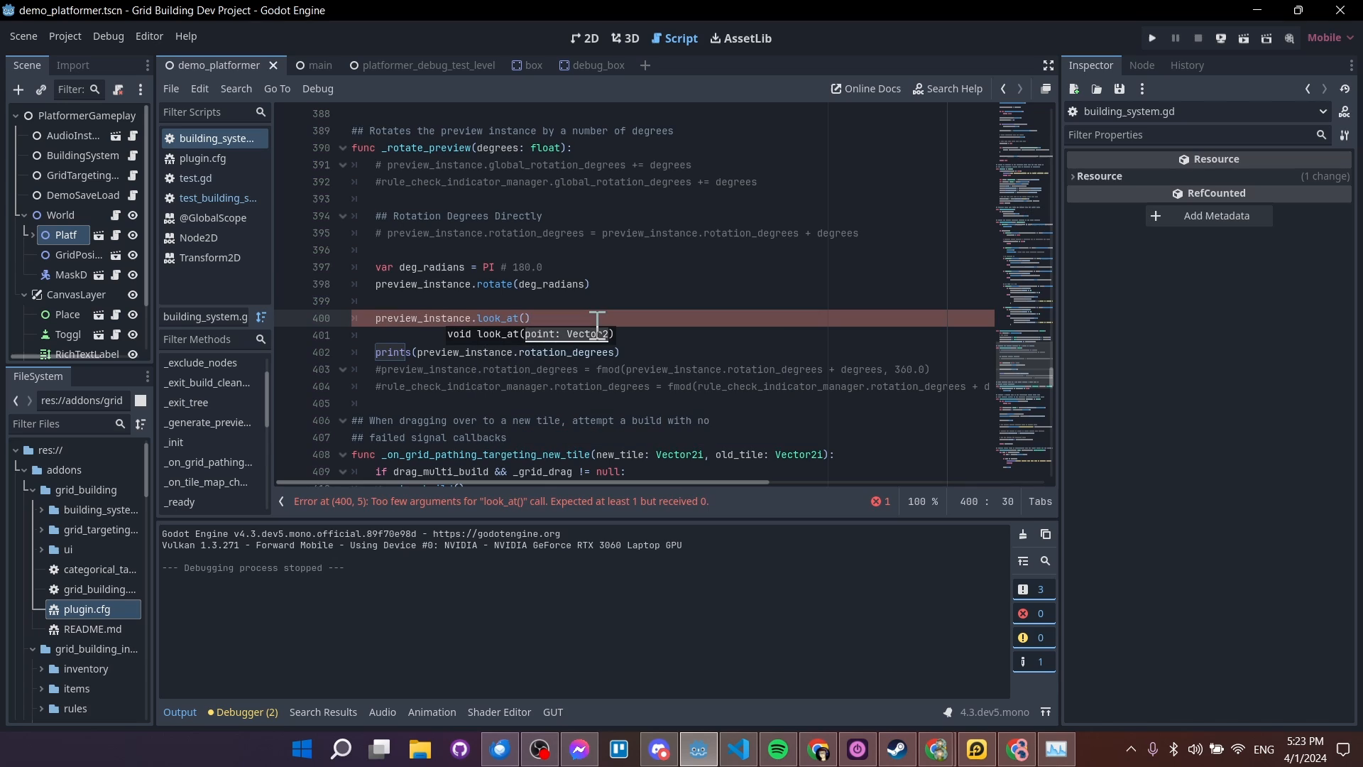
{"action": "mouse_move", "coordinate": [623, 315]}
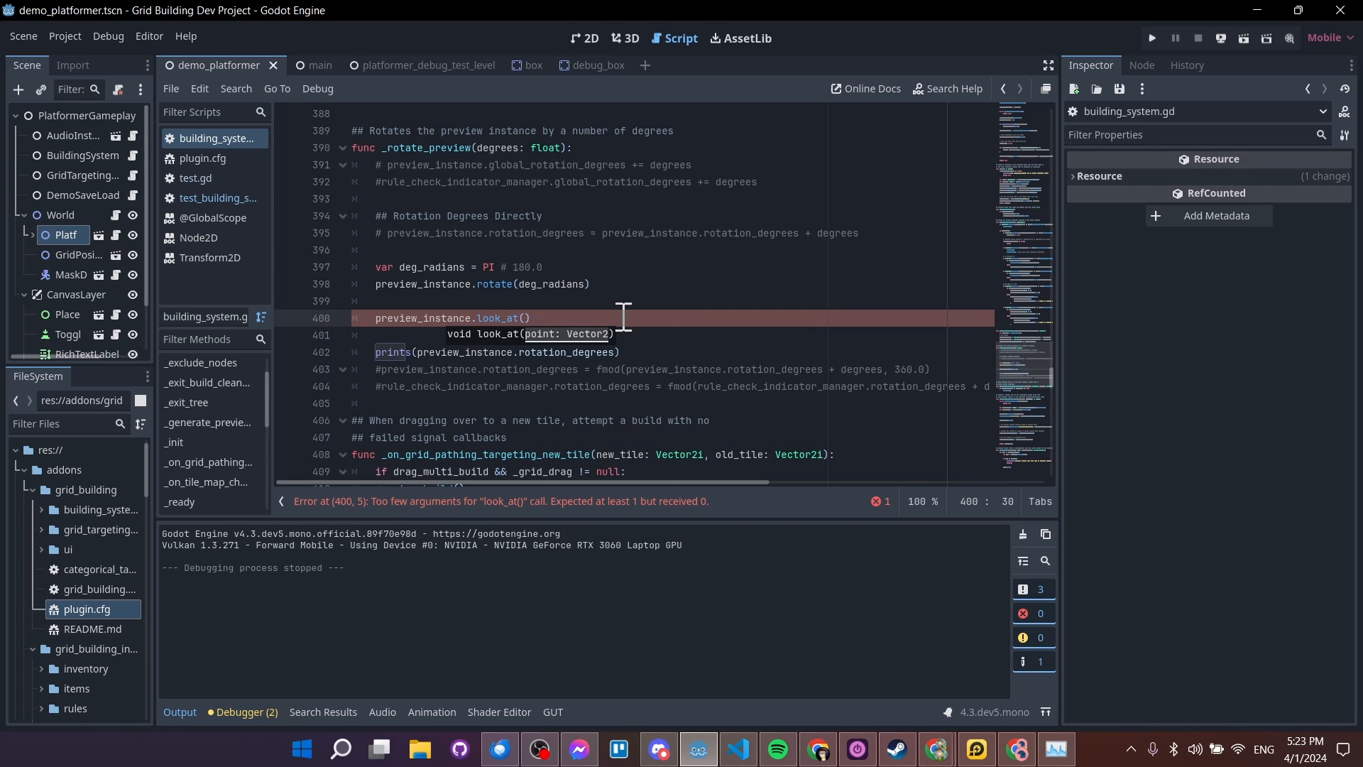
{"action": "mouse_move", "coordinate": [678, 315]}
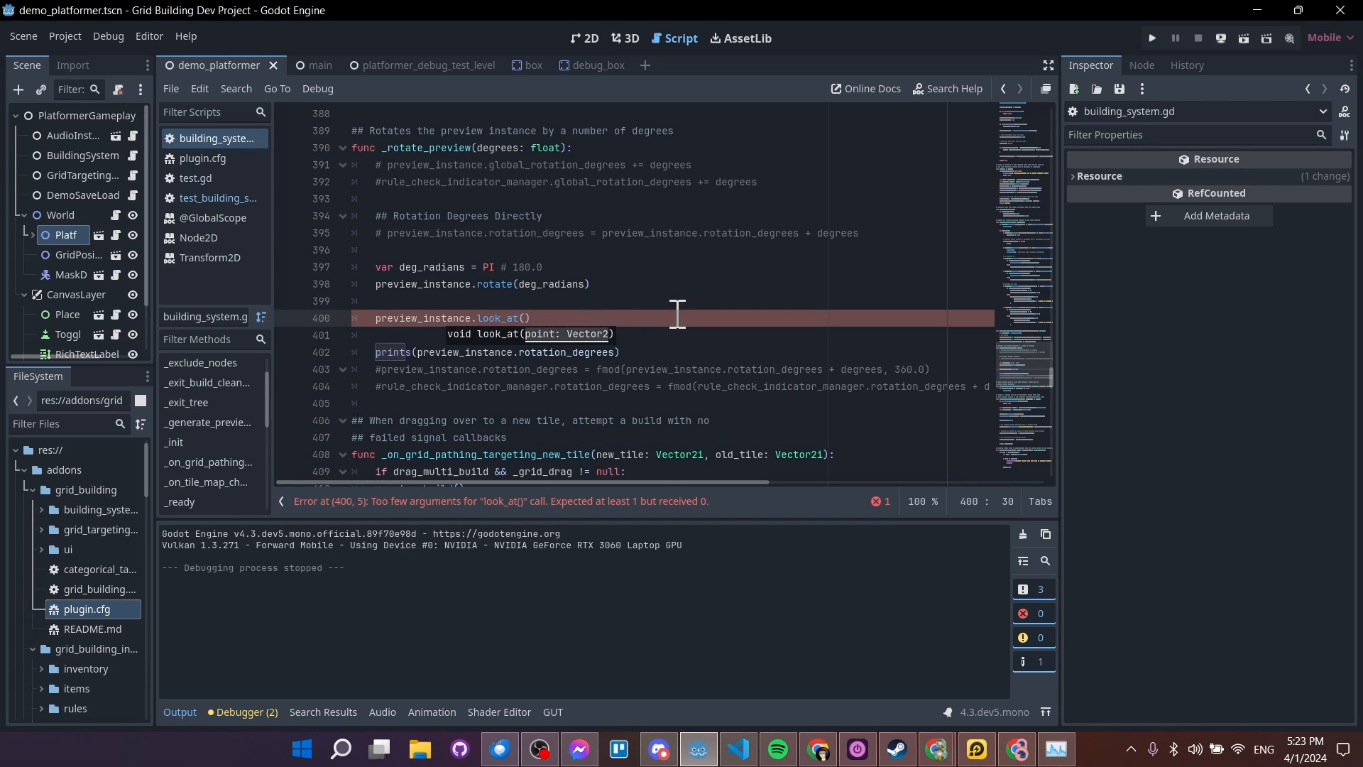
{"action": "mouse_move", "coordinate": [441, 301]}
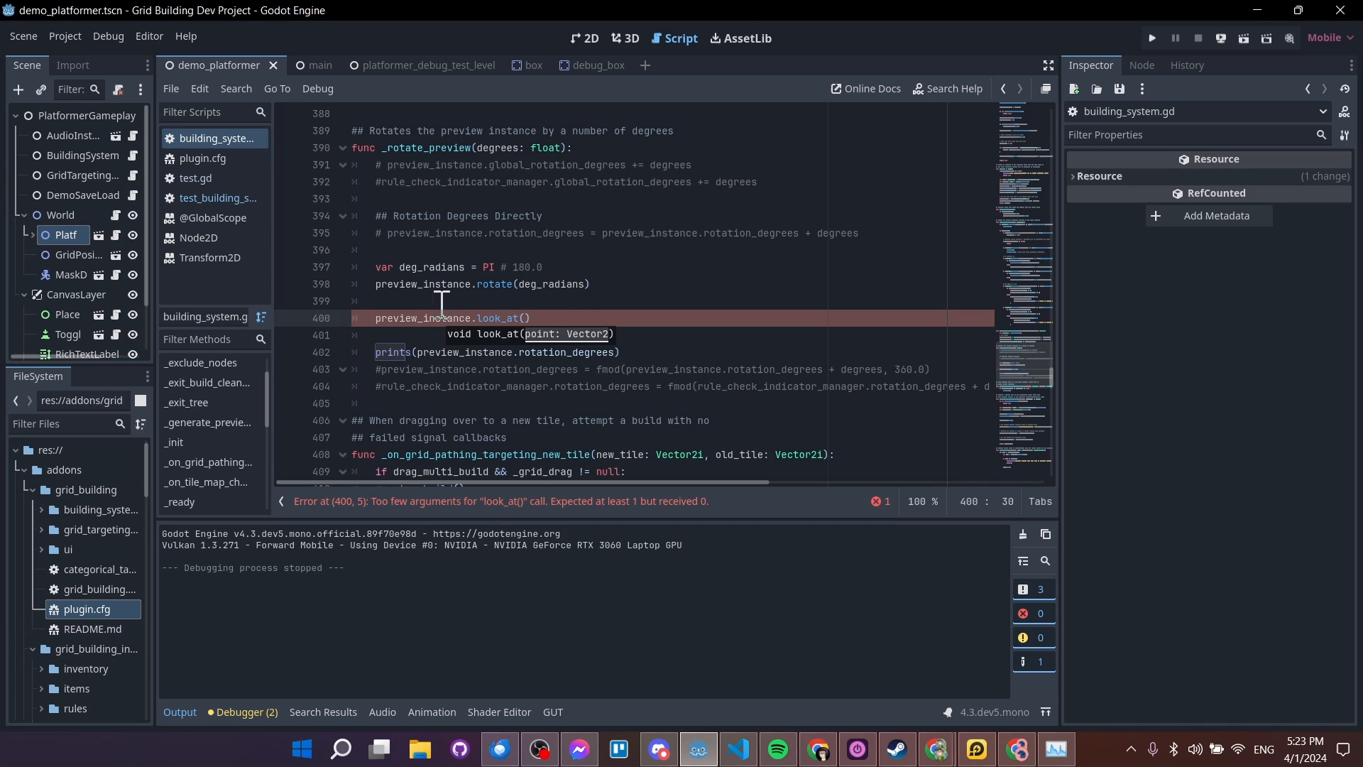
{"action": "type", "text": "other_"}
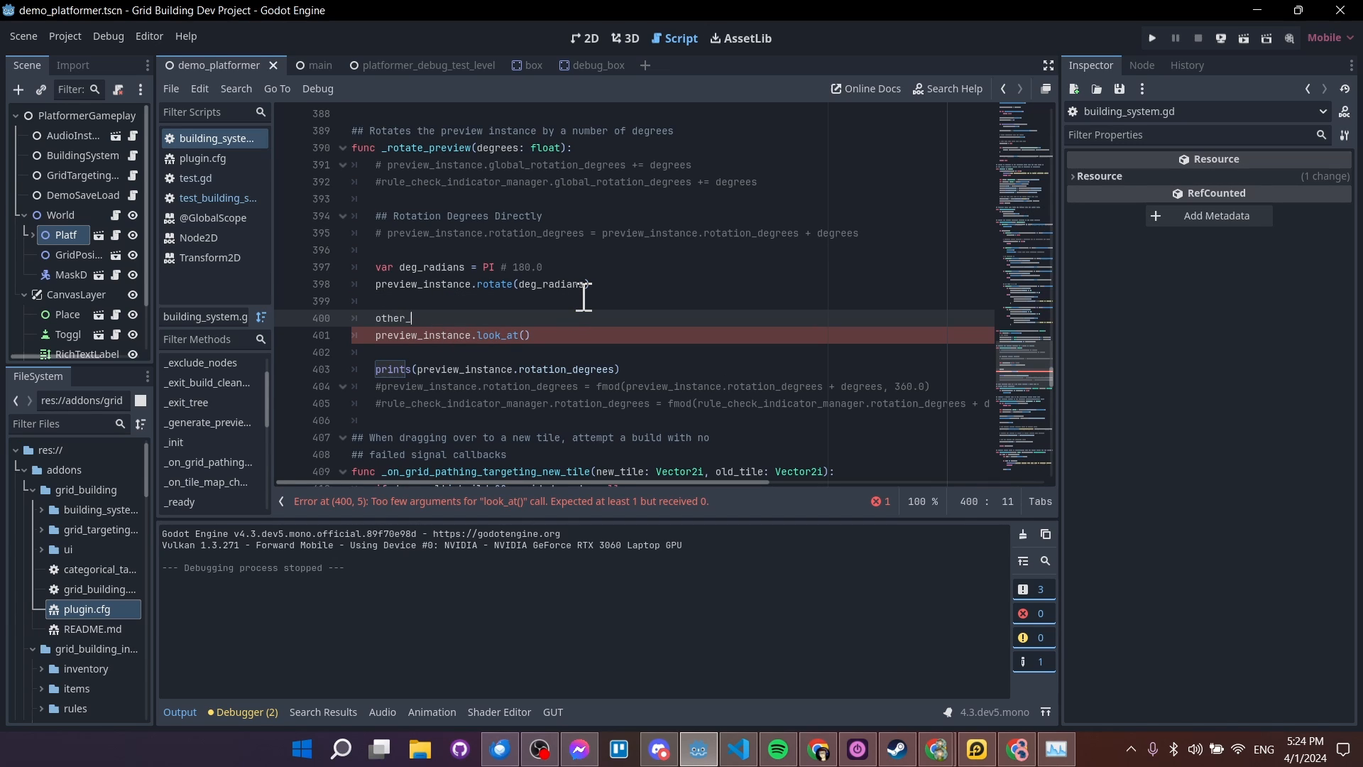
{"action": "type", "text": "node.global_posi"}
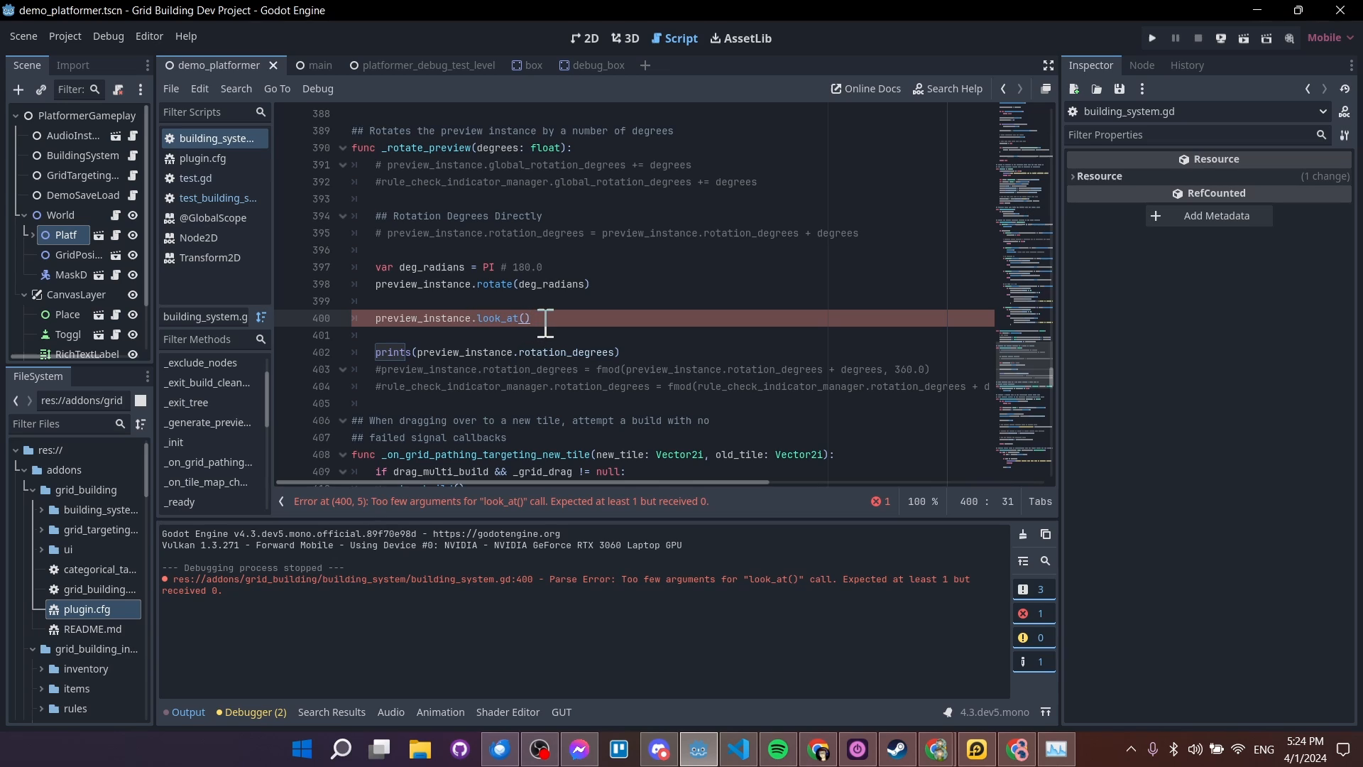
{"action": "left_click", "coordinate": [474, 318]}
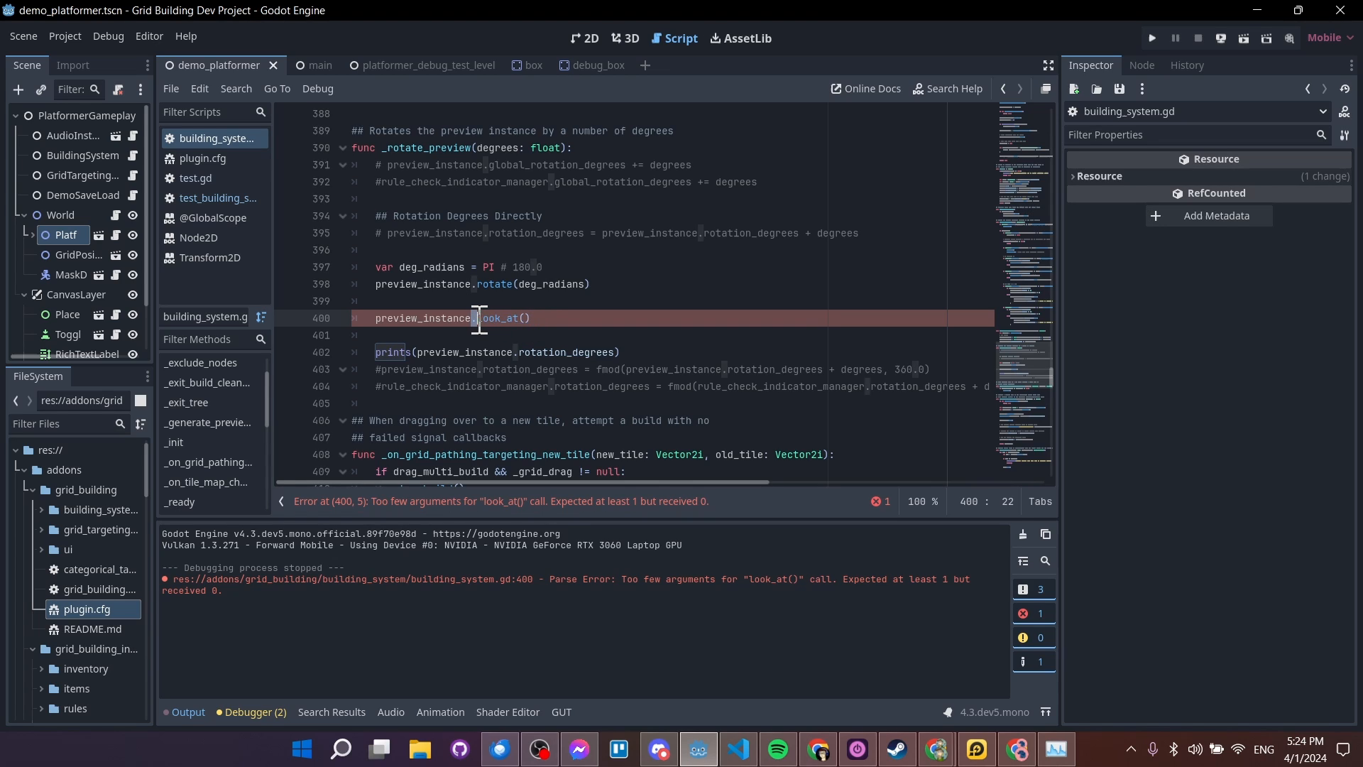
{"action": "left_click", "coordinate": [530, 318]}
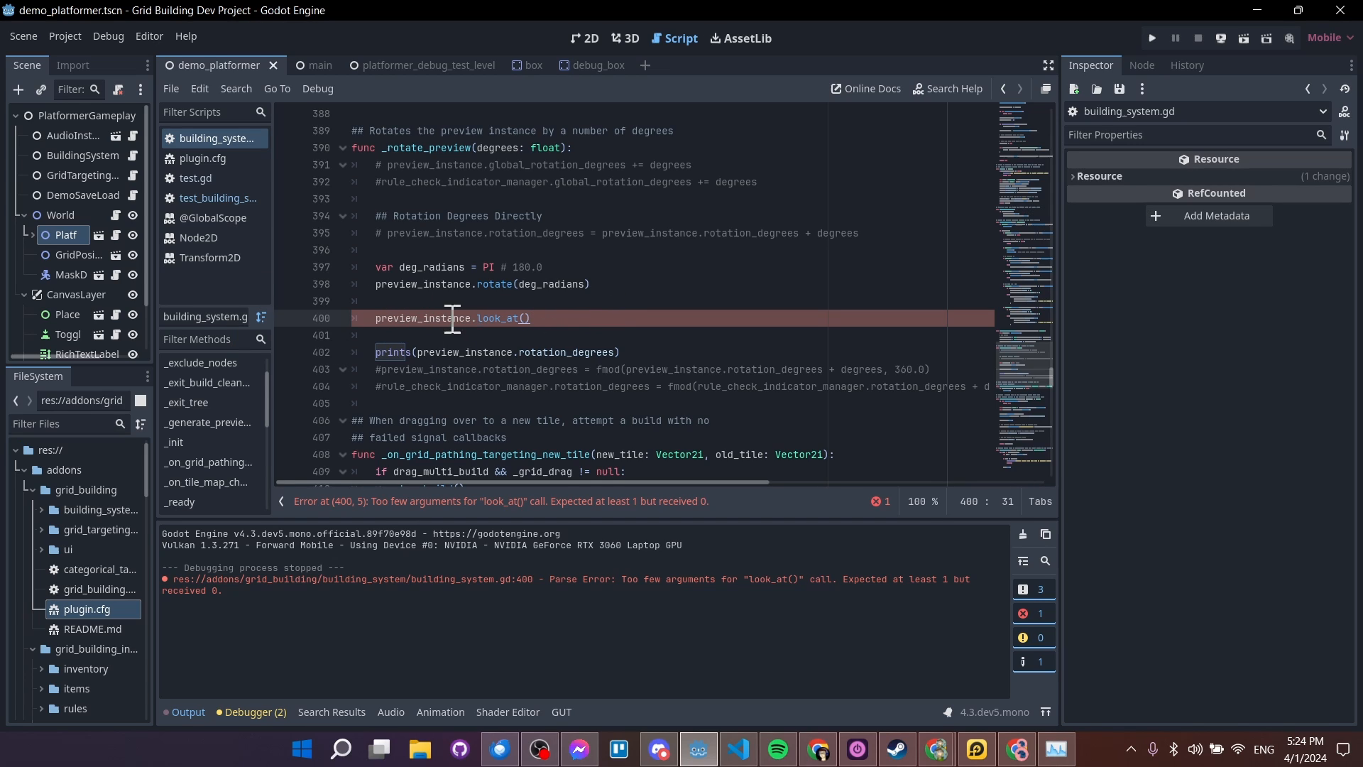
{"action": "mouse_move", "coordinate": [597, 344]}
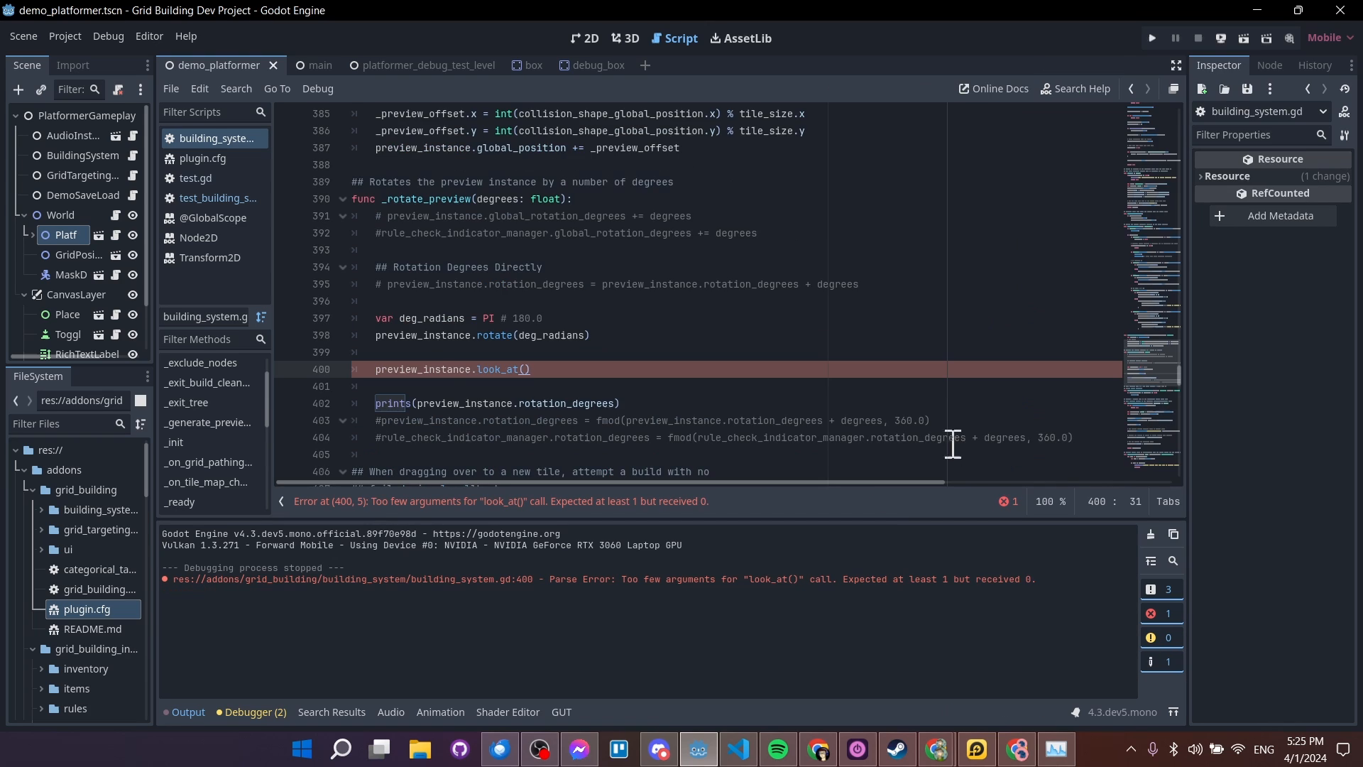
{"action": "mouse_move", "coordinate": [1081, 439]}
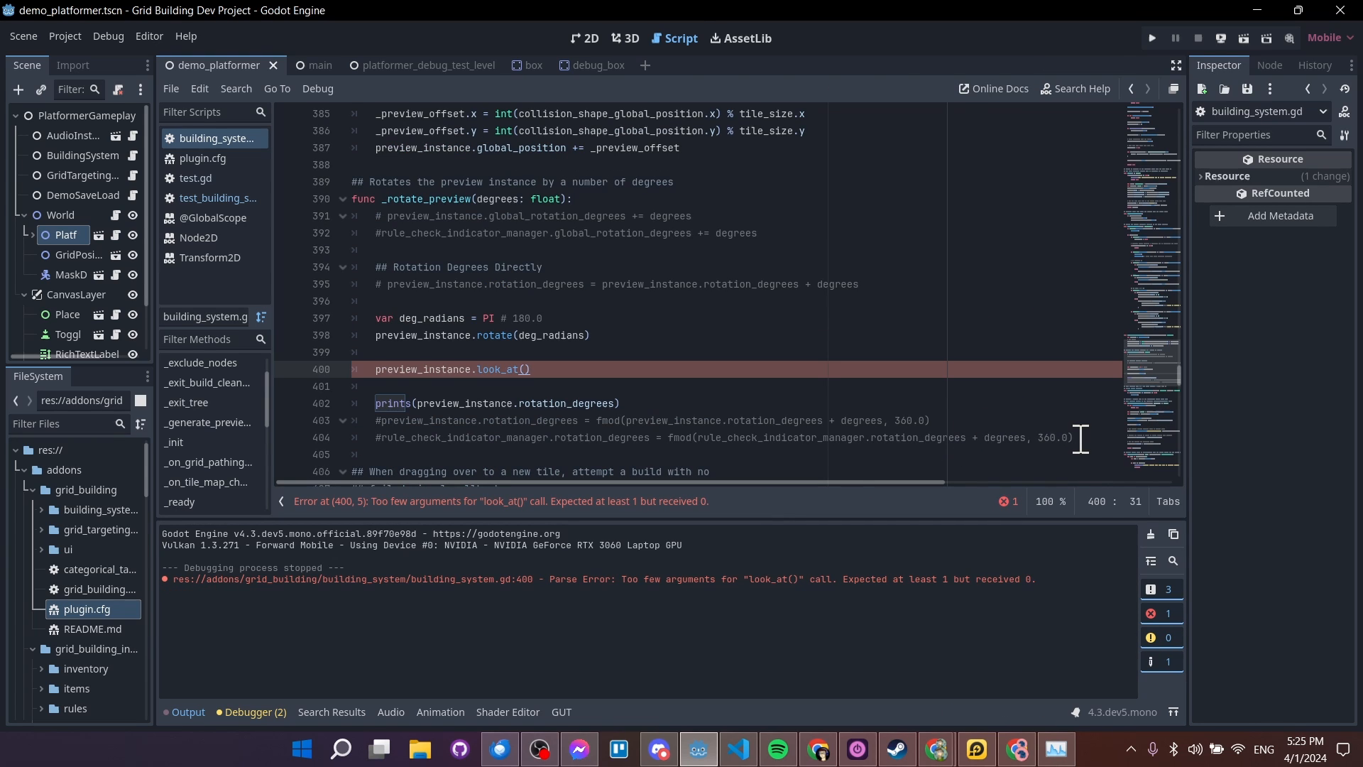
Remove the radians/look_at lines and restore both global_rotation_degrees += degrees lines
{"action": "left_click_drag", "start_coordinate": [1078, 437], "coordinate": [800, 232]}
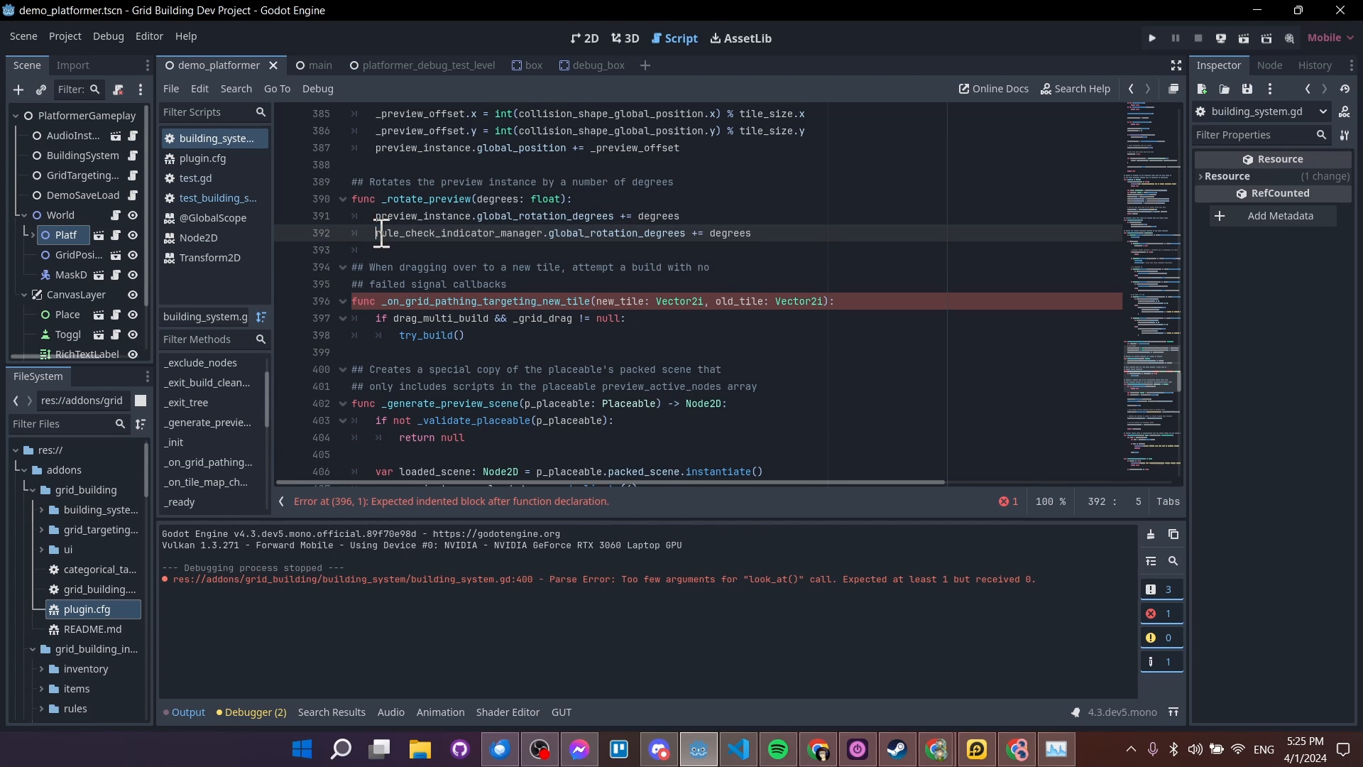
{"action": "left_click", "coordinate": [587, 233]}
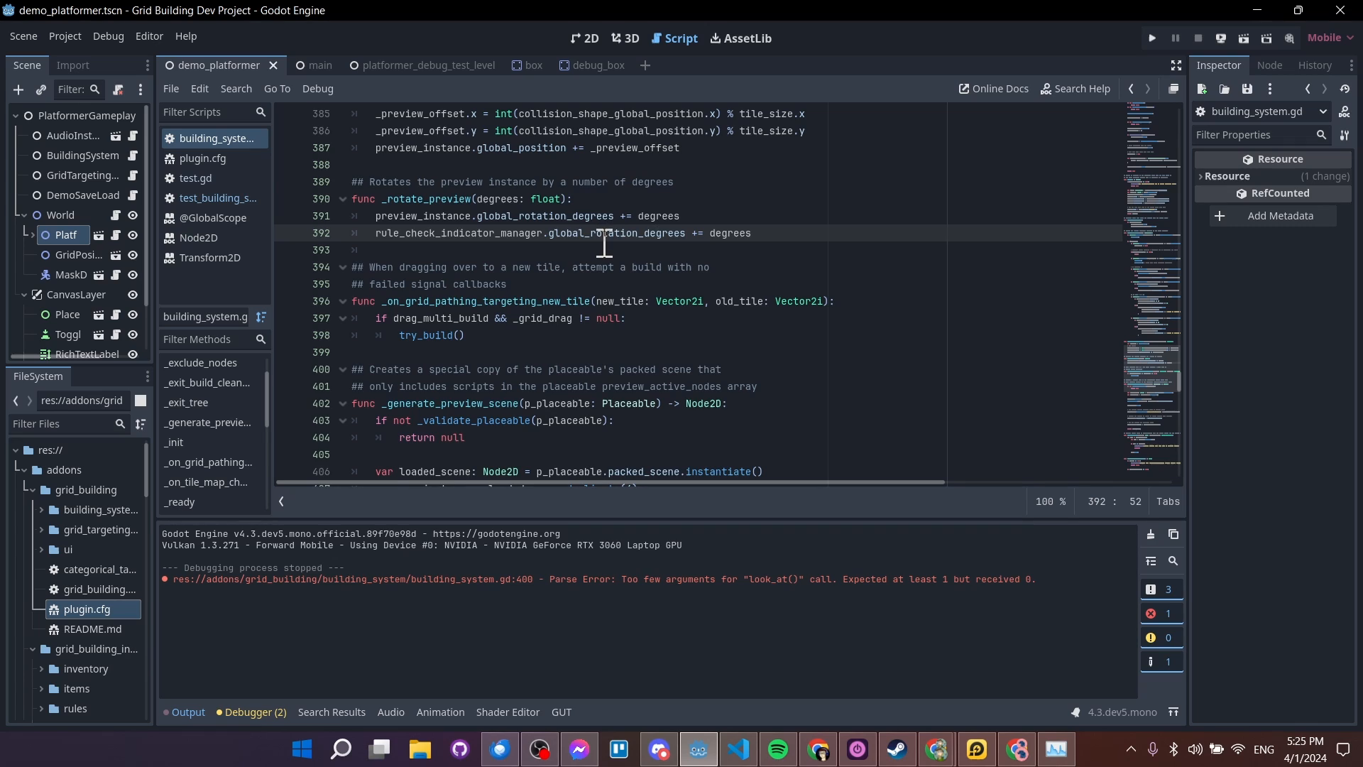
{"action": "left_click", "coordinate": [572, 233]}
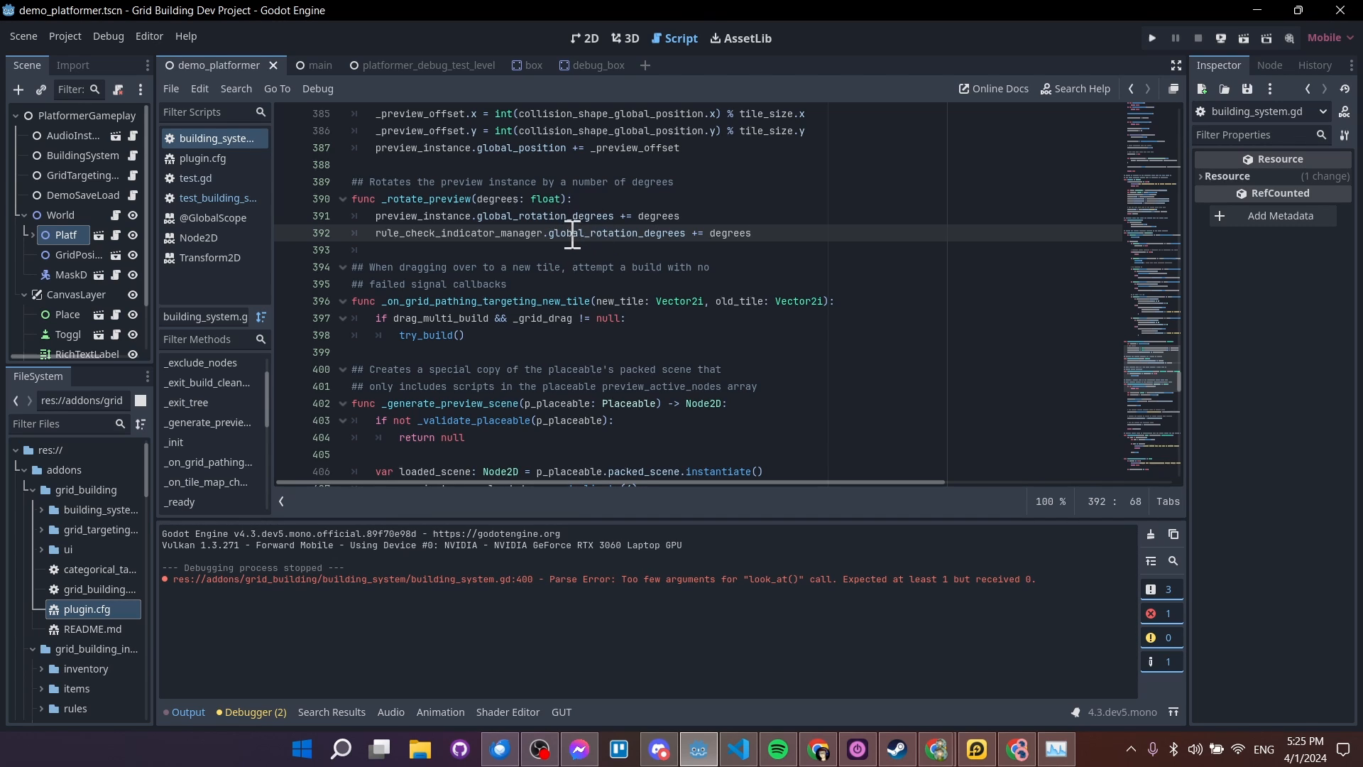
{"action": "mouse_move", "coordinate": [612, 240]}
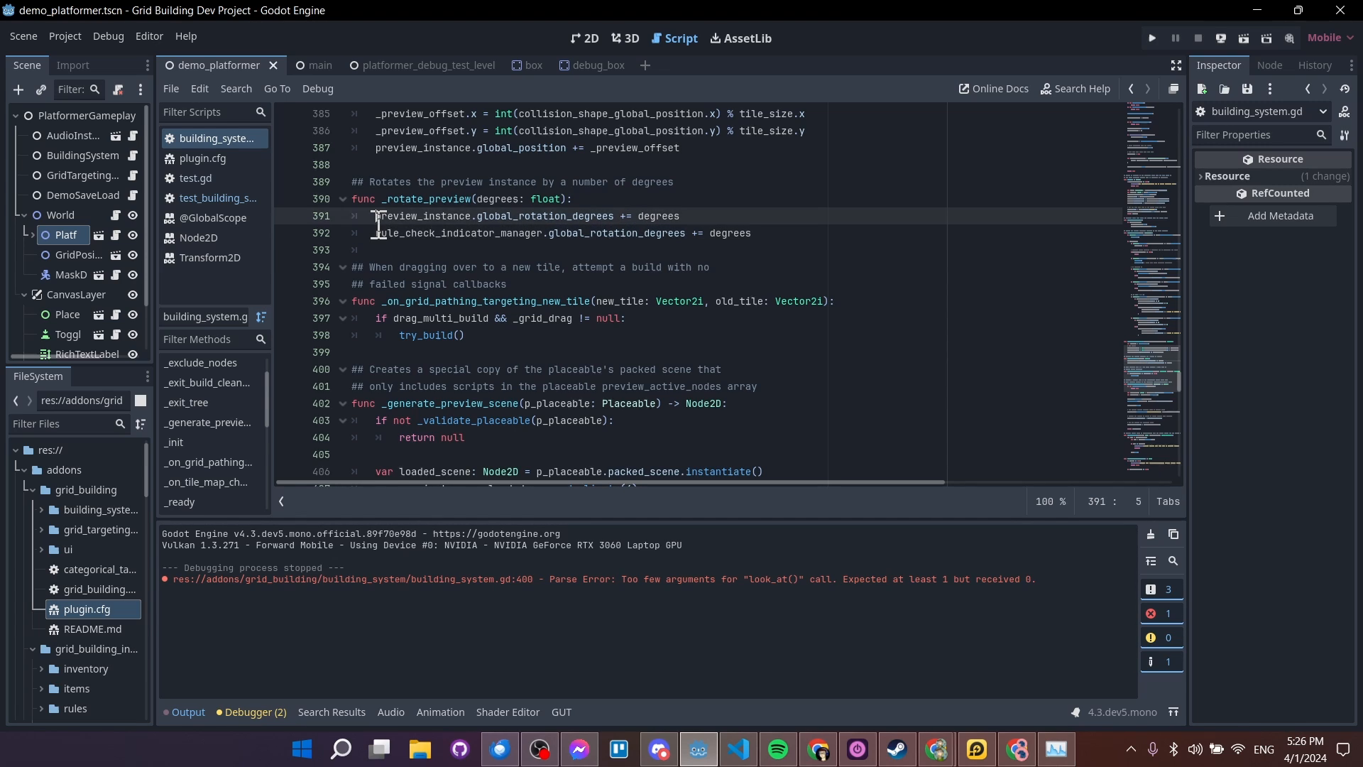
{"action": "left_click", "coordinate": [680, 216]}
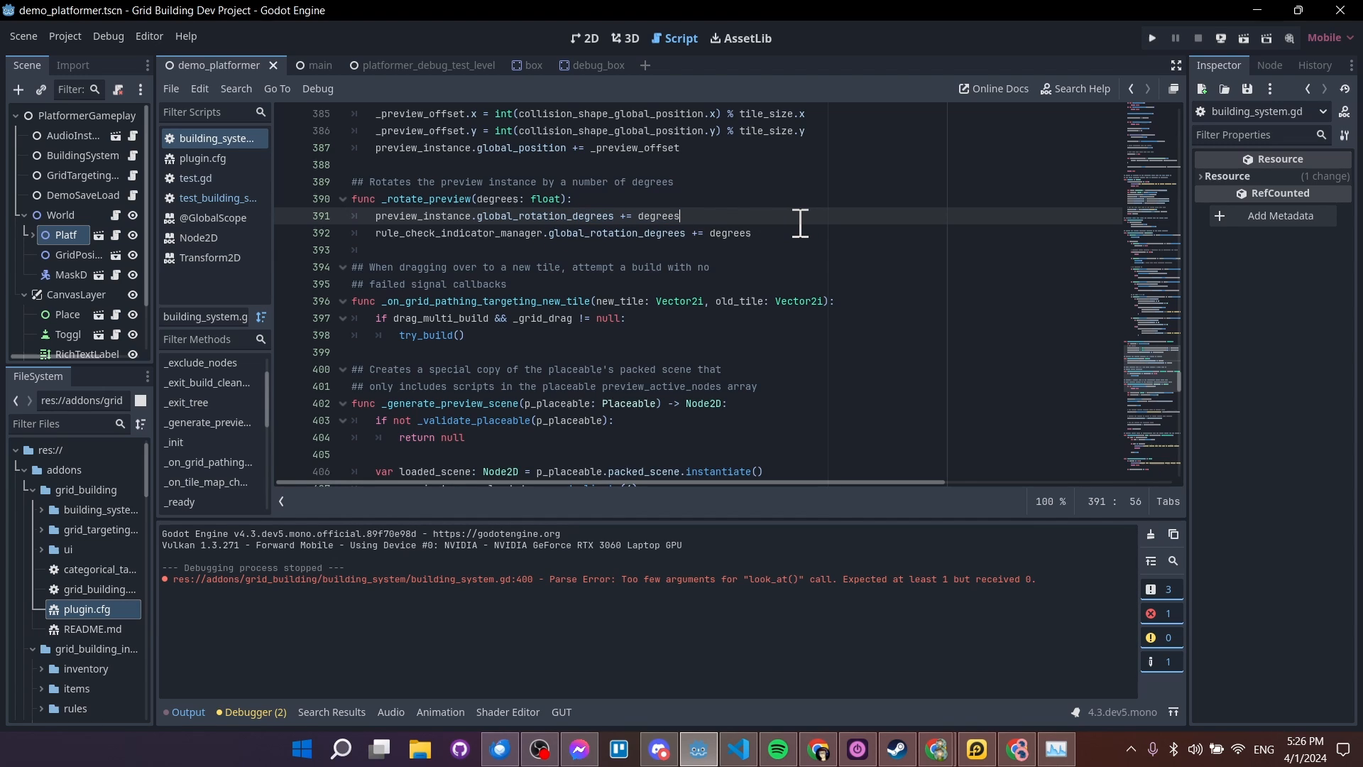
{"action": "mouse_move", "coordinate": [773, 201]}
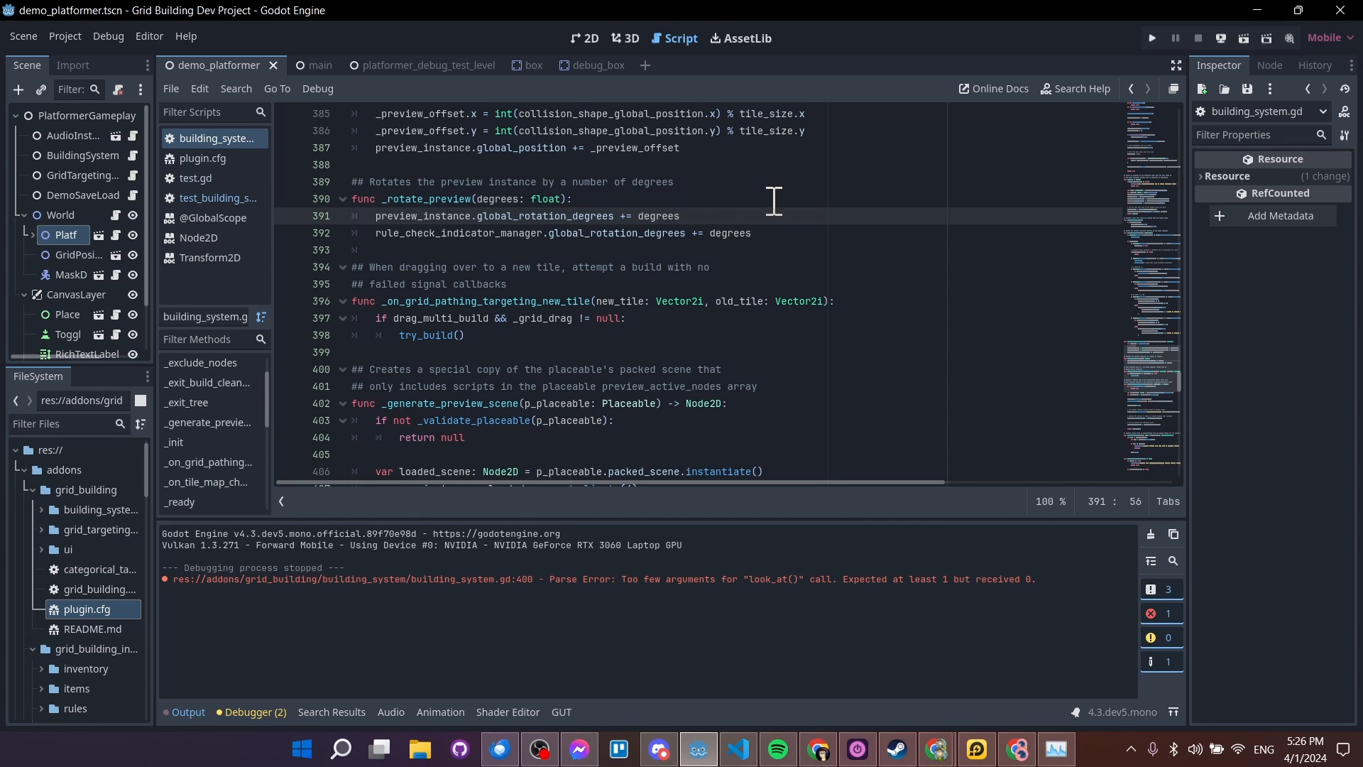
{"action": "mouse_move", "coordinate": [959, 264]}
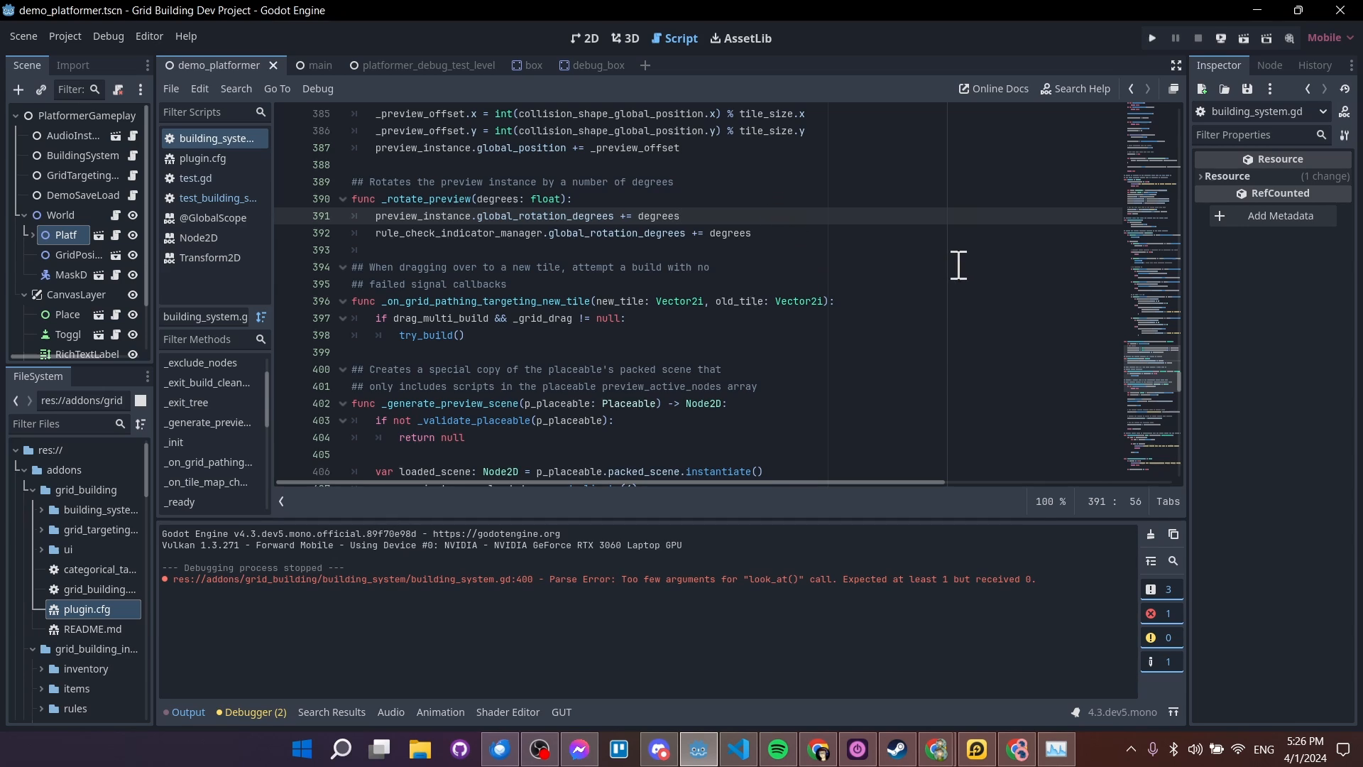